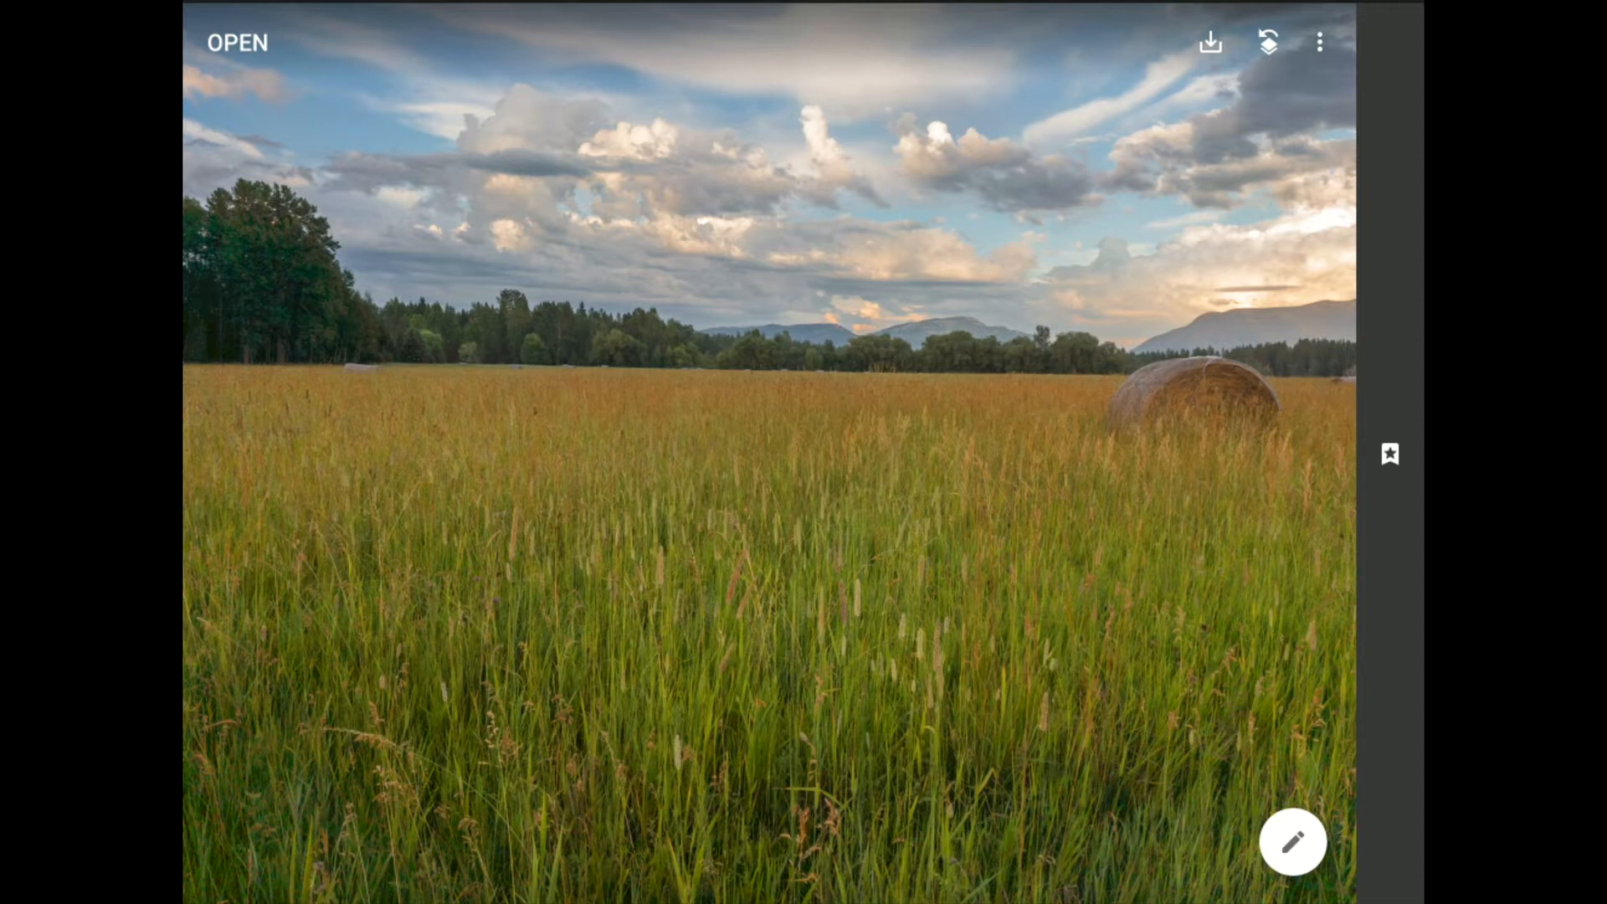
Start a Tune Image adjustment on the hayfield photo from the Tools list
left_click(1292, 841)
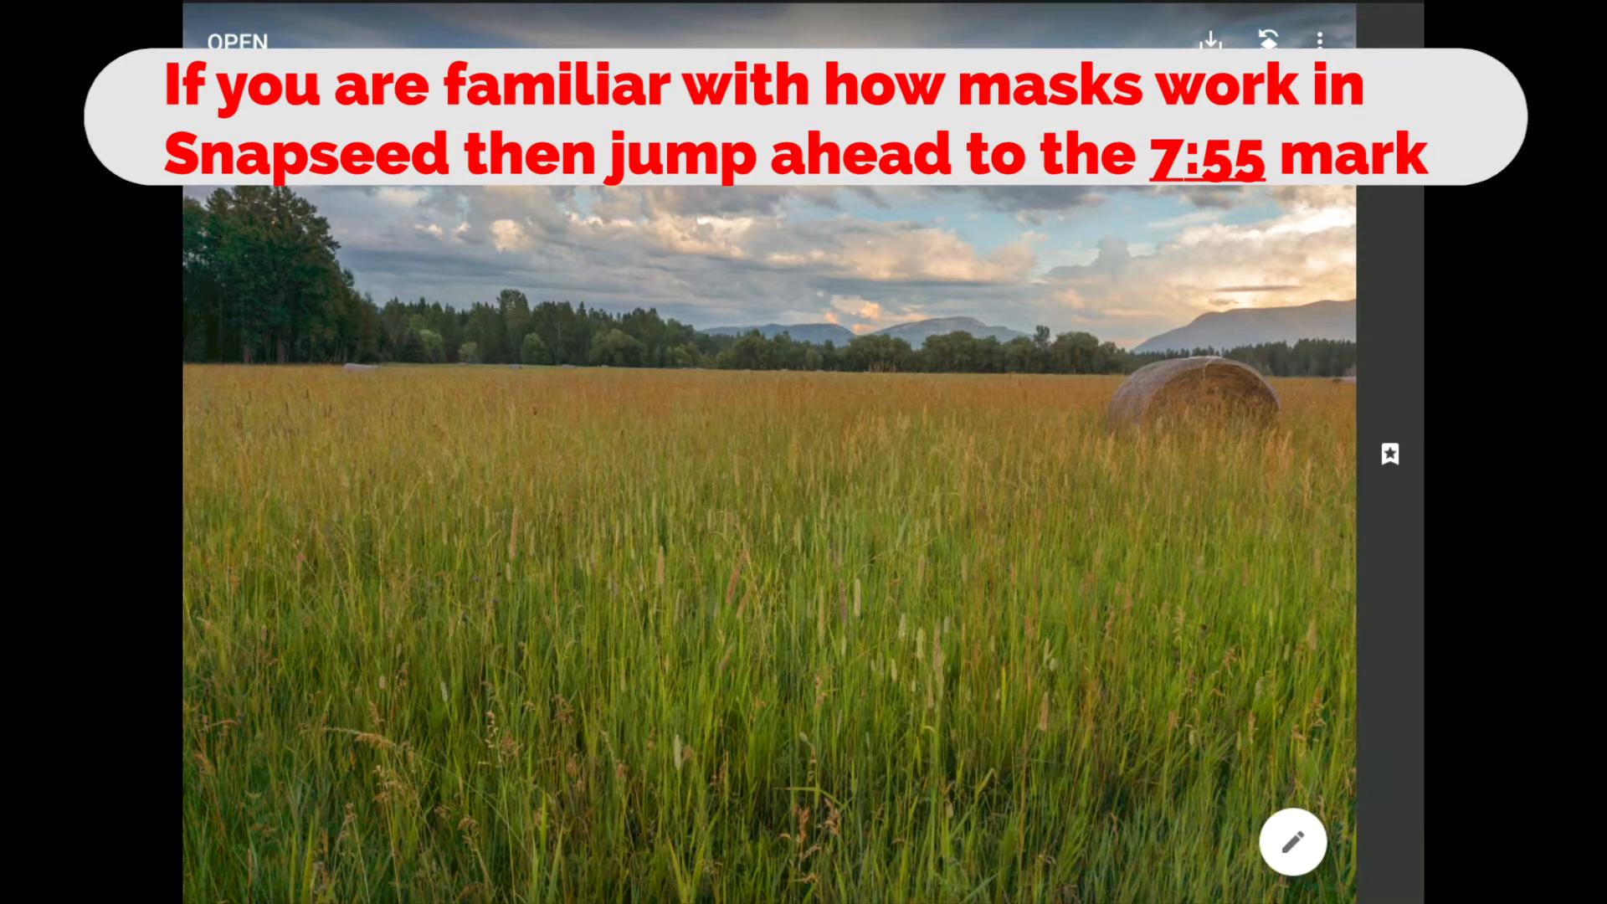
left_click(1292, 842)
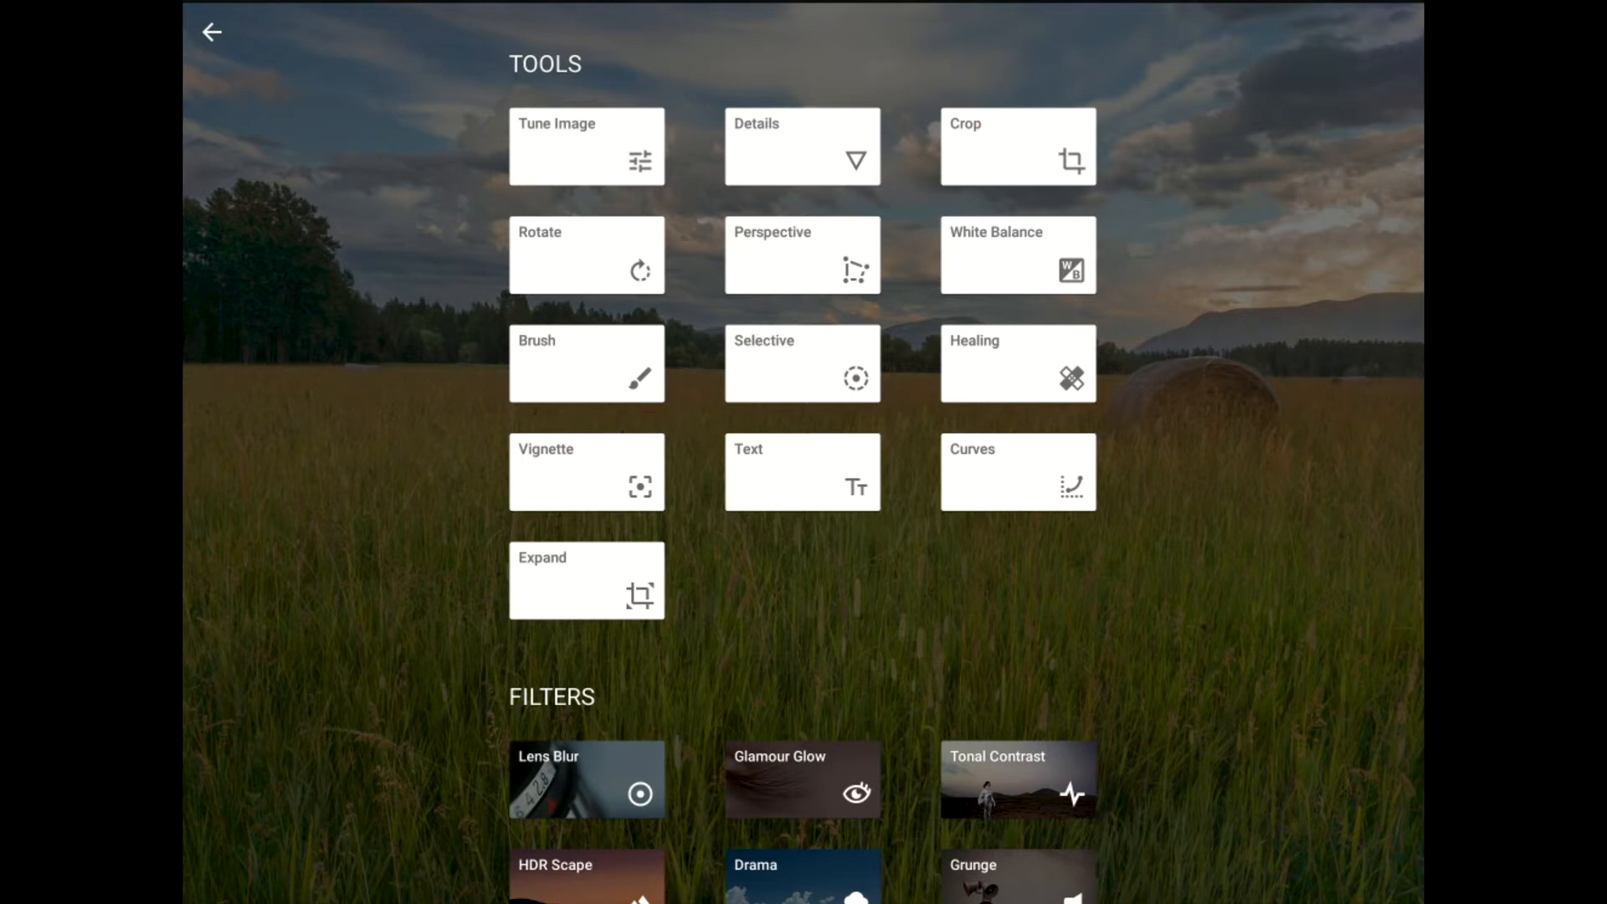
left_click(574, 150)
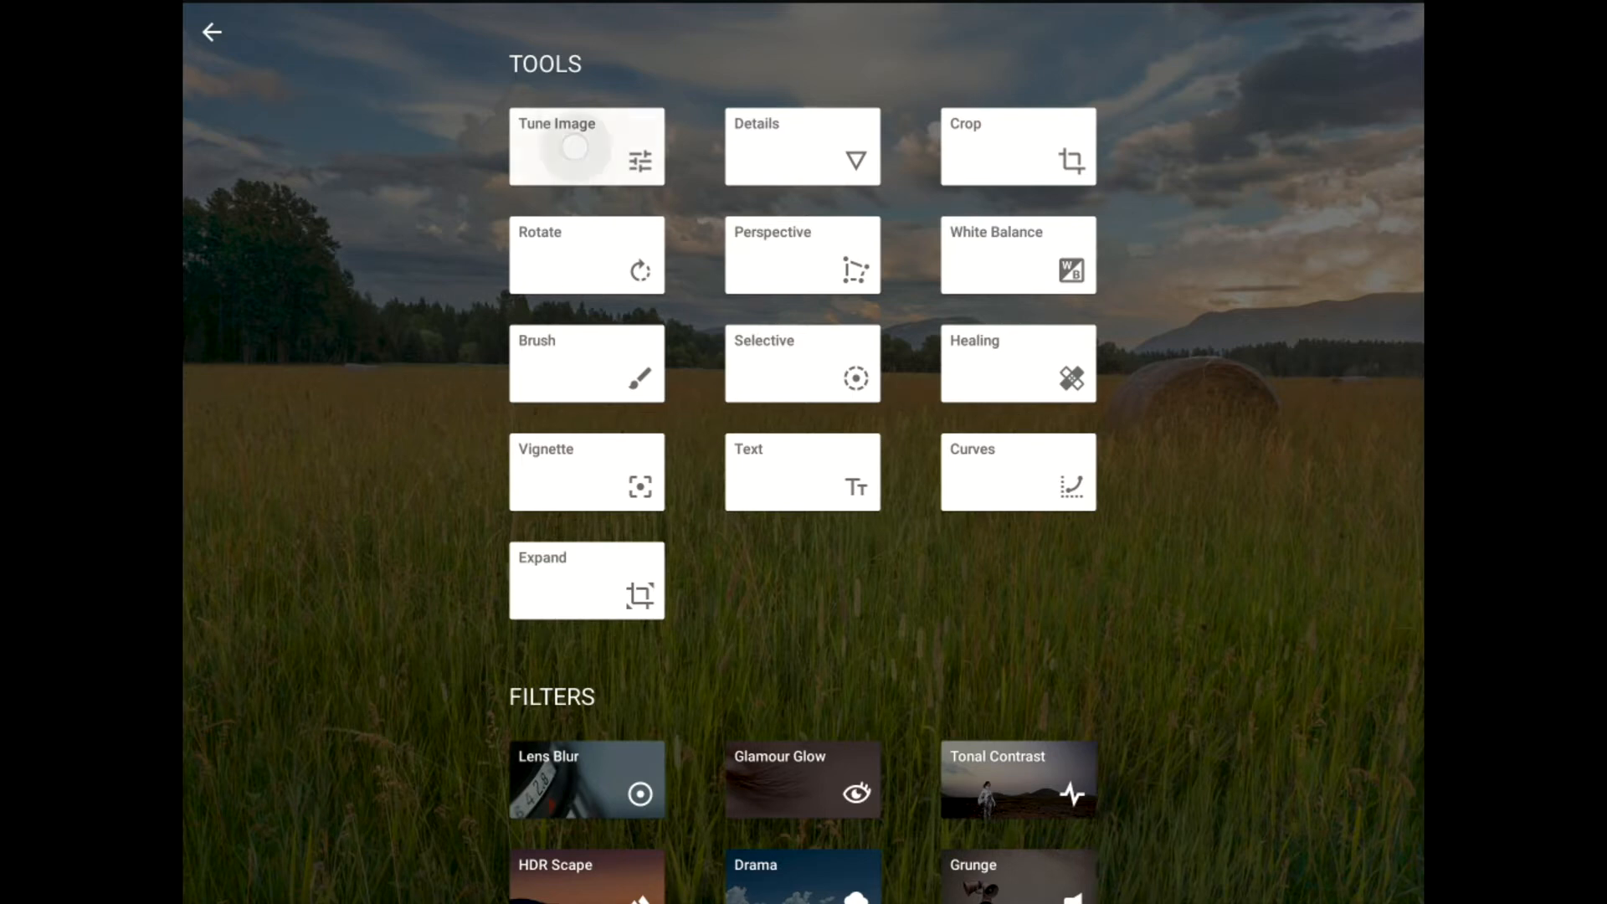
left_click(586, 147)
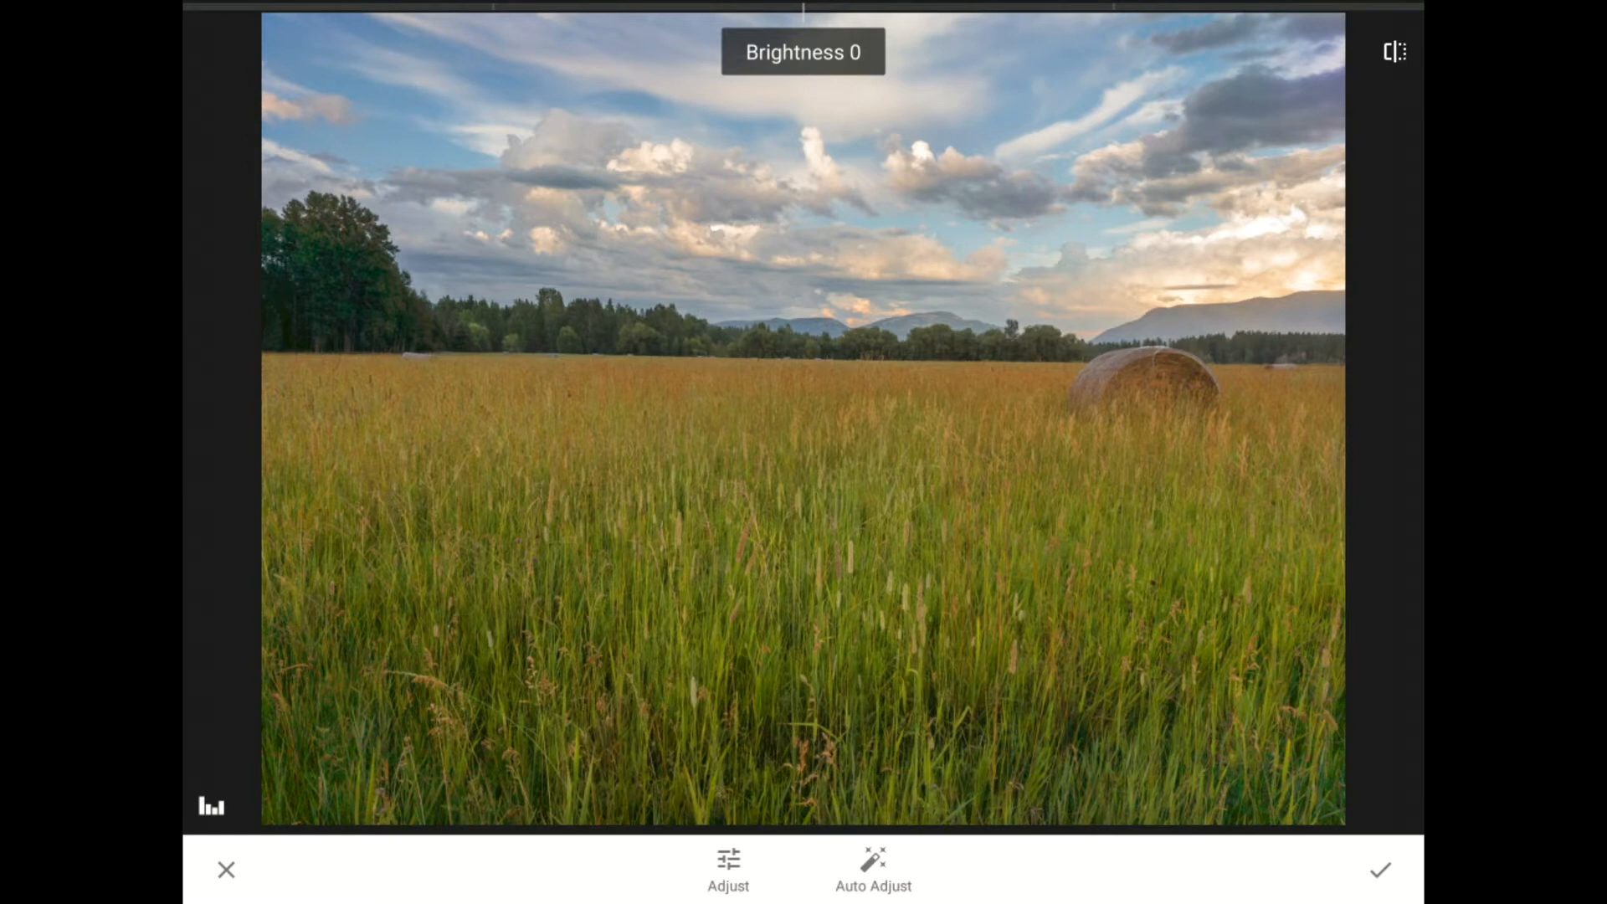
Raise Ambiance to +31 and apply the adjustment
left_click(728, 866)
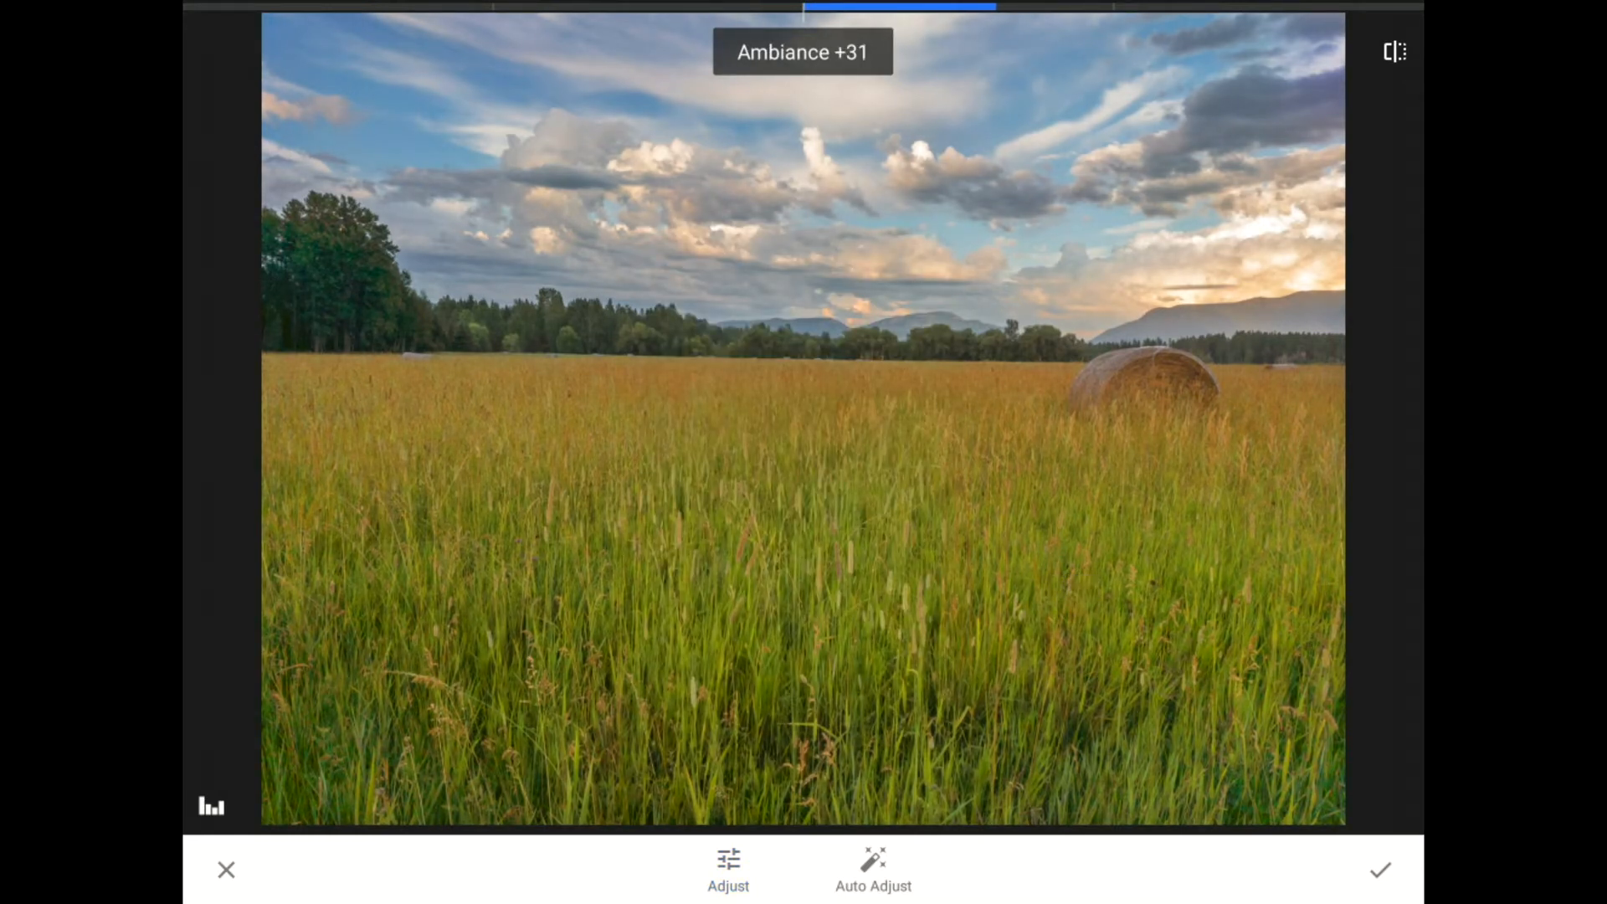
left_click(728, 869)
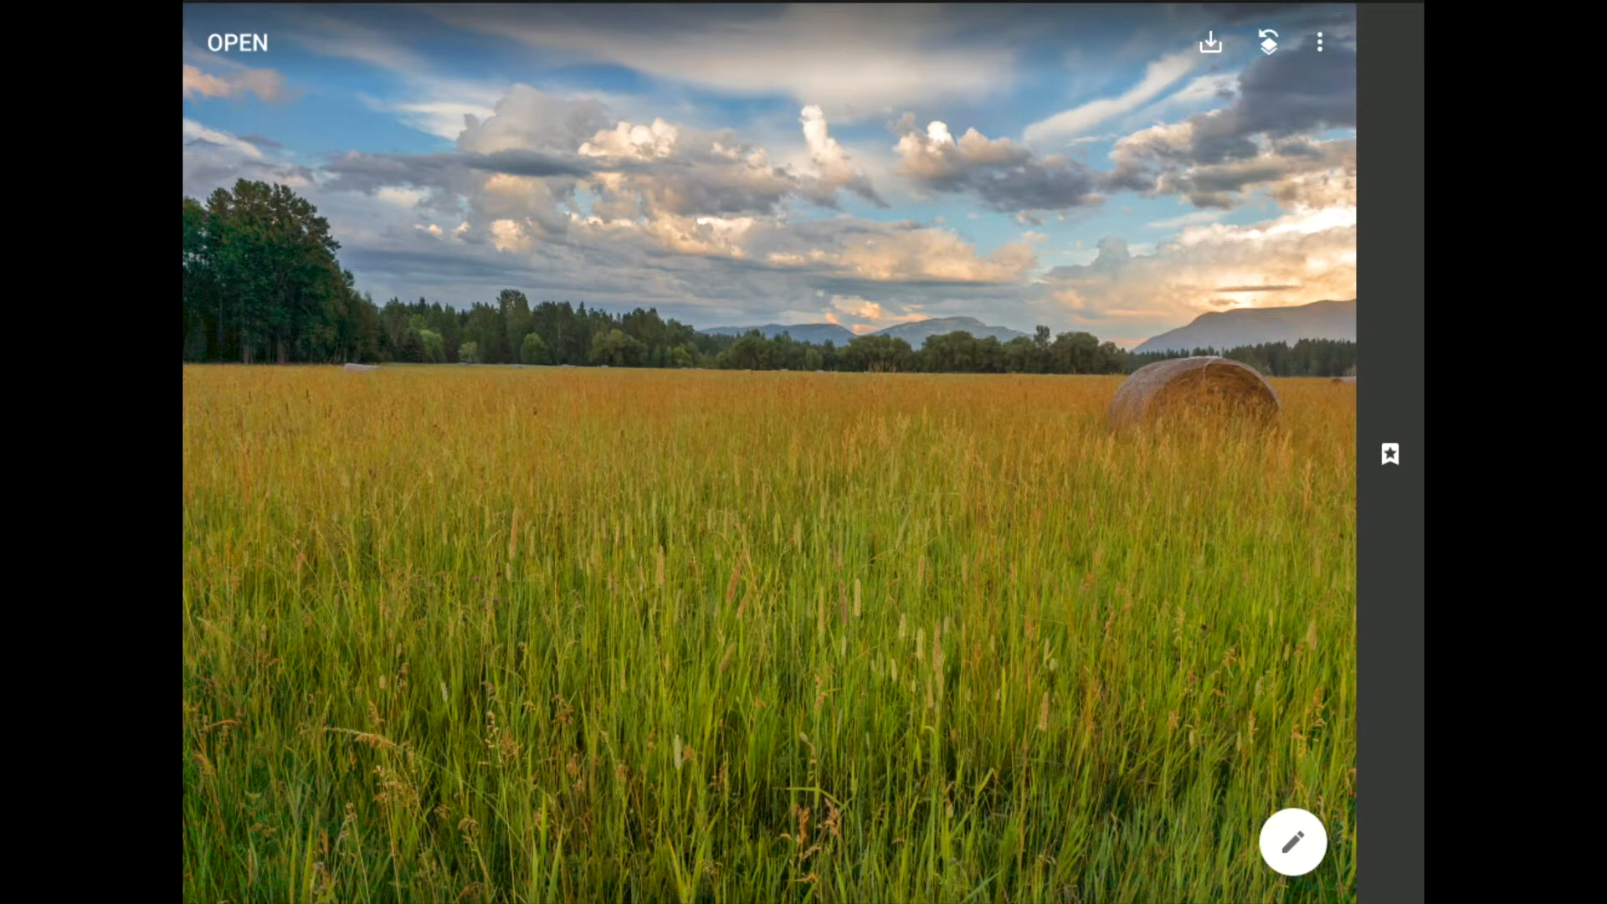
mouse_move(1268, 44)
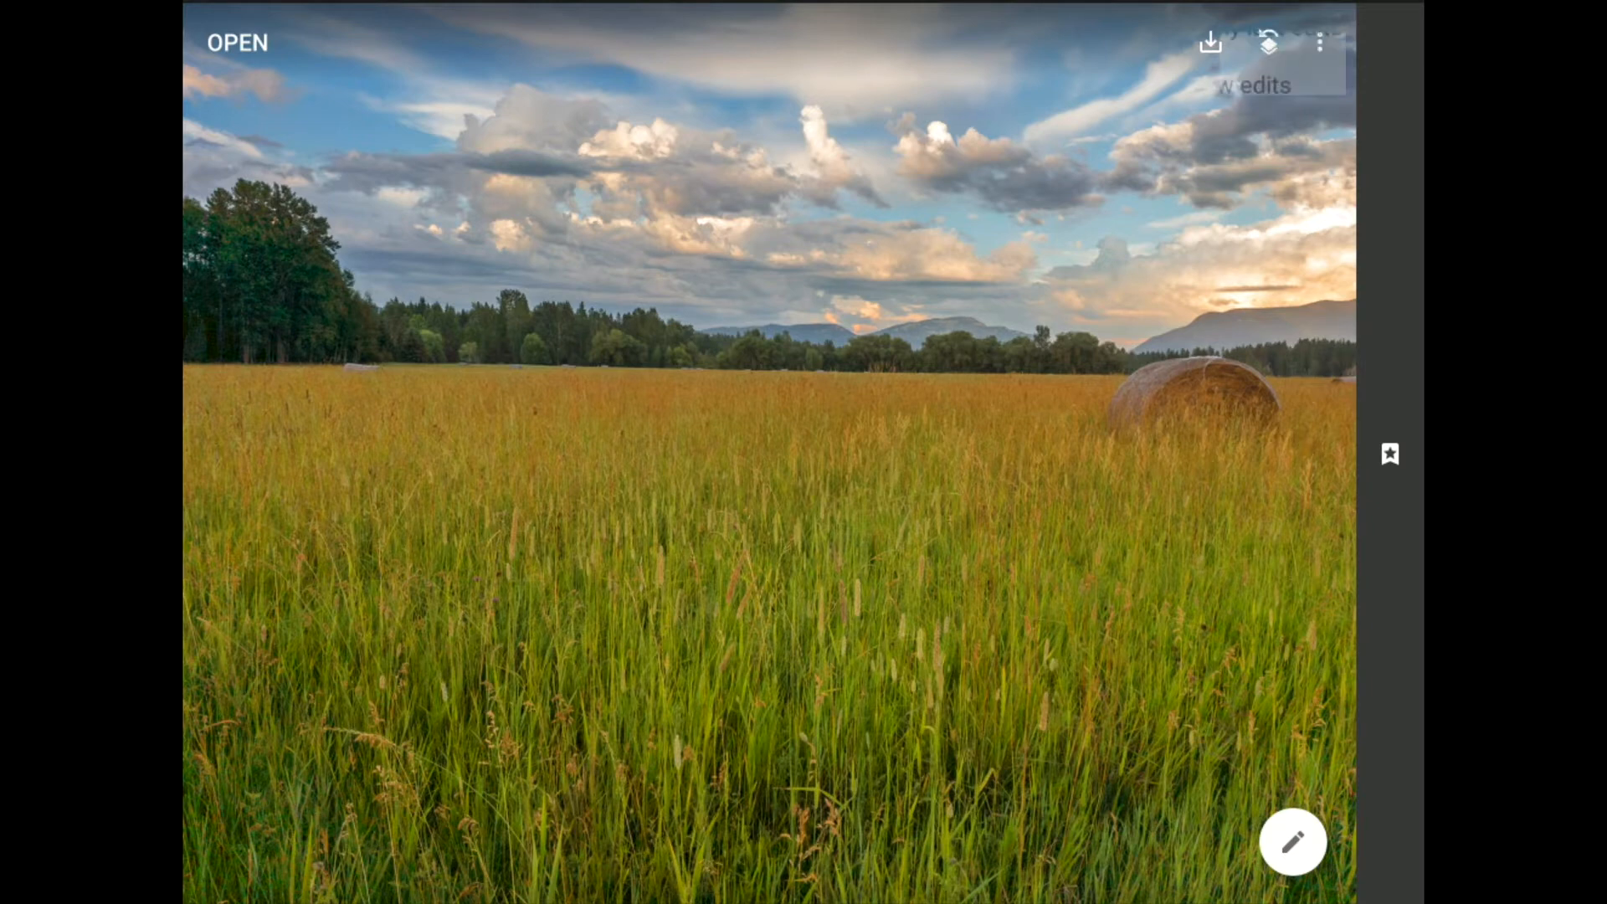
Reopen the Tune Image edit from View edits for brush masking
left_click(1321, 42)
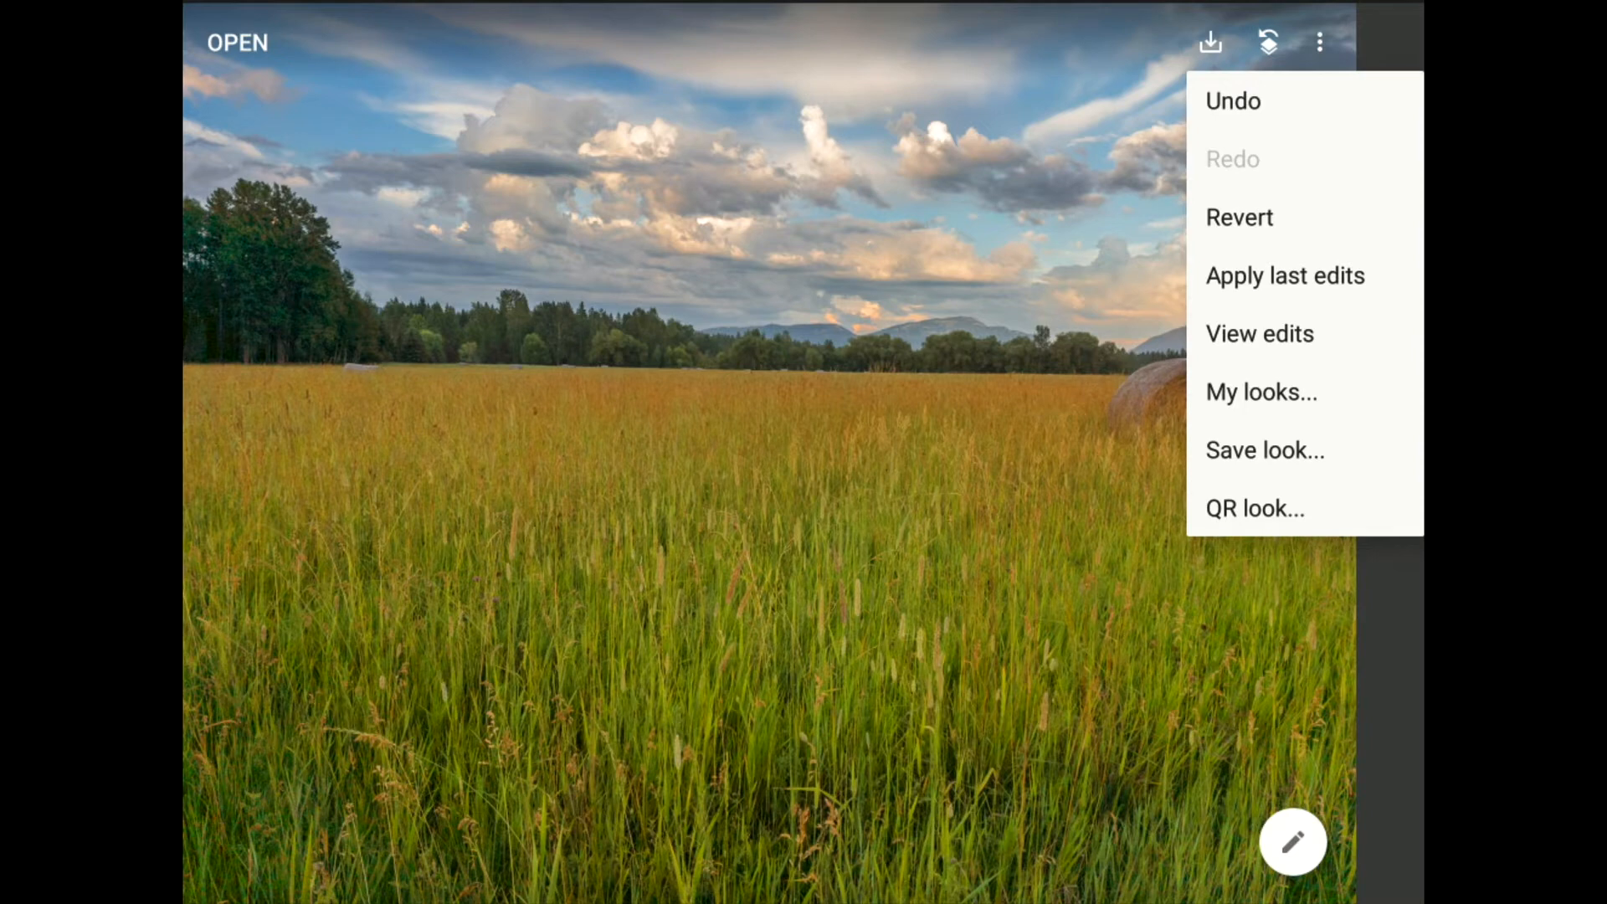
left_click(1259, 333)
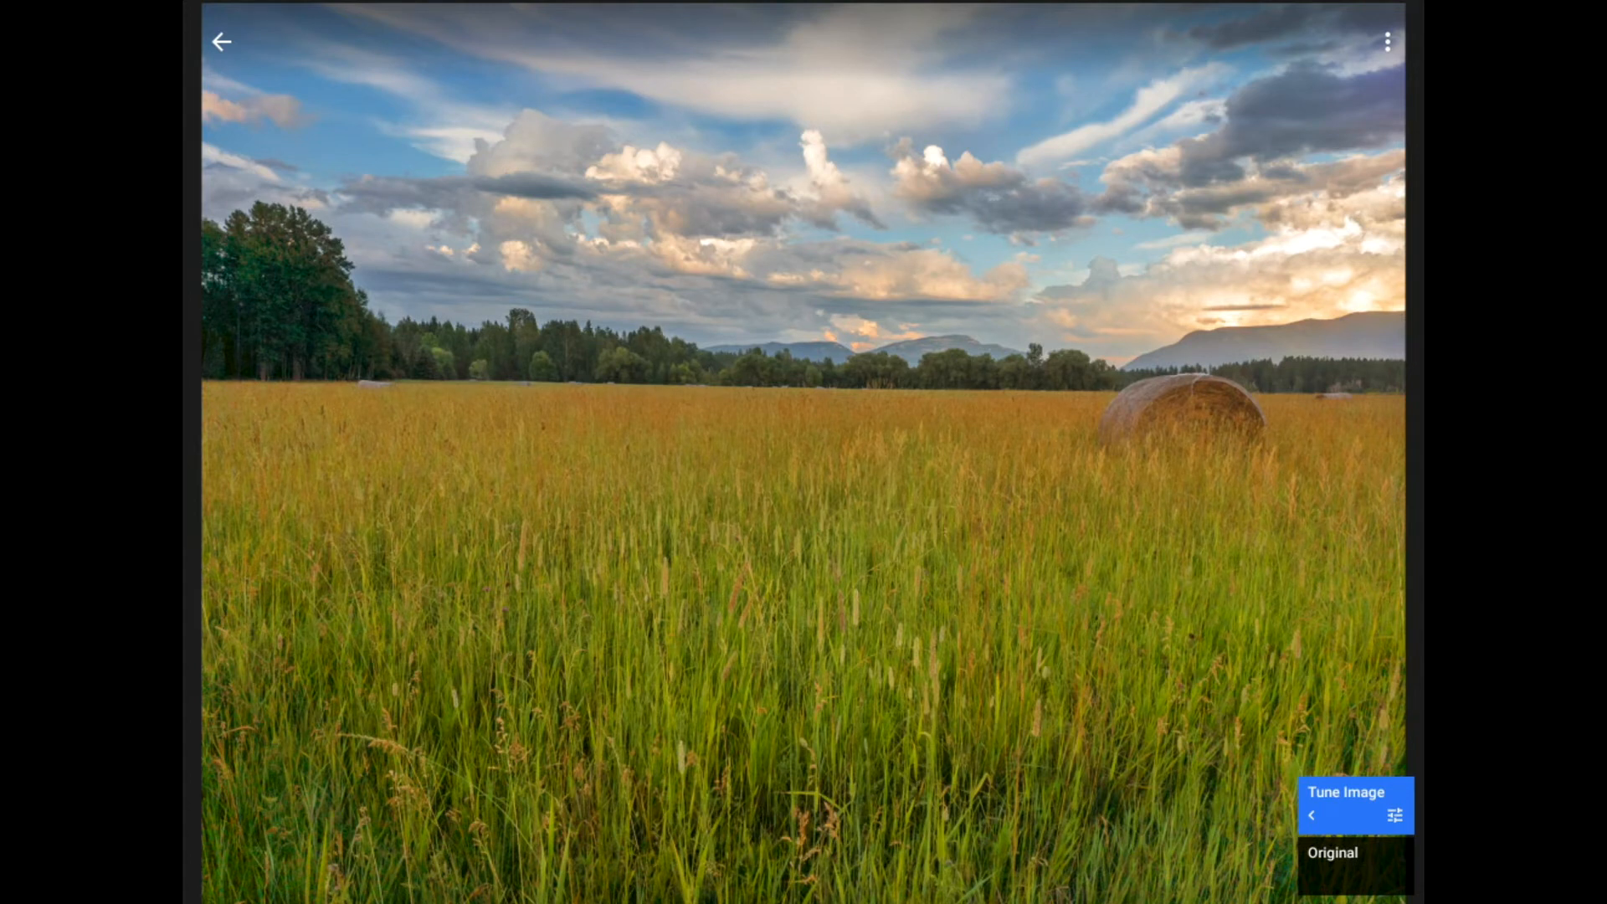
left_click(1313, 815)
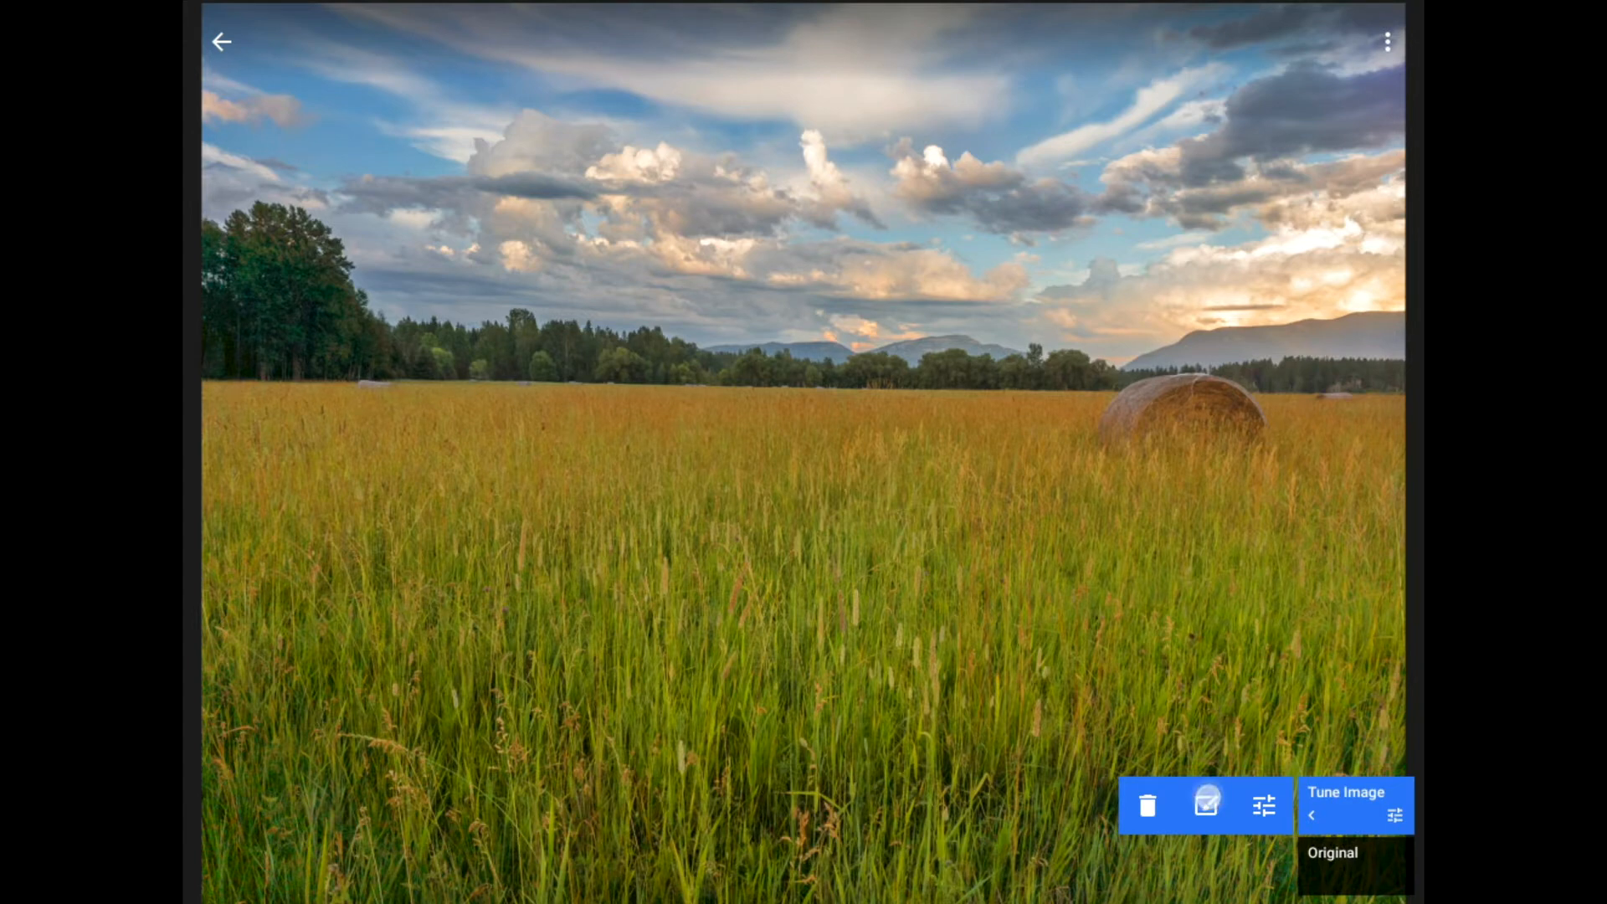
left_click(1262, 805)
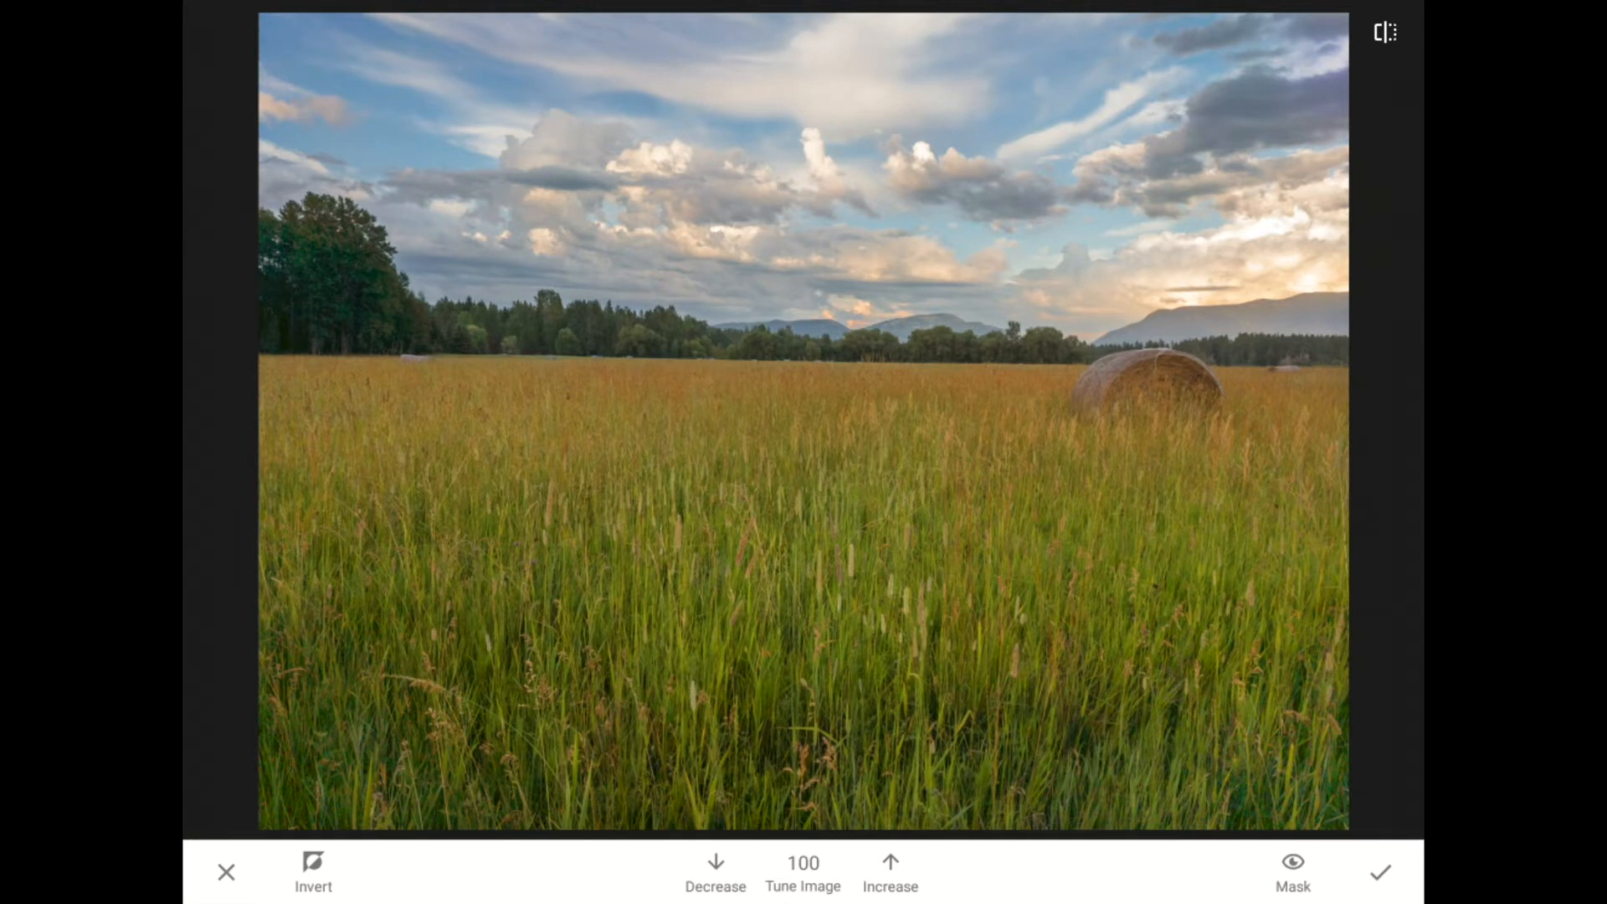
Invert the mask and erase the effect from the grass field at brush strength 0
left_click(313, 870)
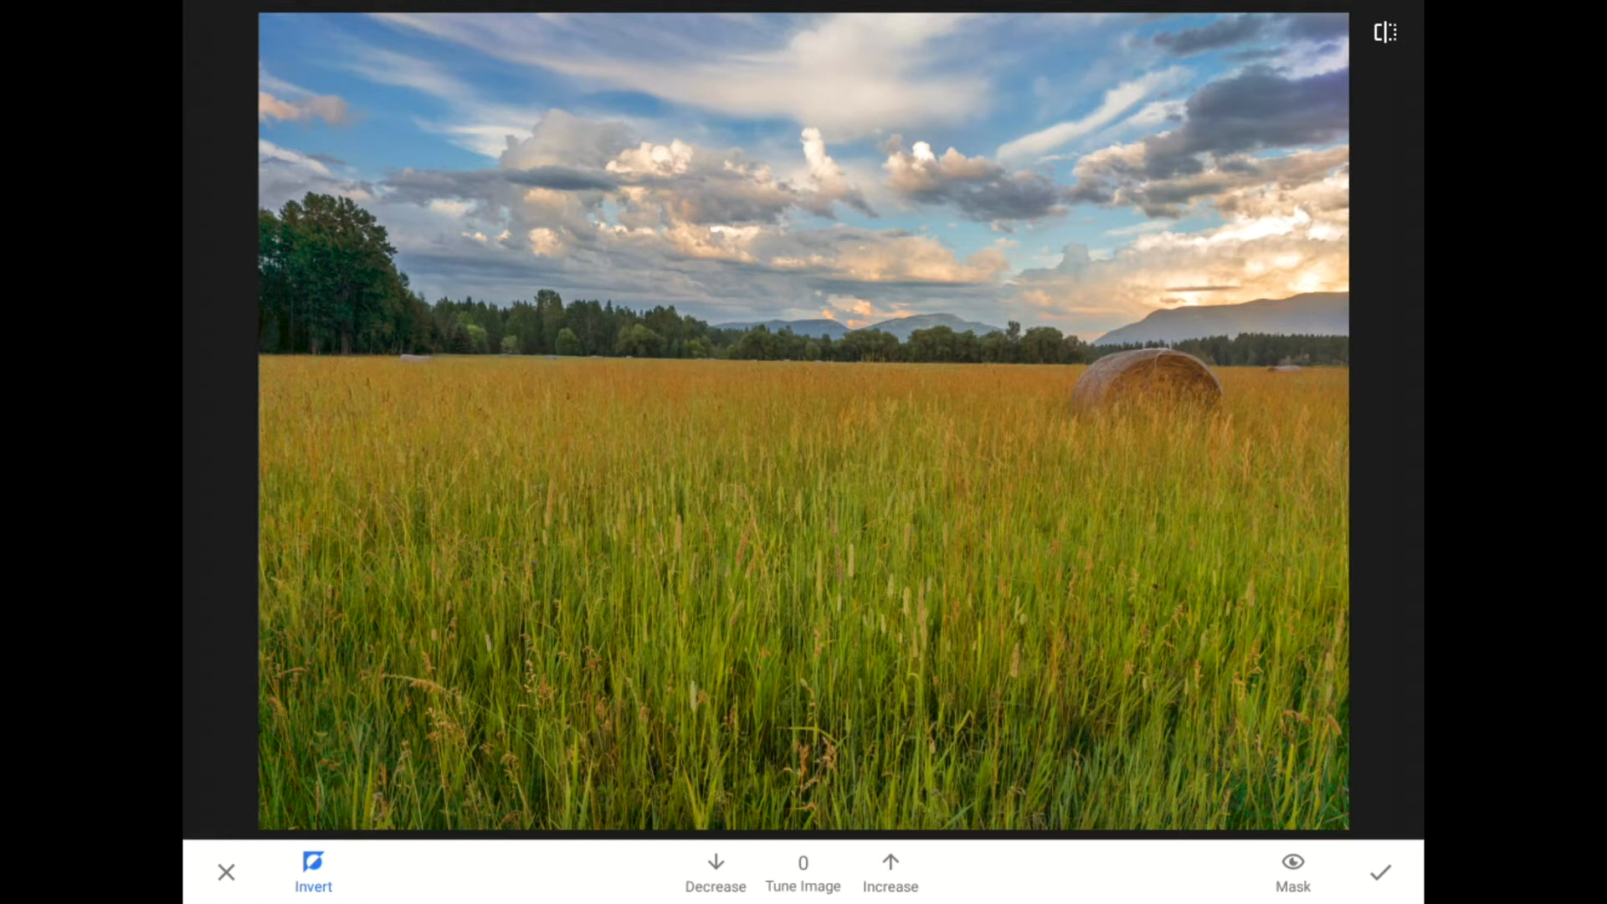
left_click(1291, 863)
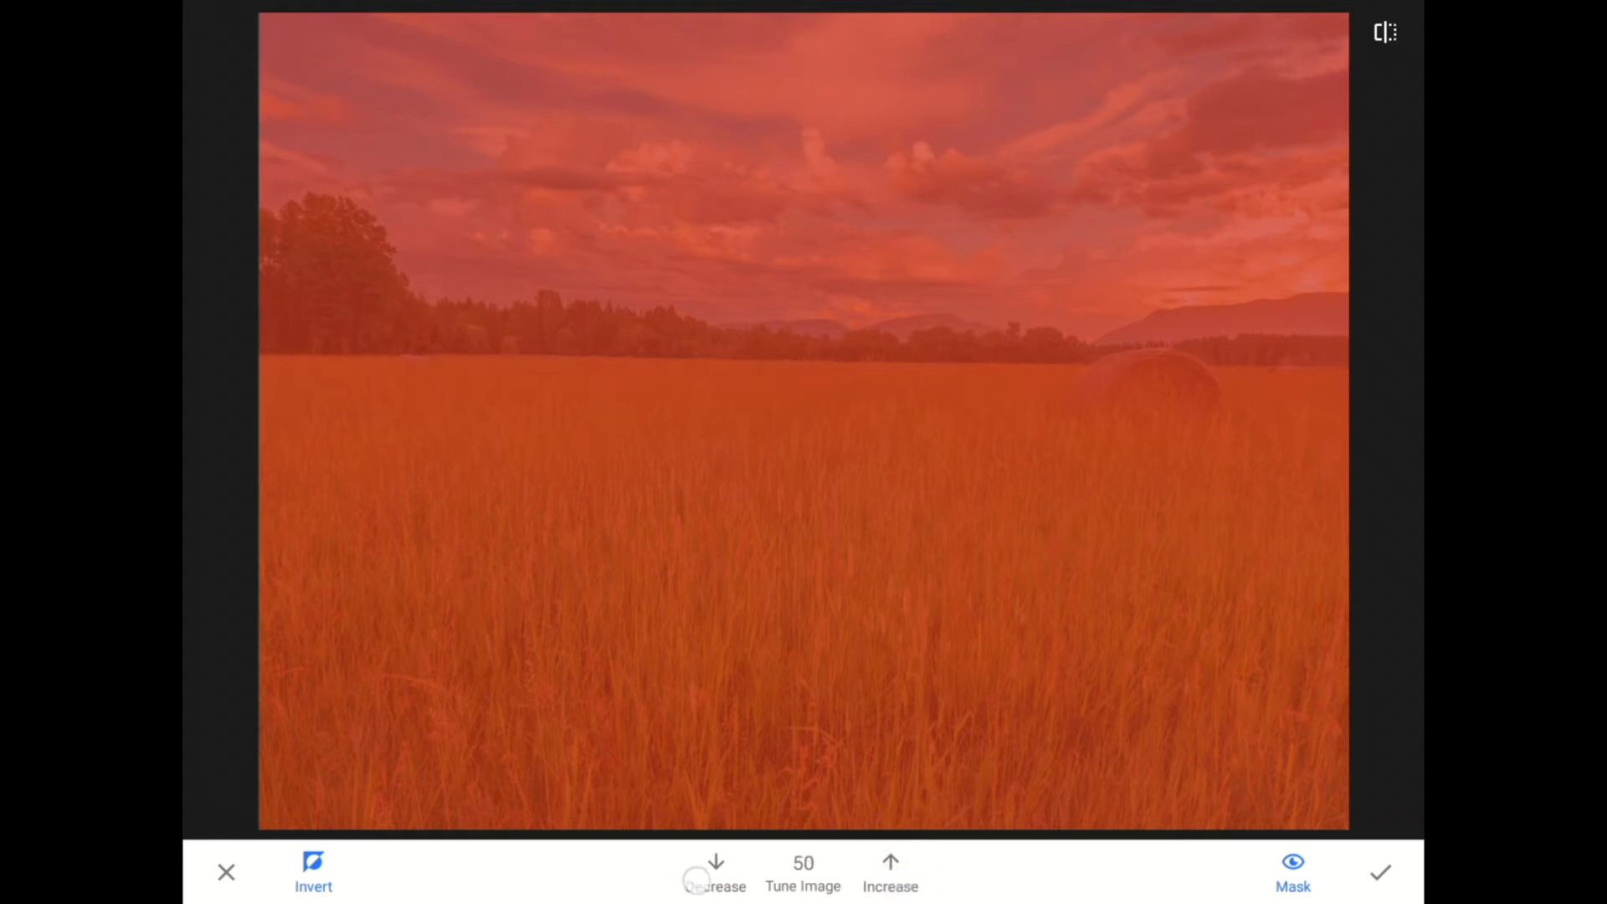
left_click(715, 862)
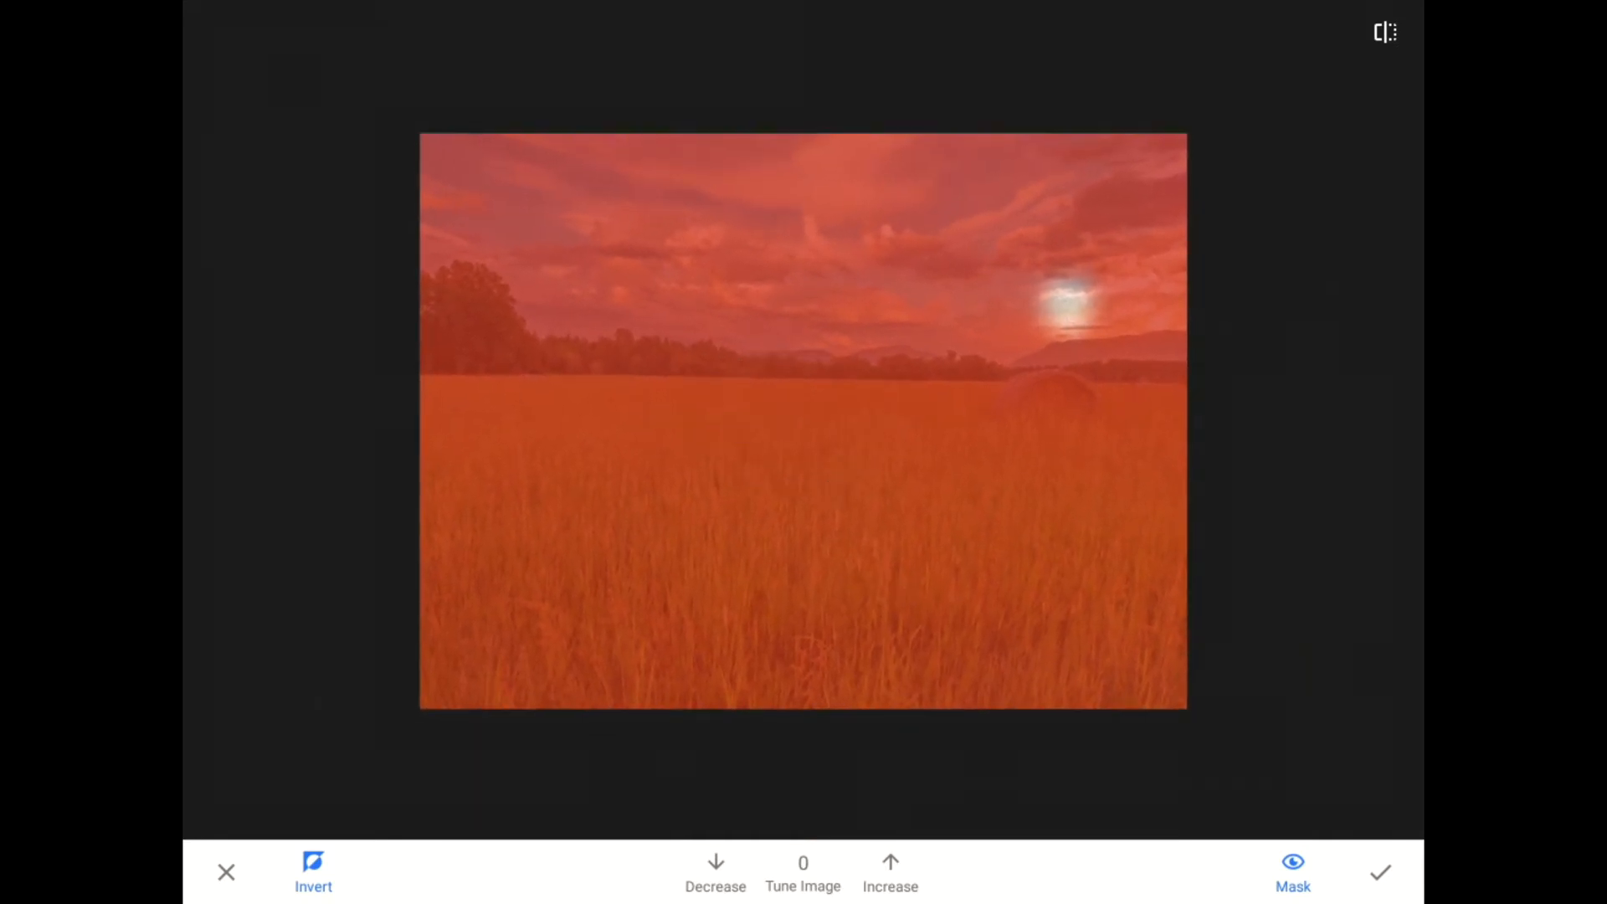
left_click(442, 676)
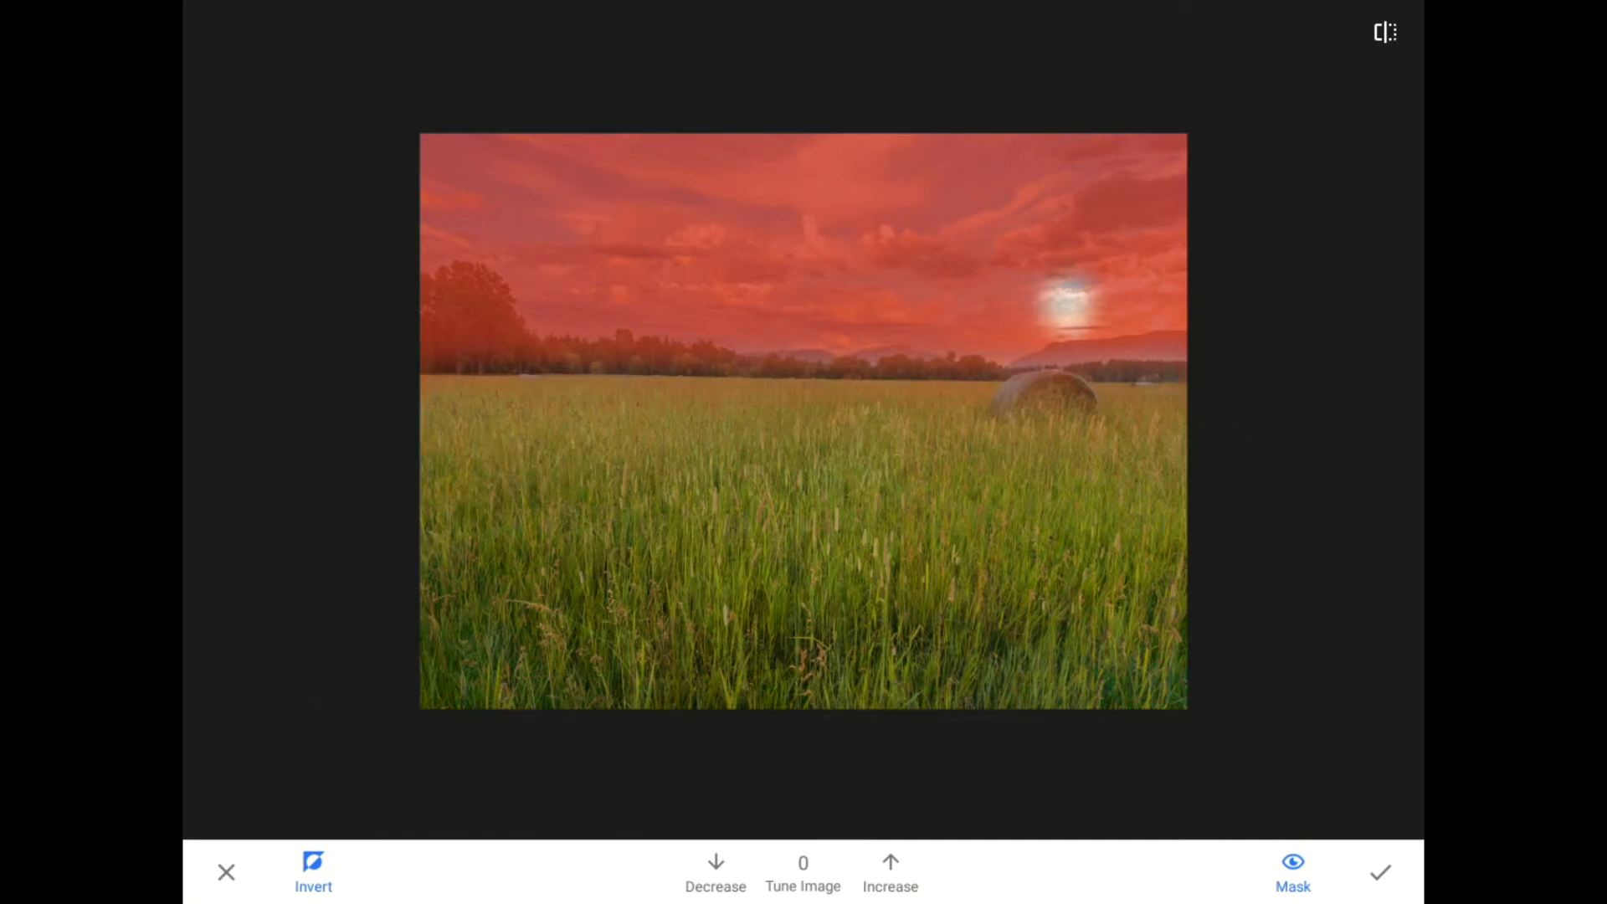
Paint the sky back at full strength, drop strength to 0, and hide the overlay
left_click(889, 870)
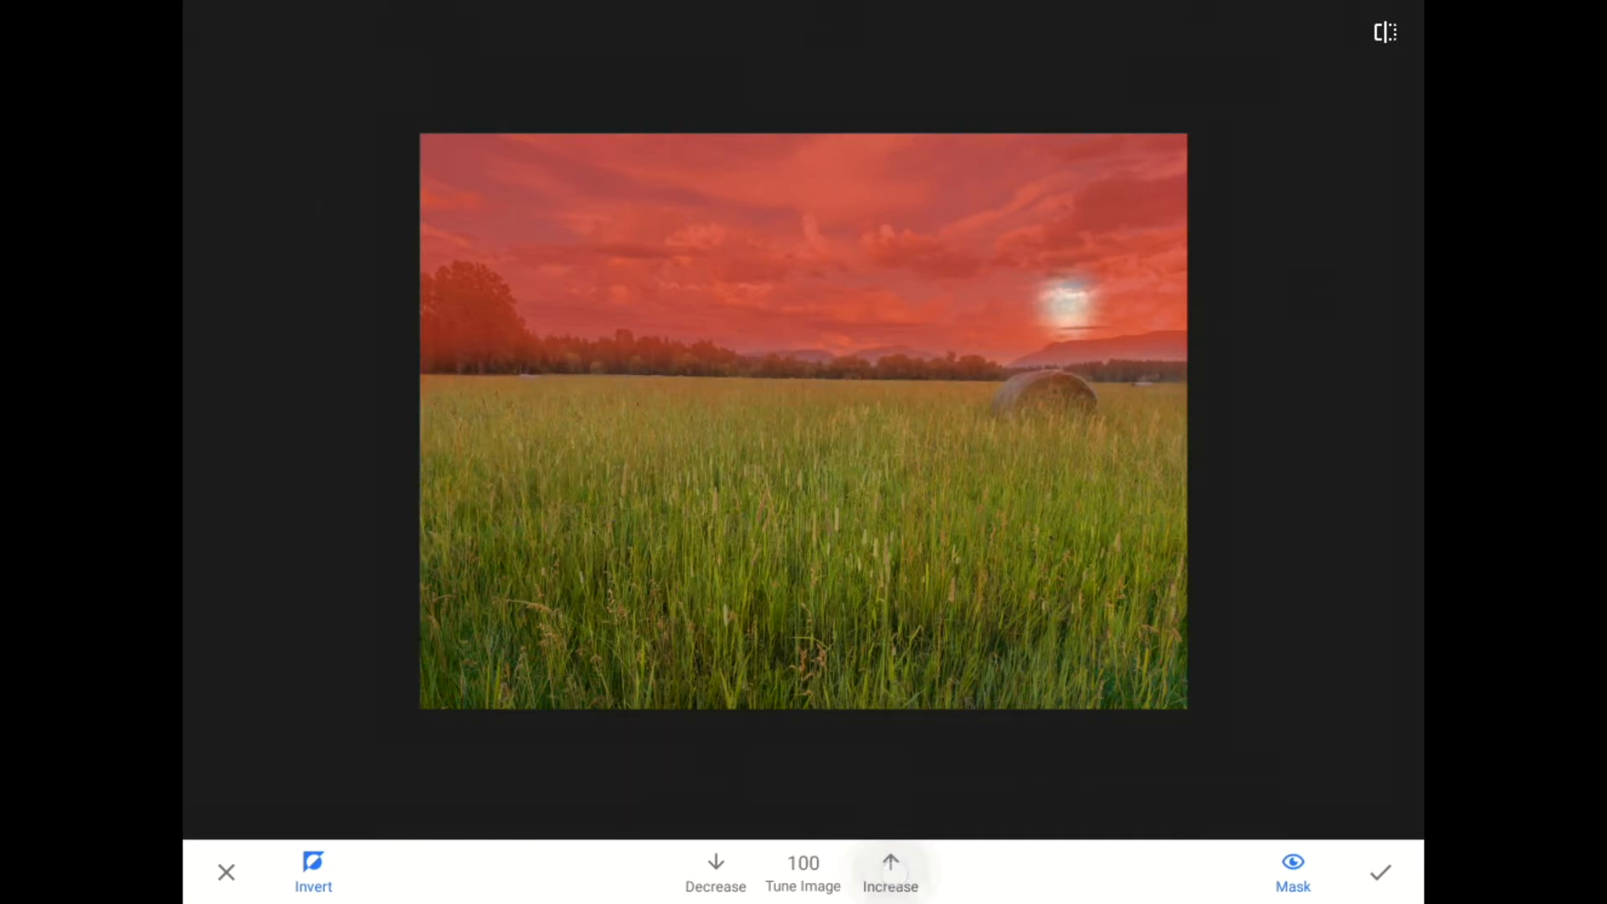
left_click(889, 865)
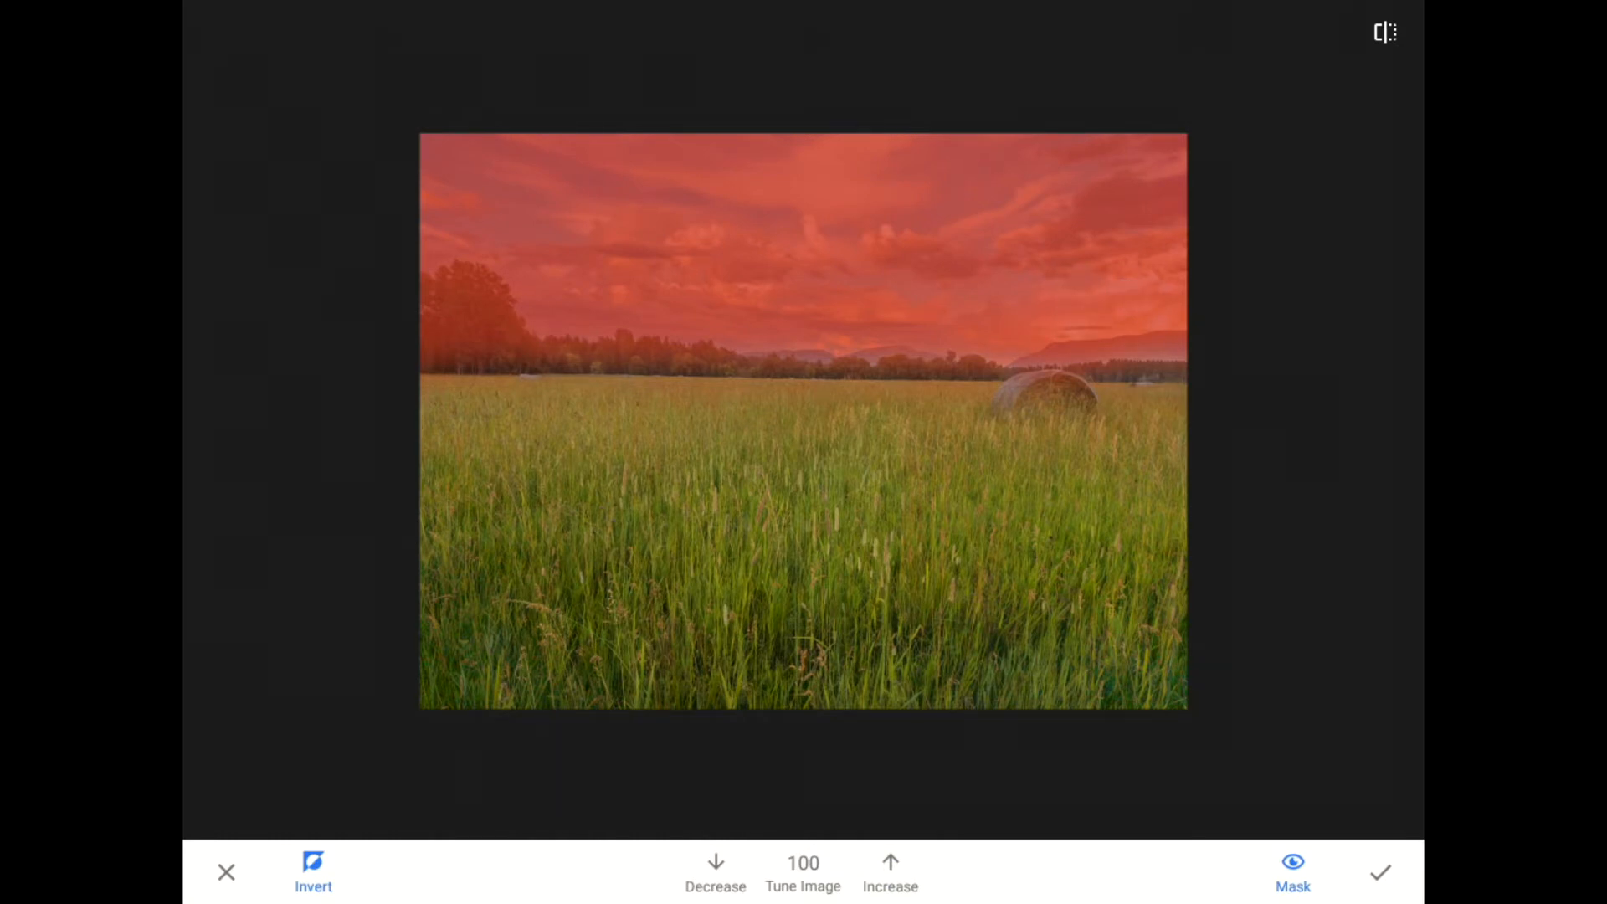
left_click(715, 871)
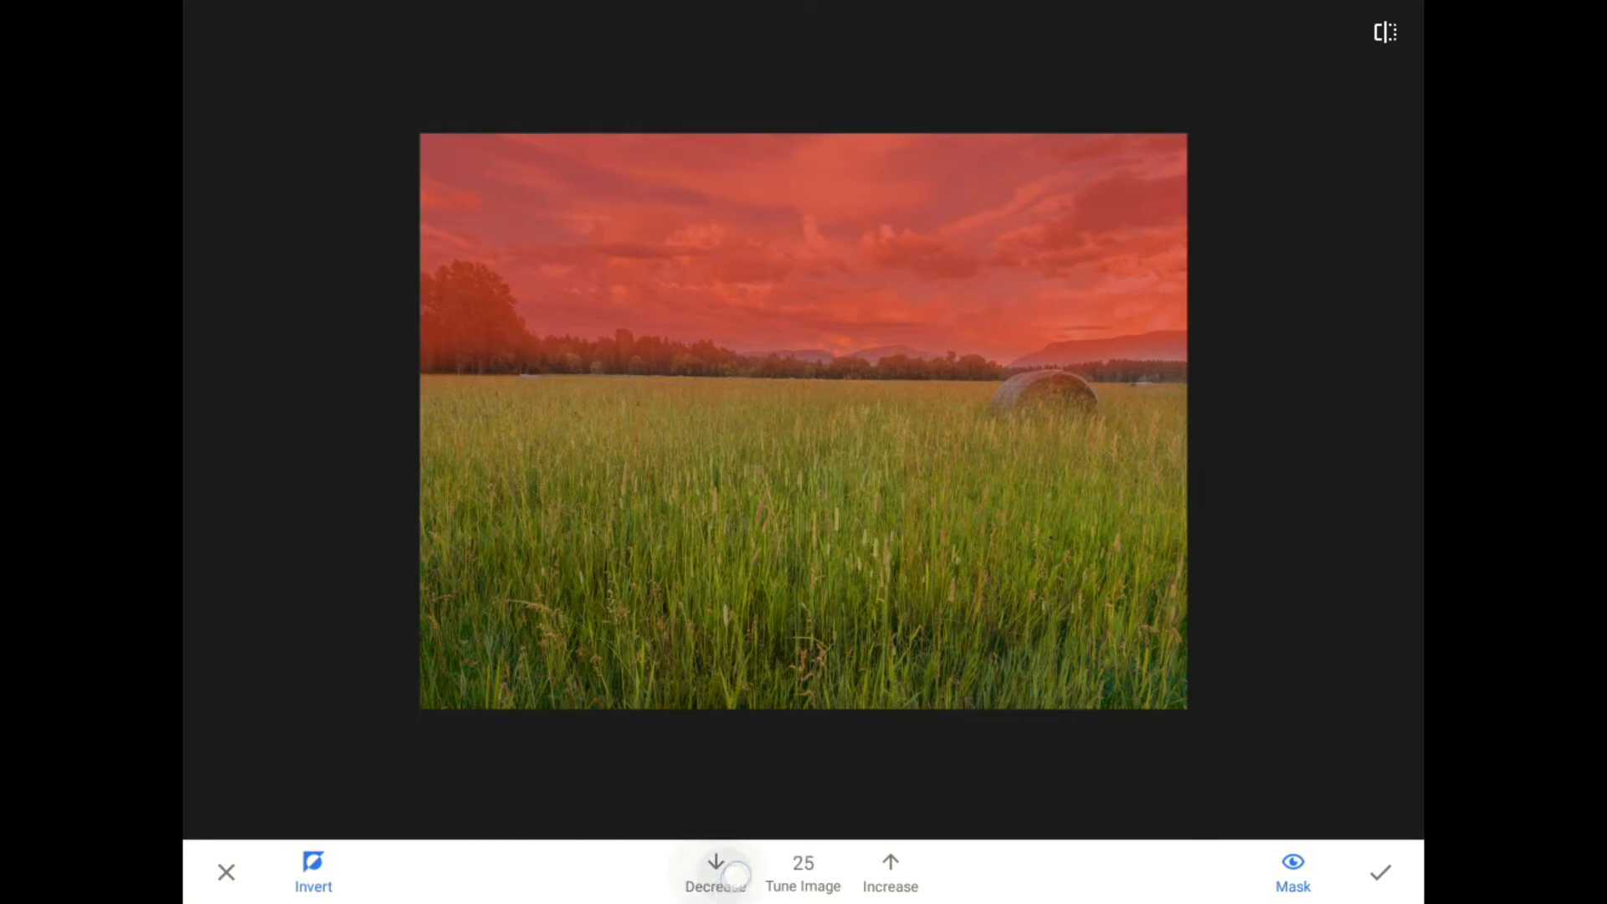
left_click(715, 865)
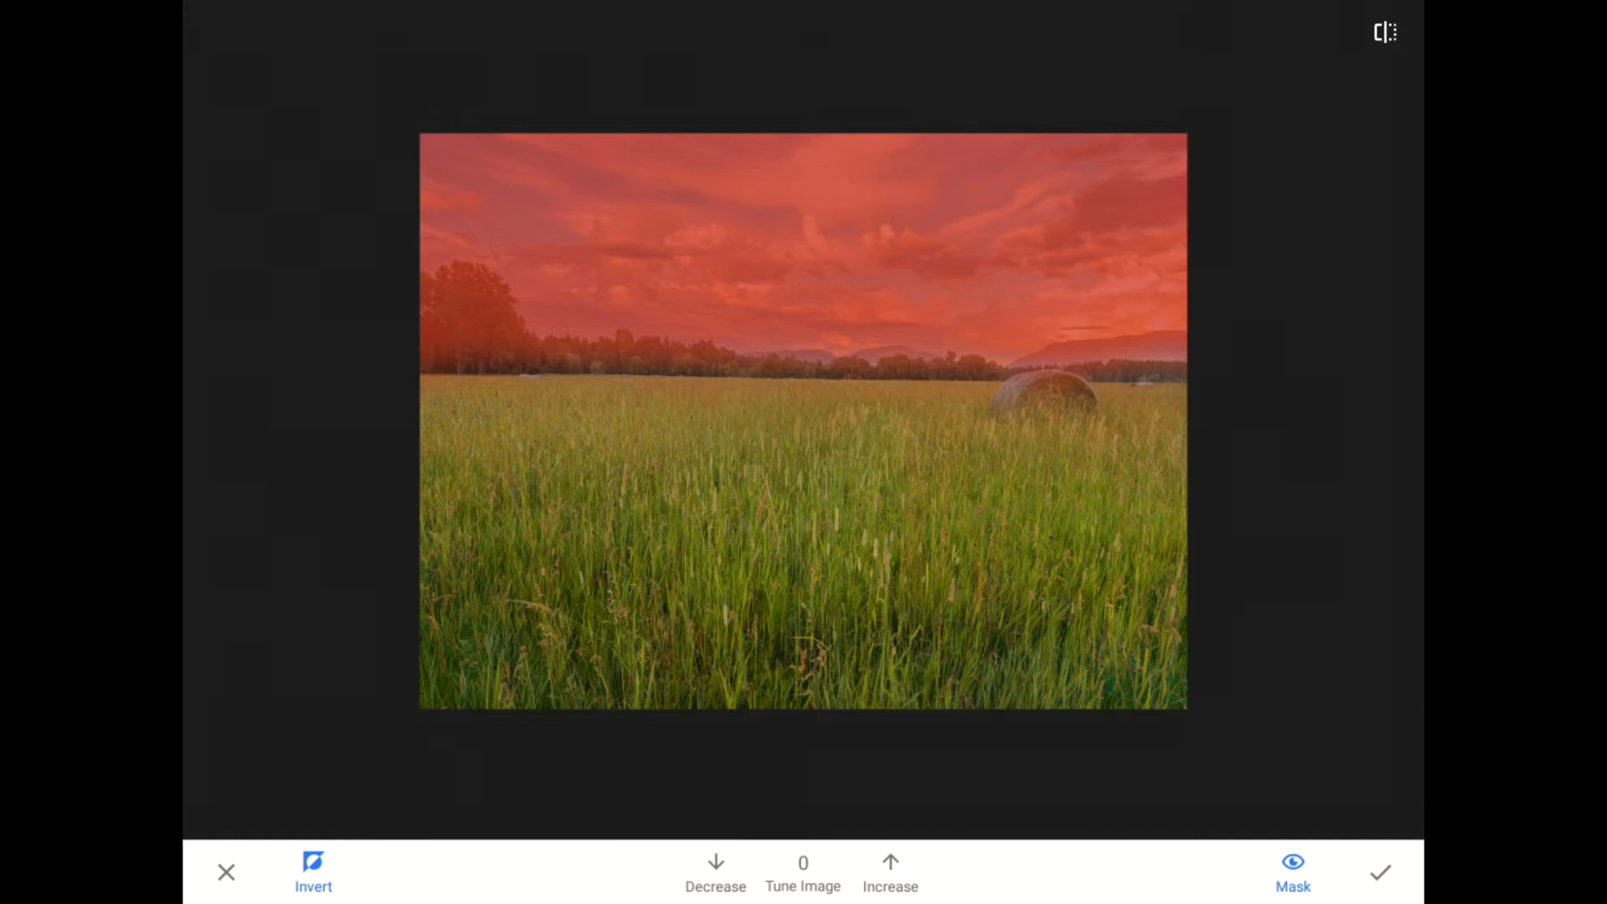
left_click(313, 870)
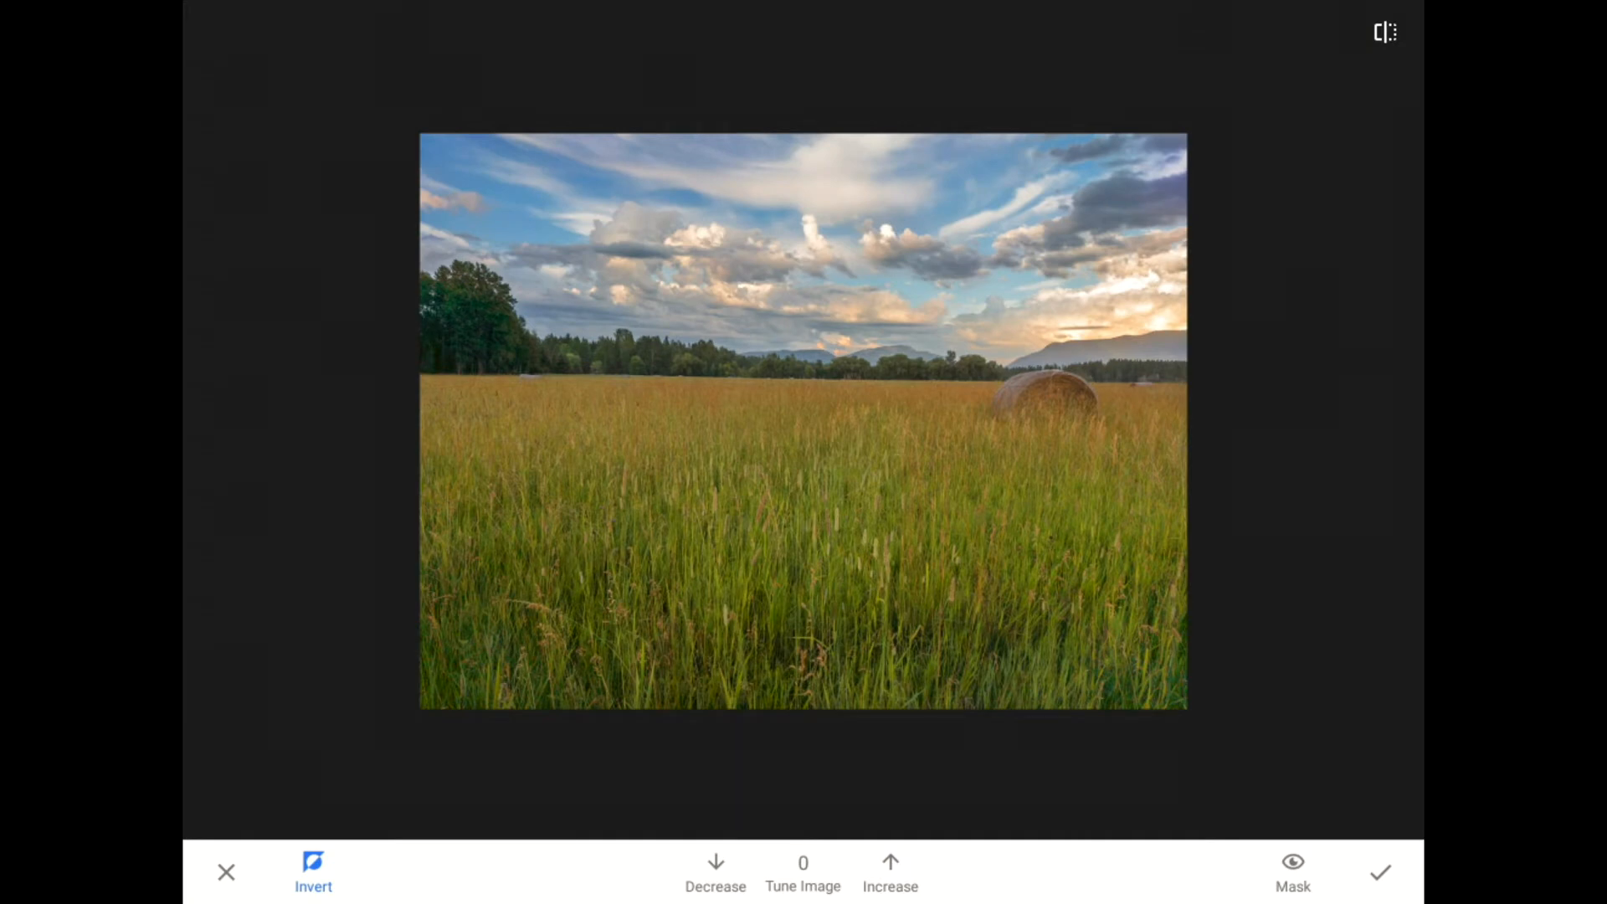
Apply the sky-only masked Tune Image edit and return to the photo
left_click(1378, 872)
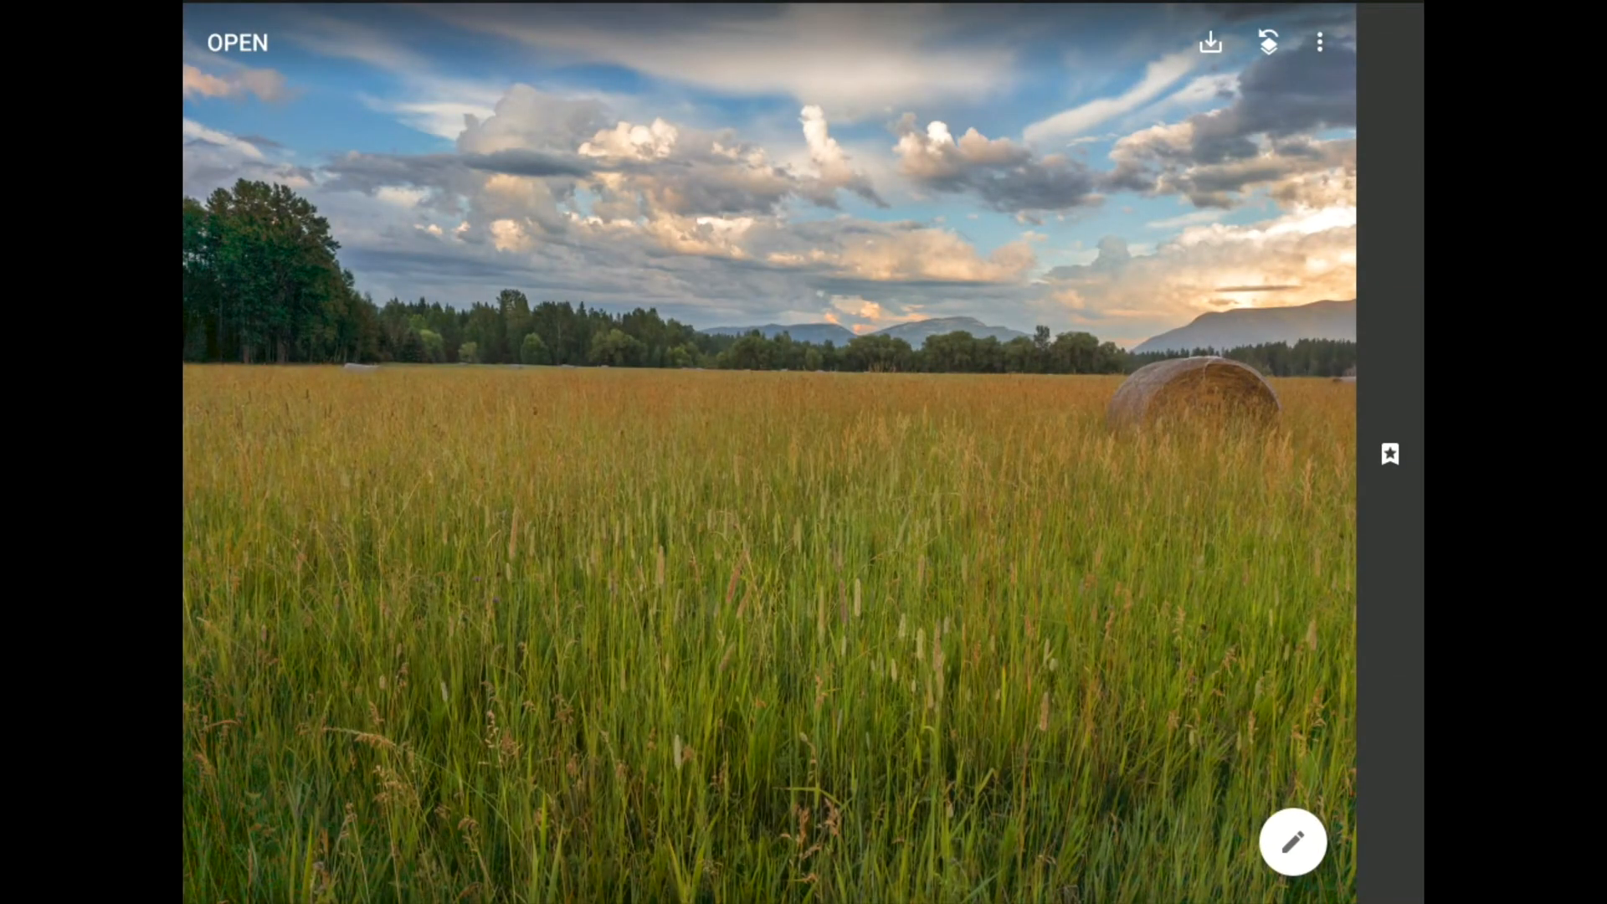
Add a second Tune Image edit with Contrast +10 and Warmth +8
left_click(1292, 840)
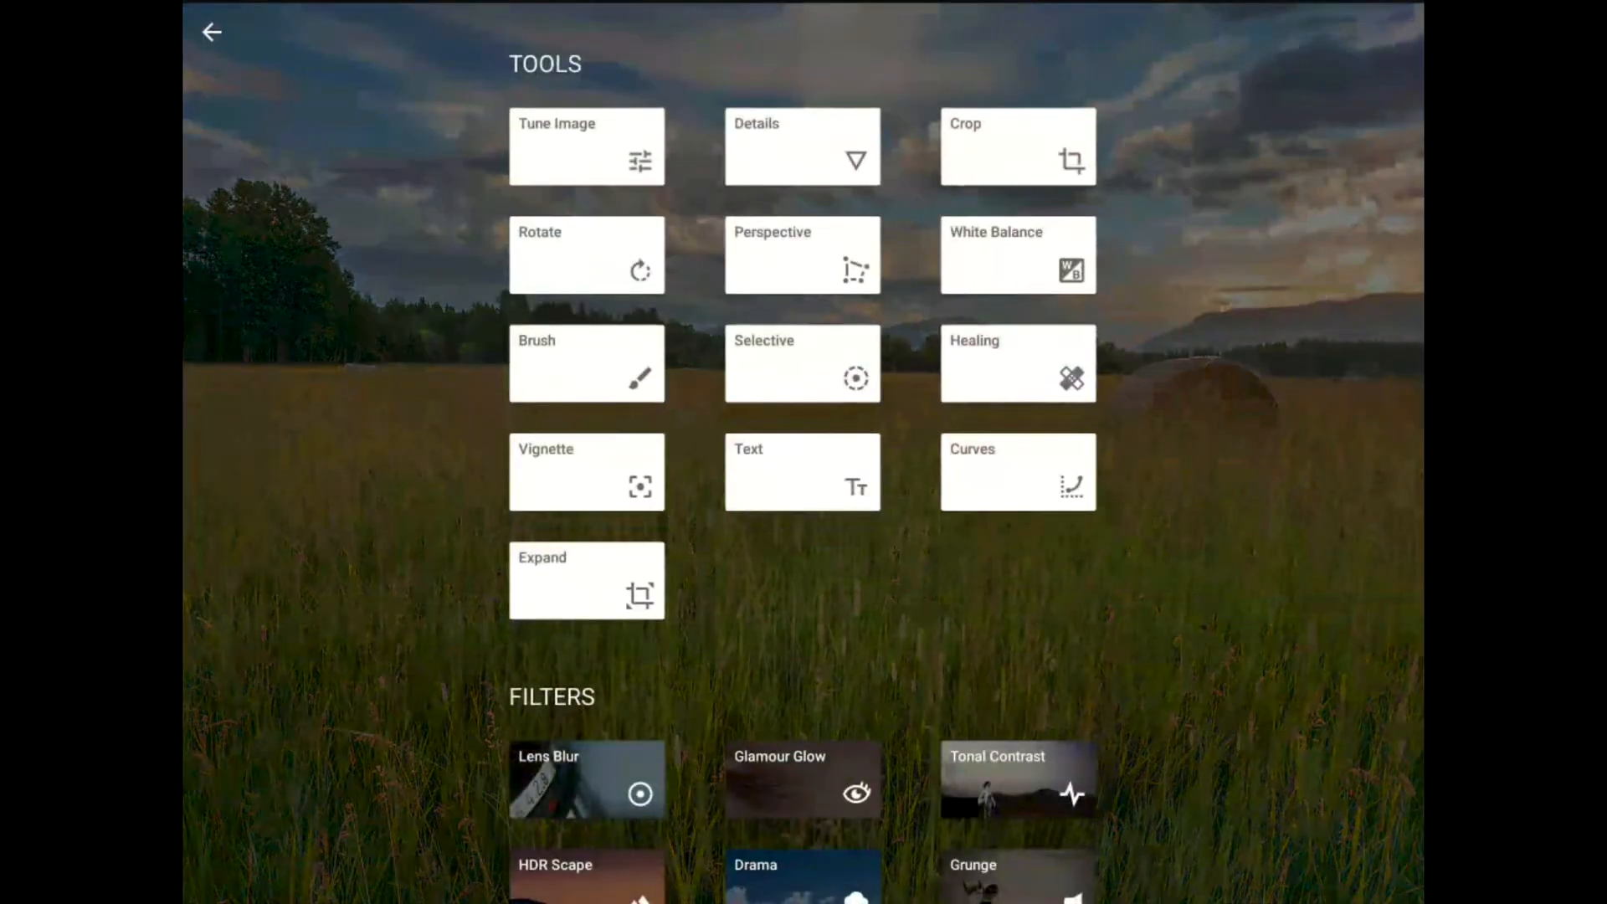
left_click(586, 145)
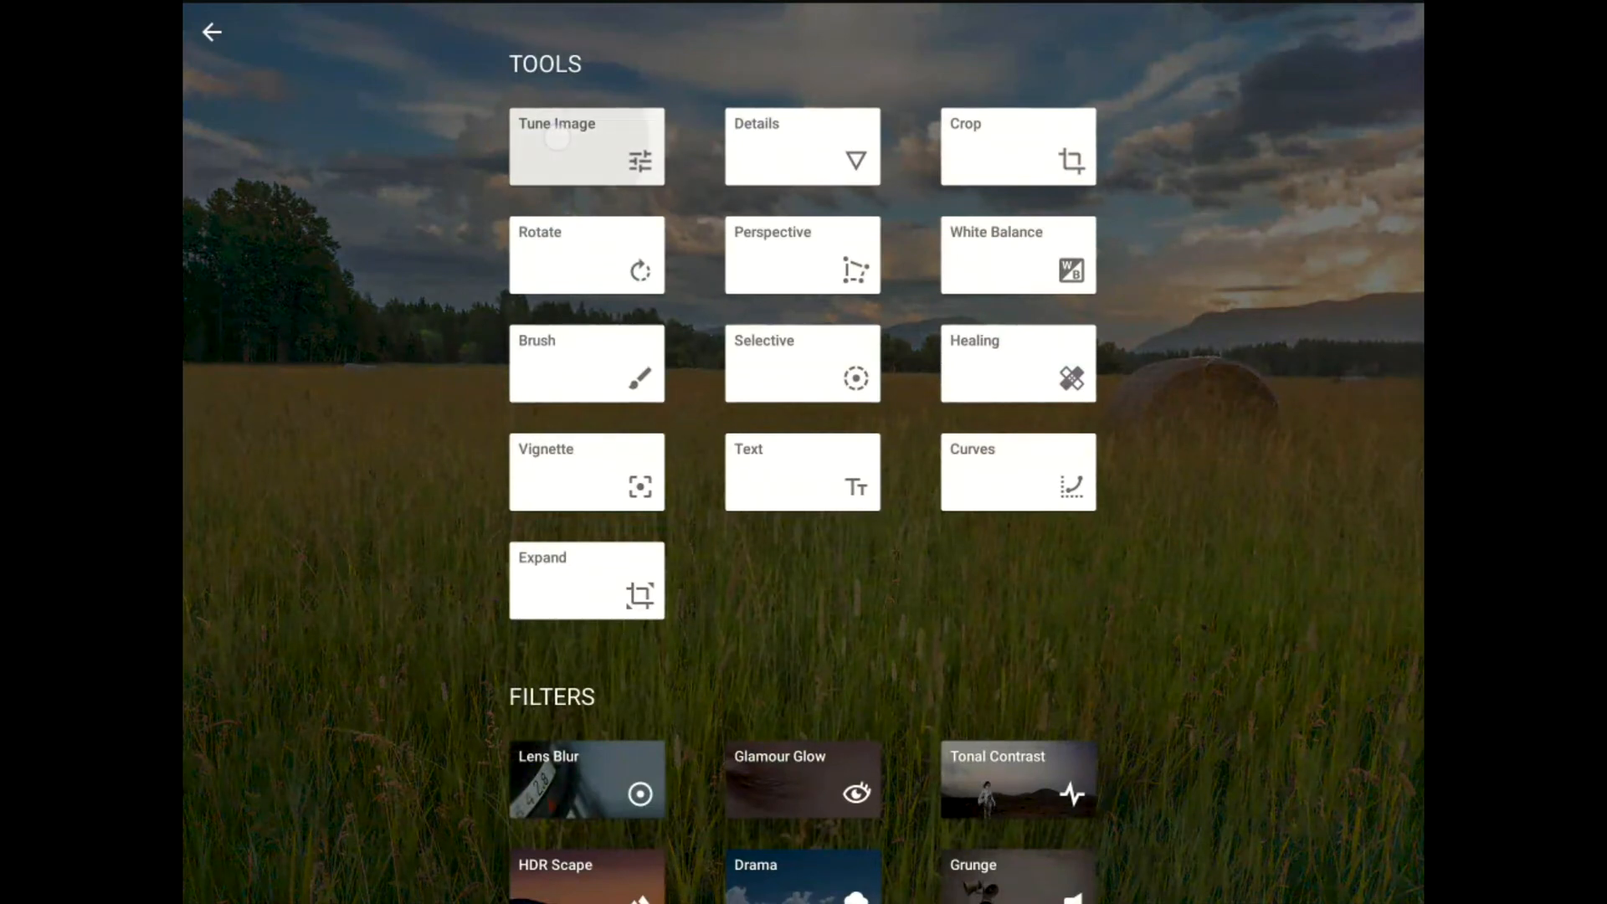
left_click(586, 147)
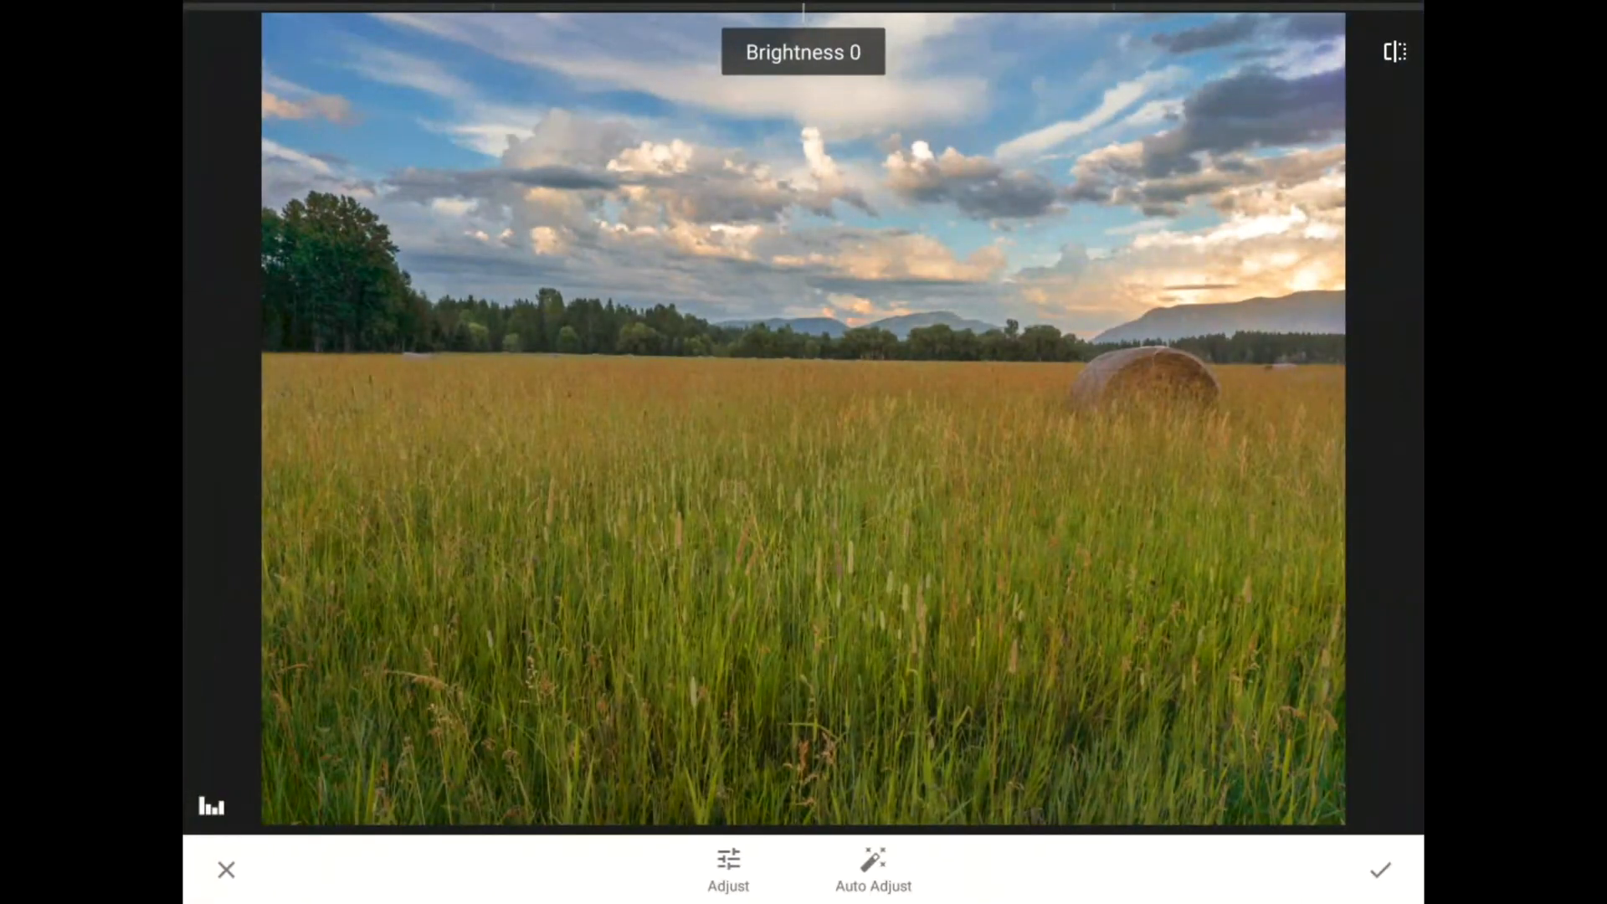
left_click(728, 869)
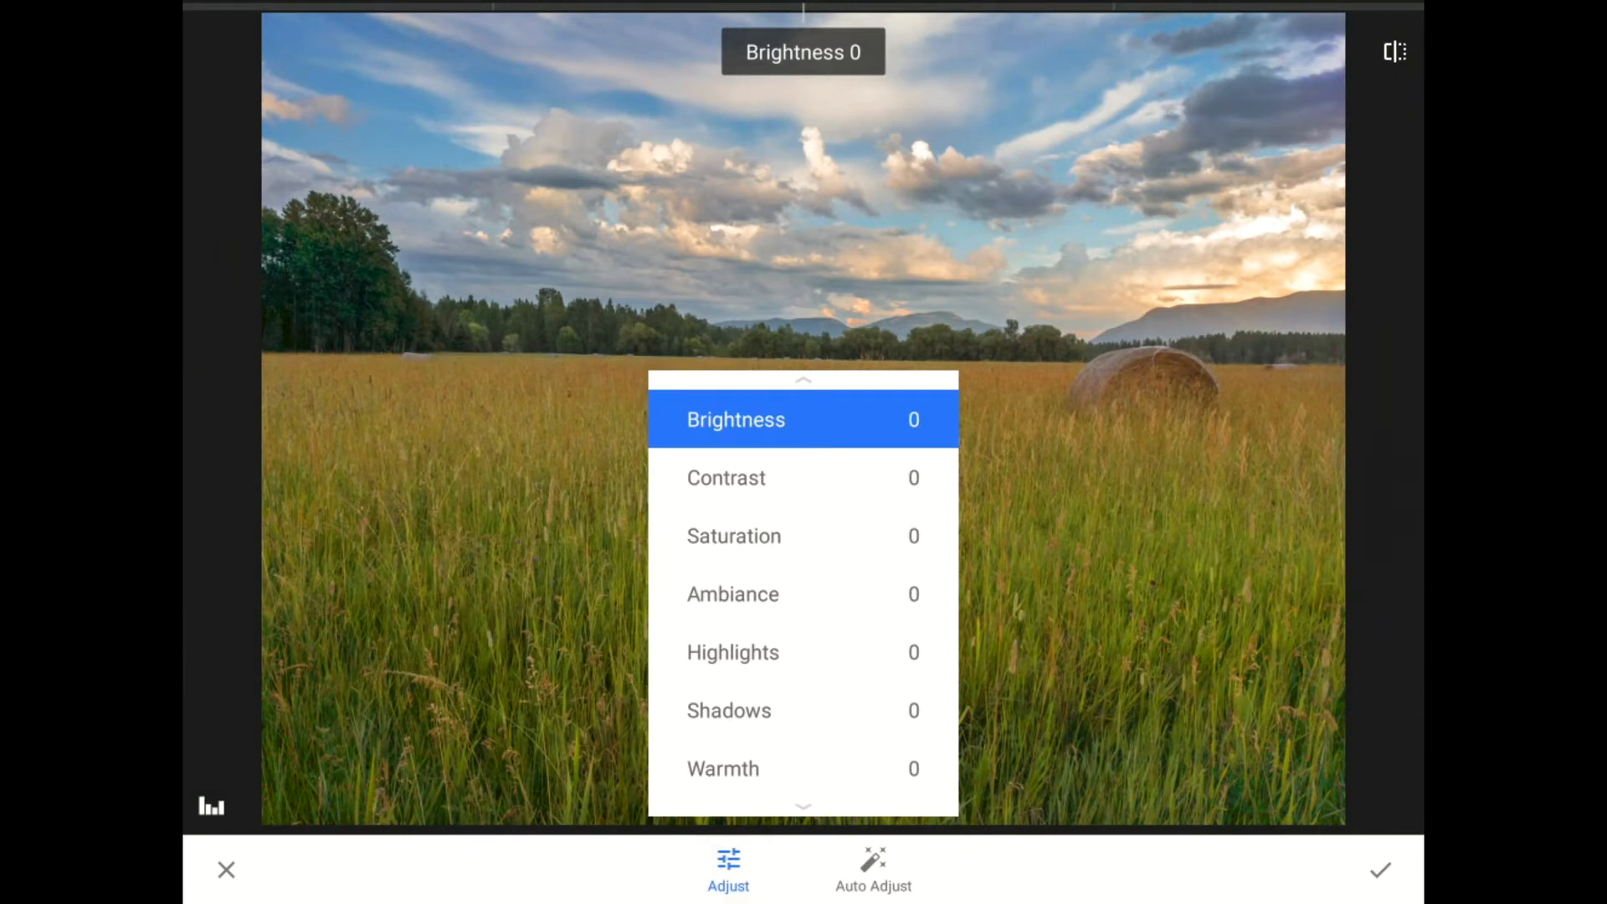
left_click(725, 477)
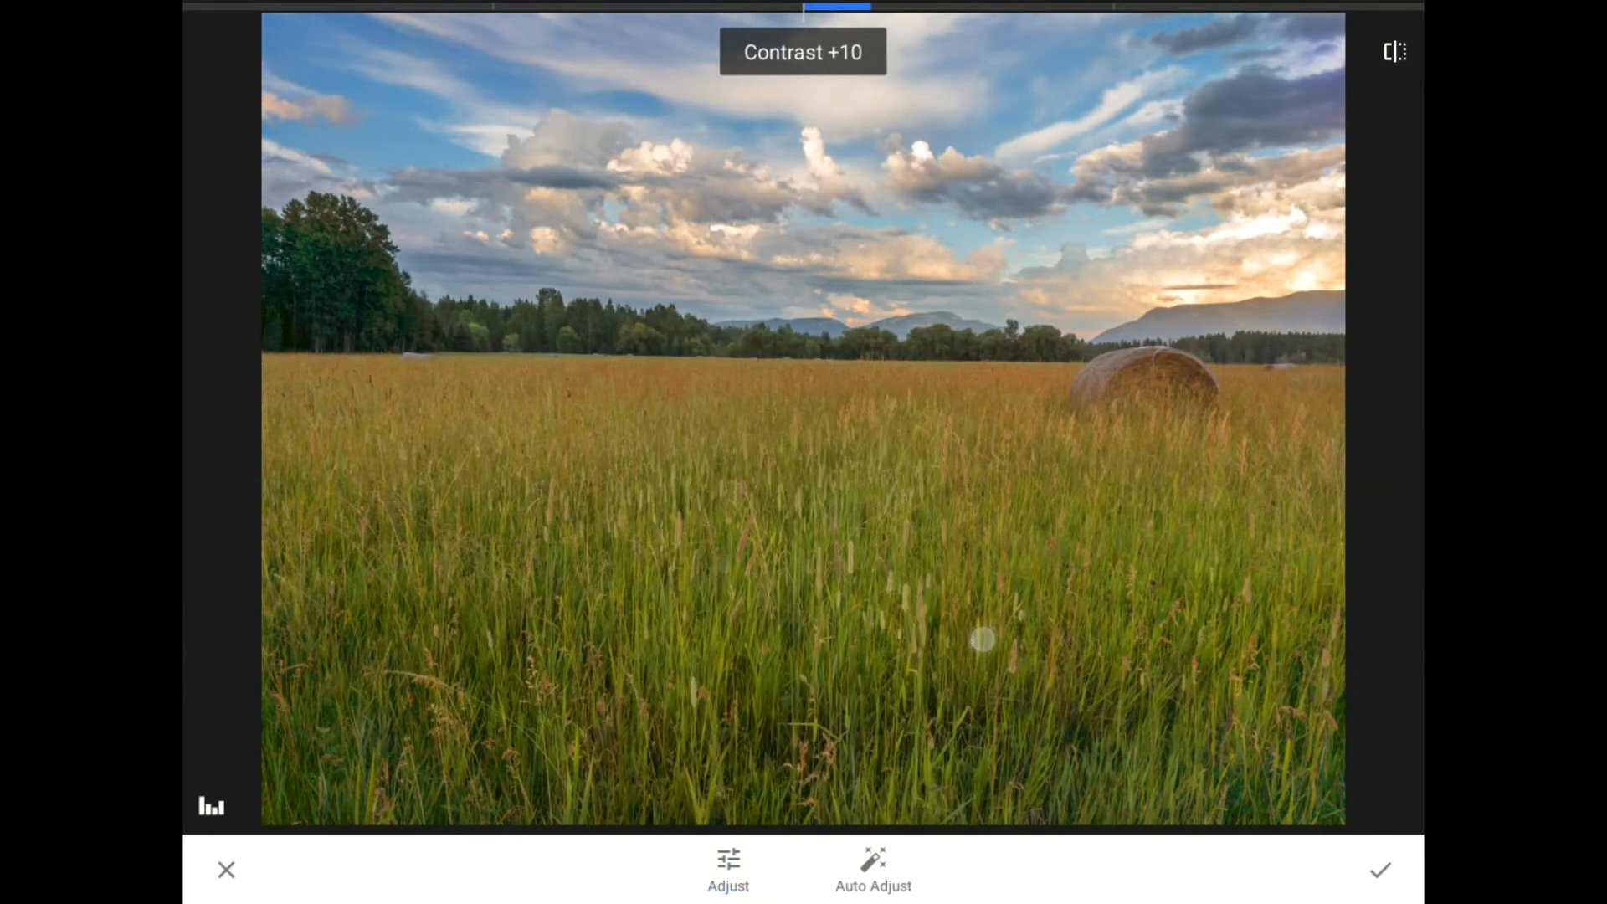
left_click(728, 869)
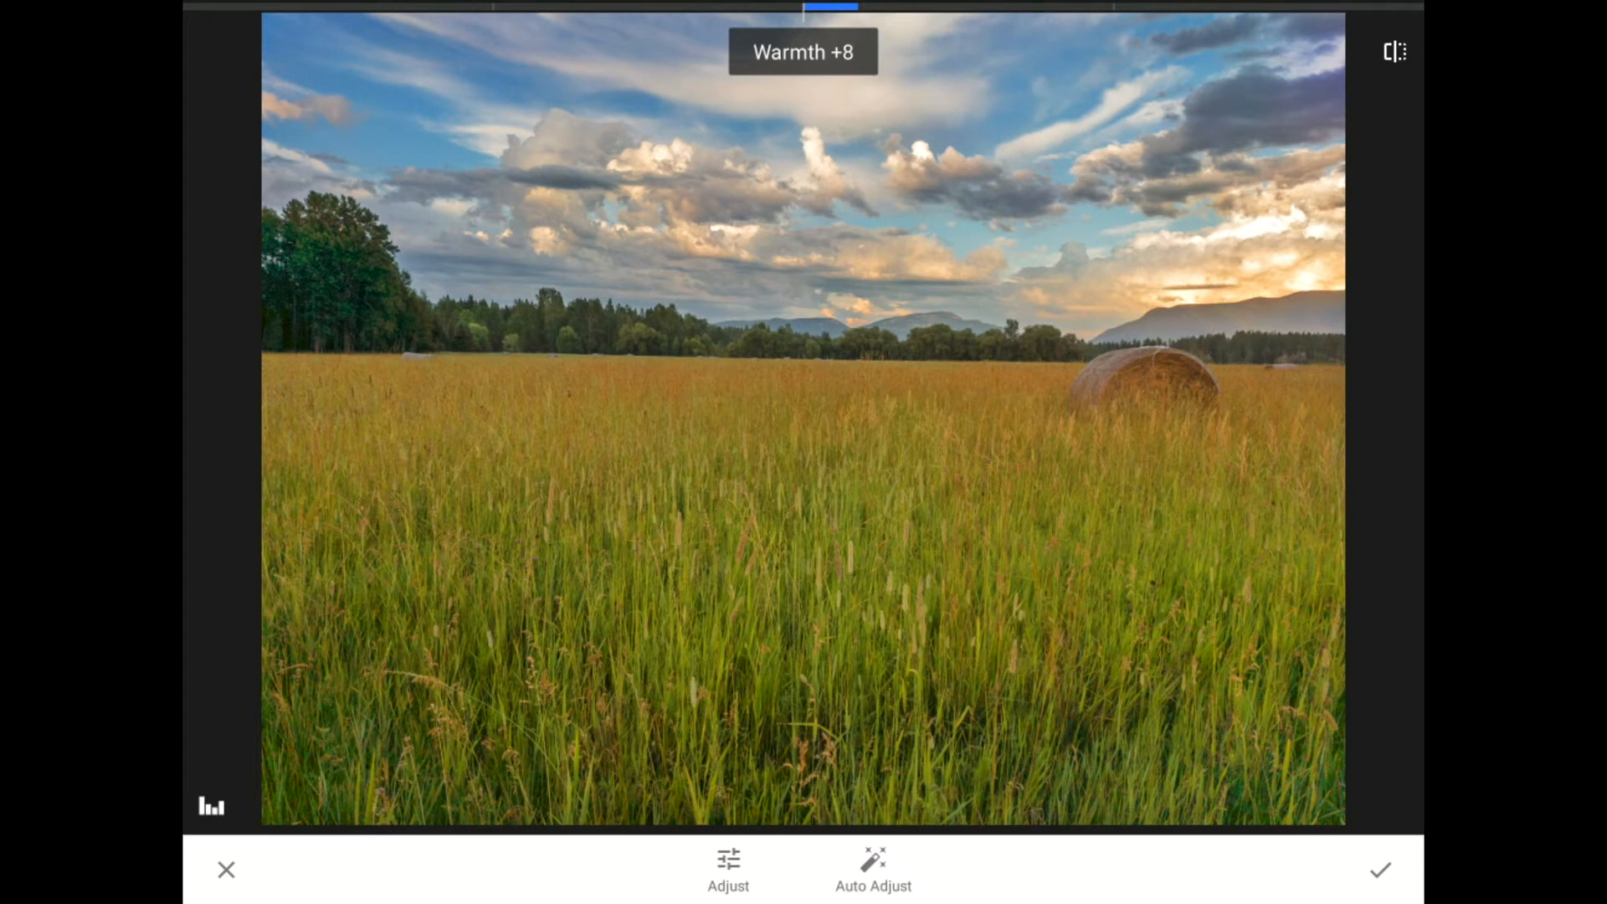
left_click(1381, 869)
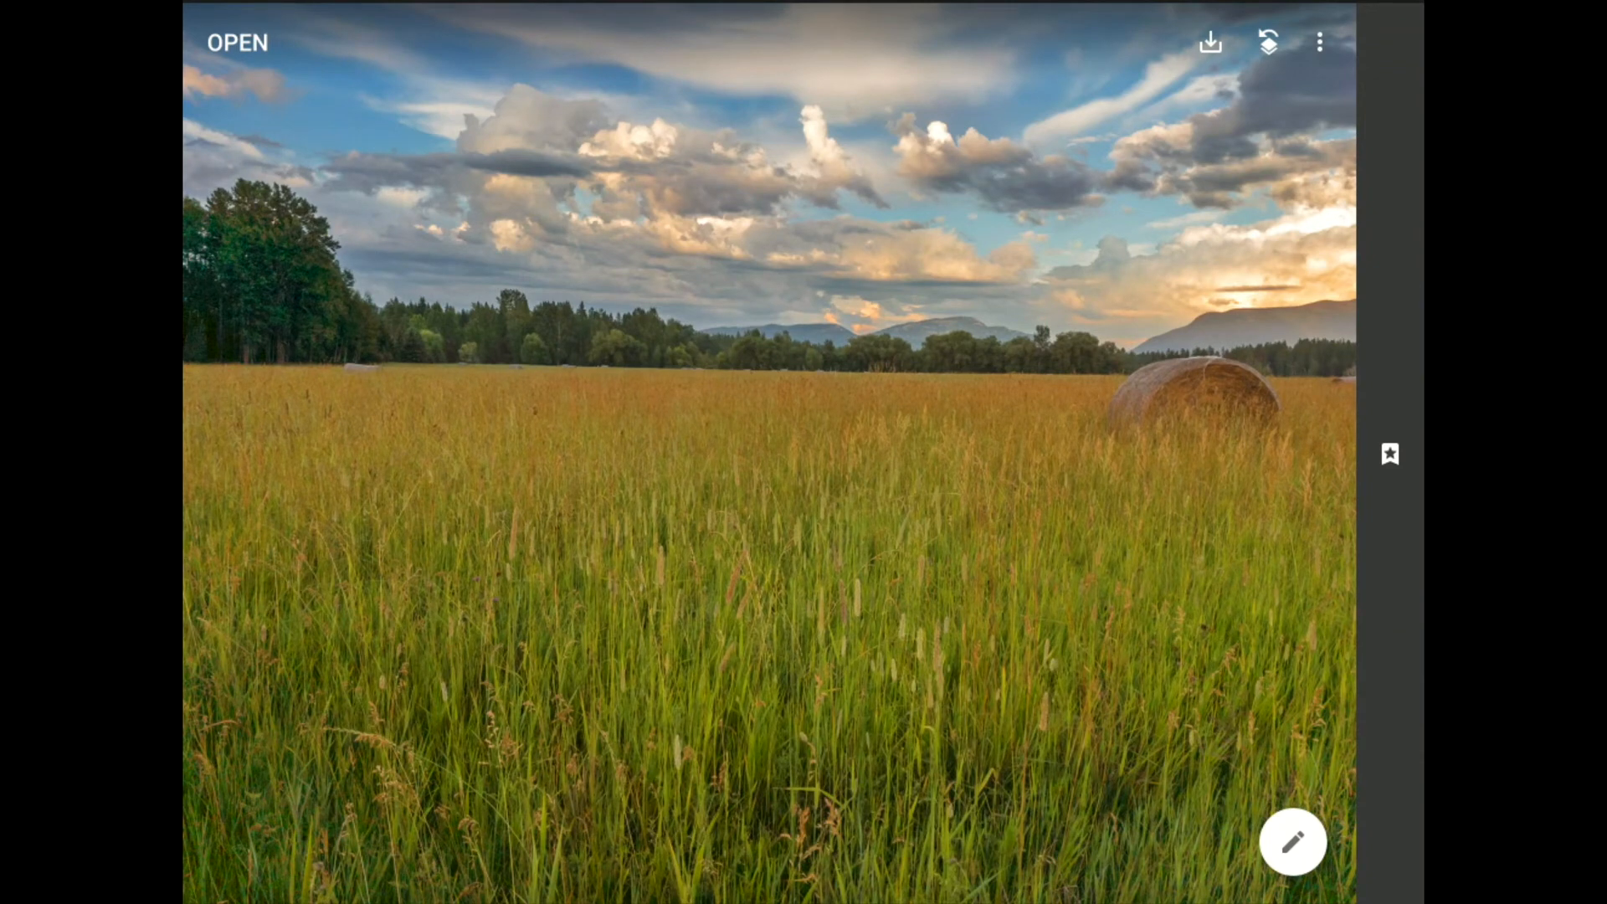
Brush a mask onto the Tune Image edit at strength 0 with the overlay shown, then confirm it
left_click(1319, 42)
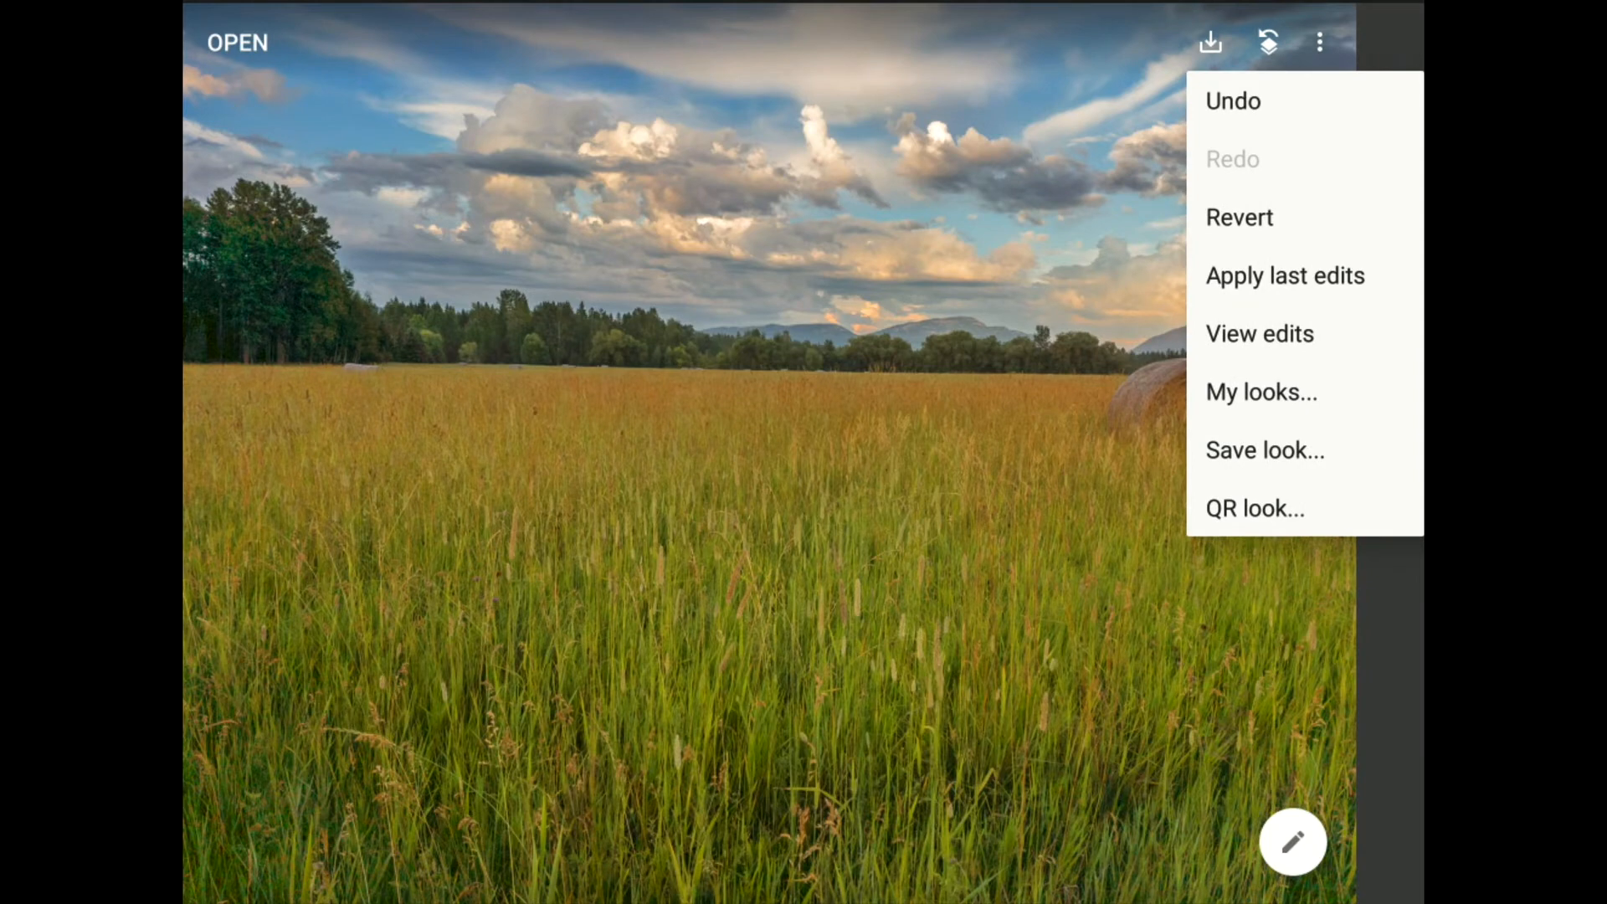
left_click(1258, 333)
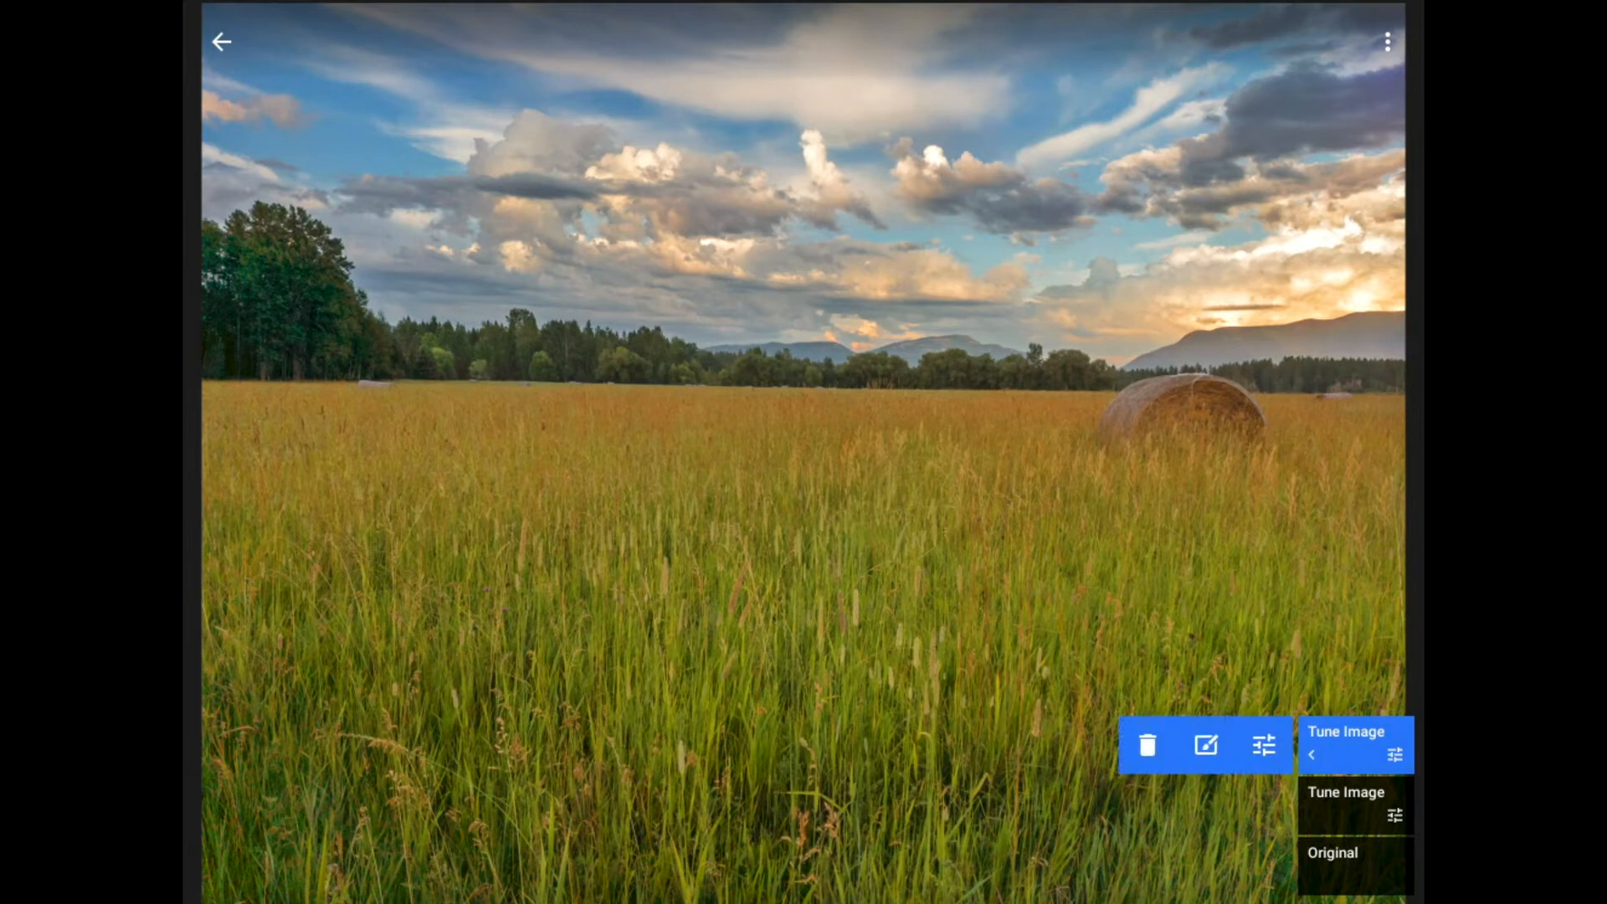
left_click(1346, 792)
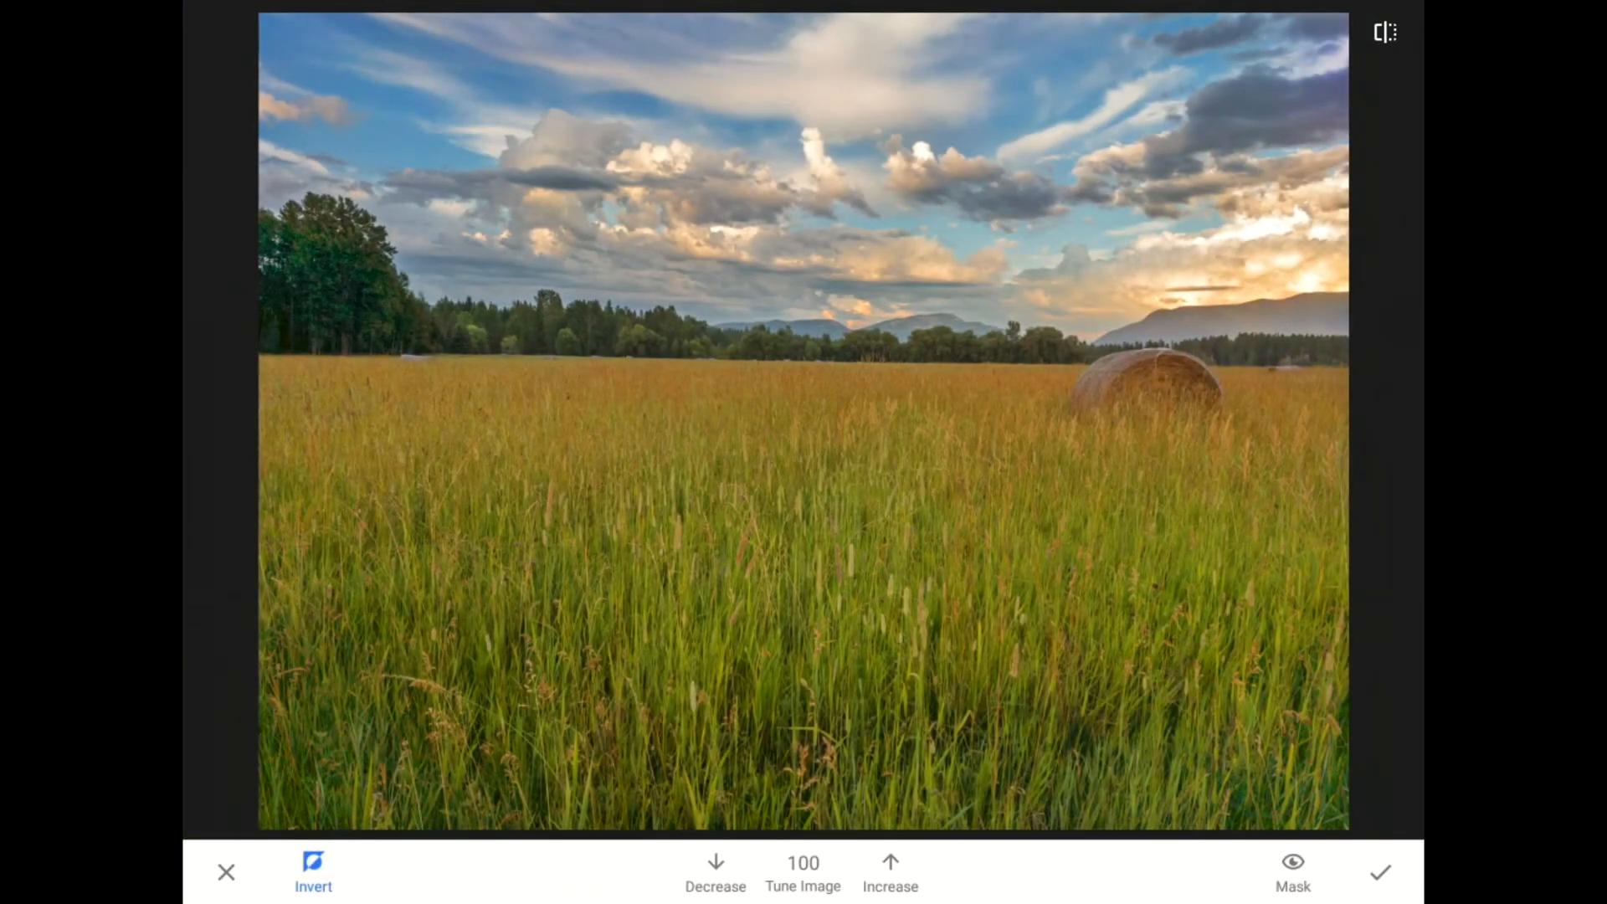
left_click(1292, 864)
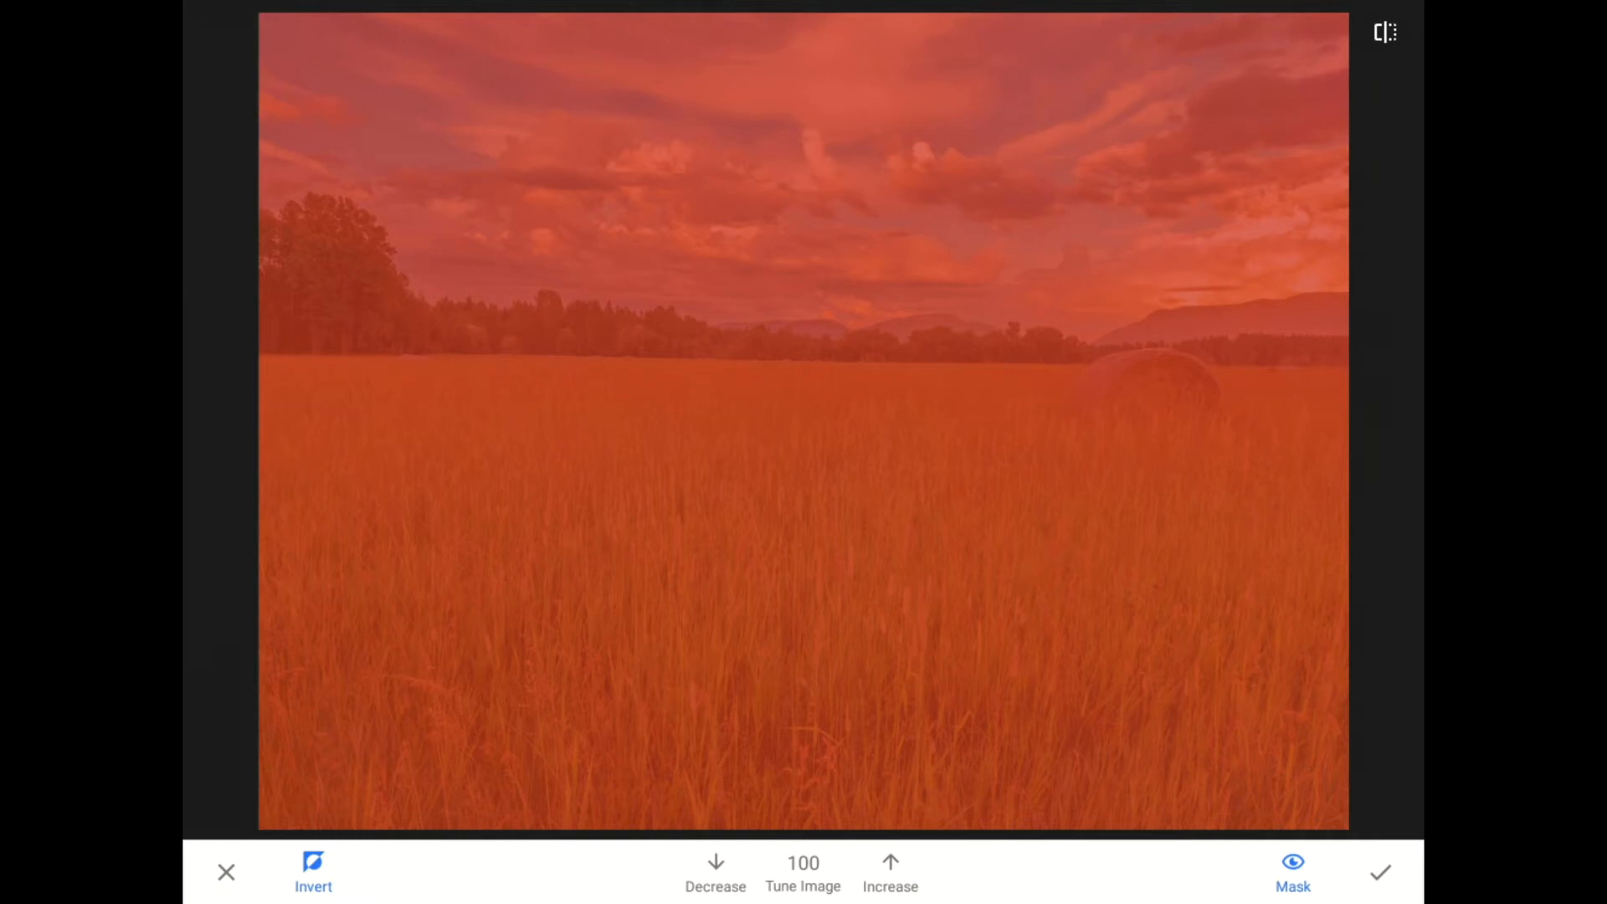
left_click(715, 871)
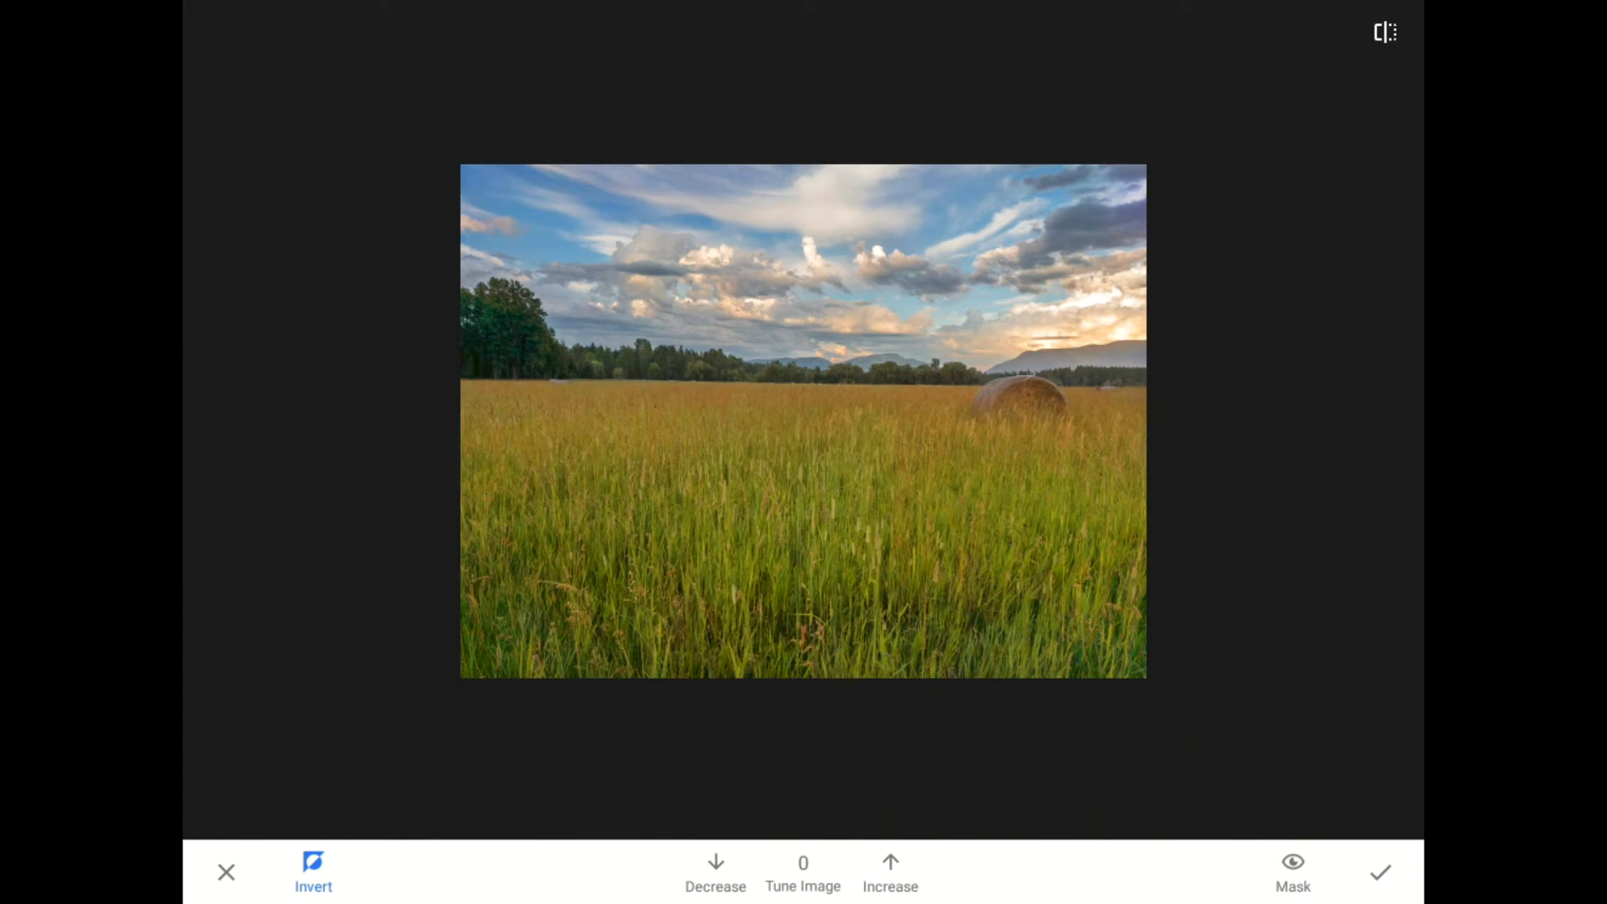
left_click(1379, 872)
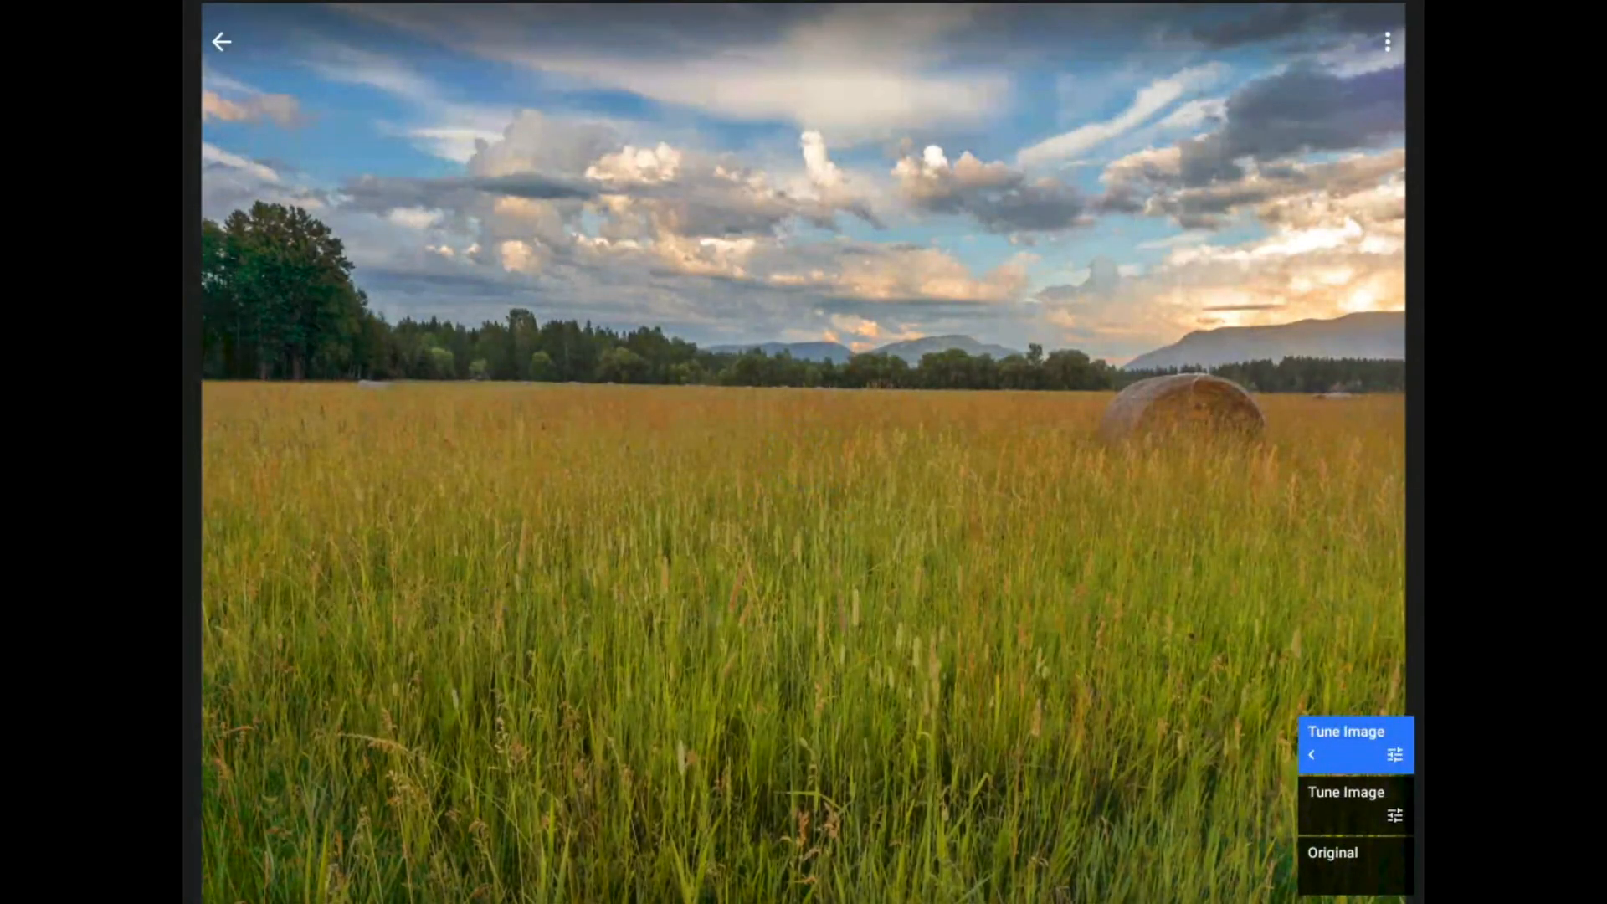
Add a Details adjustment with Structure +20, compare with the original, and apply
left_click(221, 40)
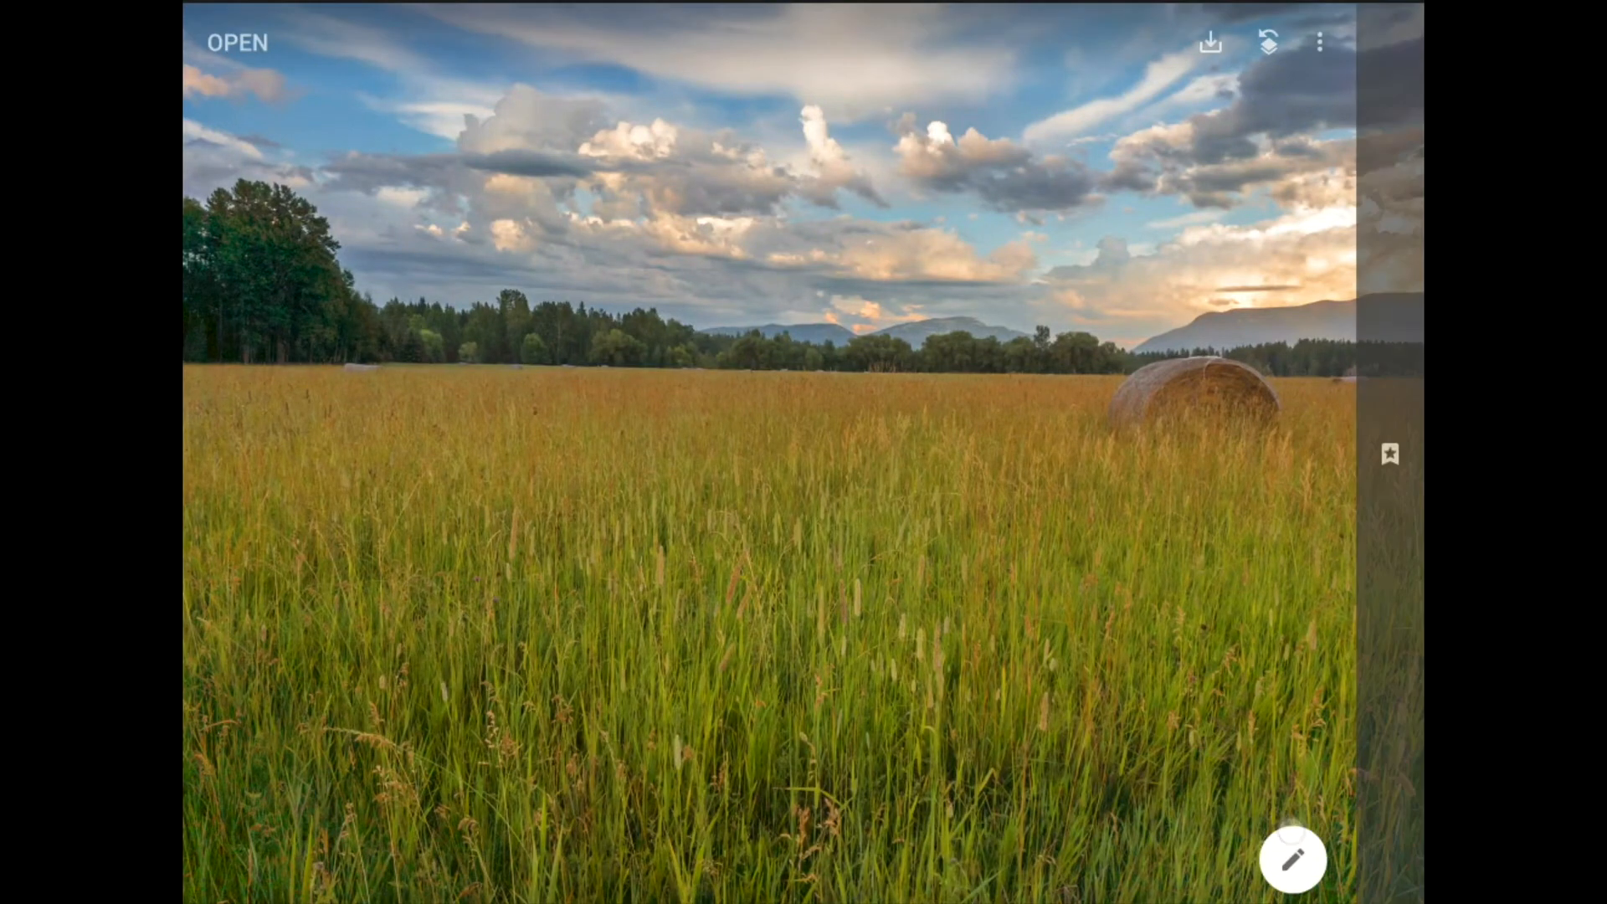
left_click(1294, 858)
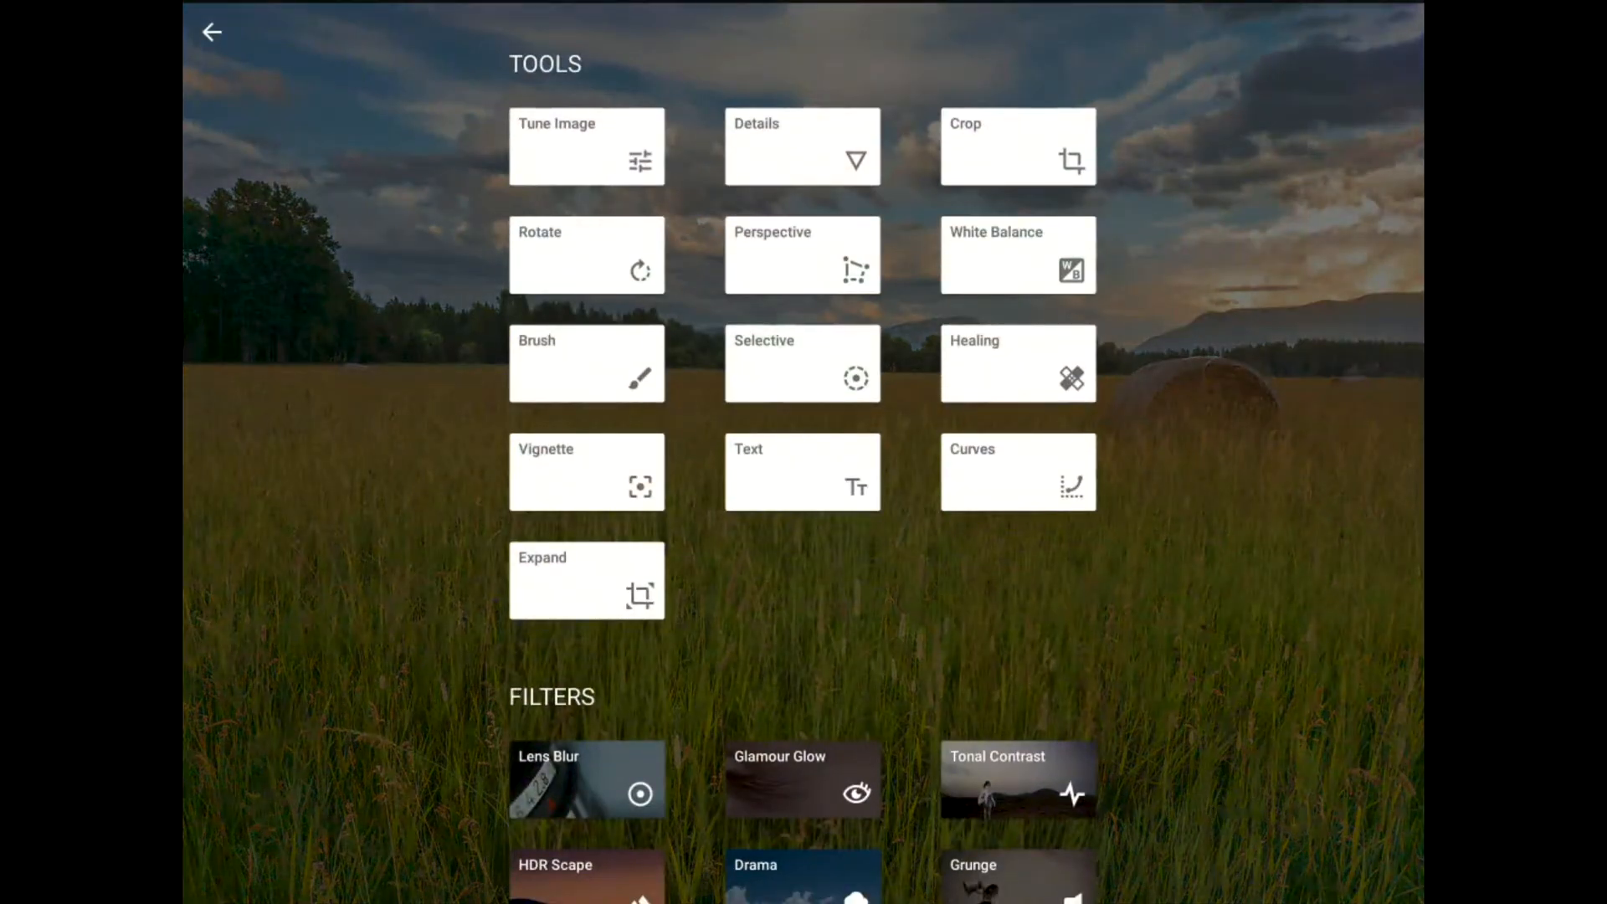
left_click(802, 145)
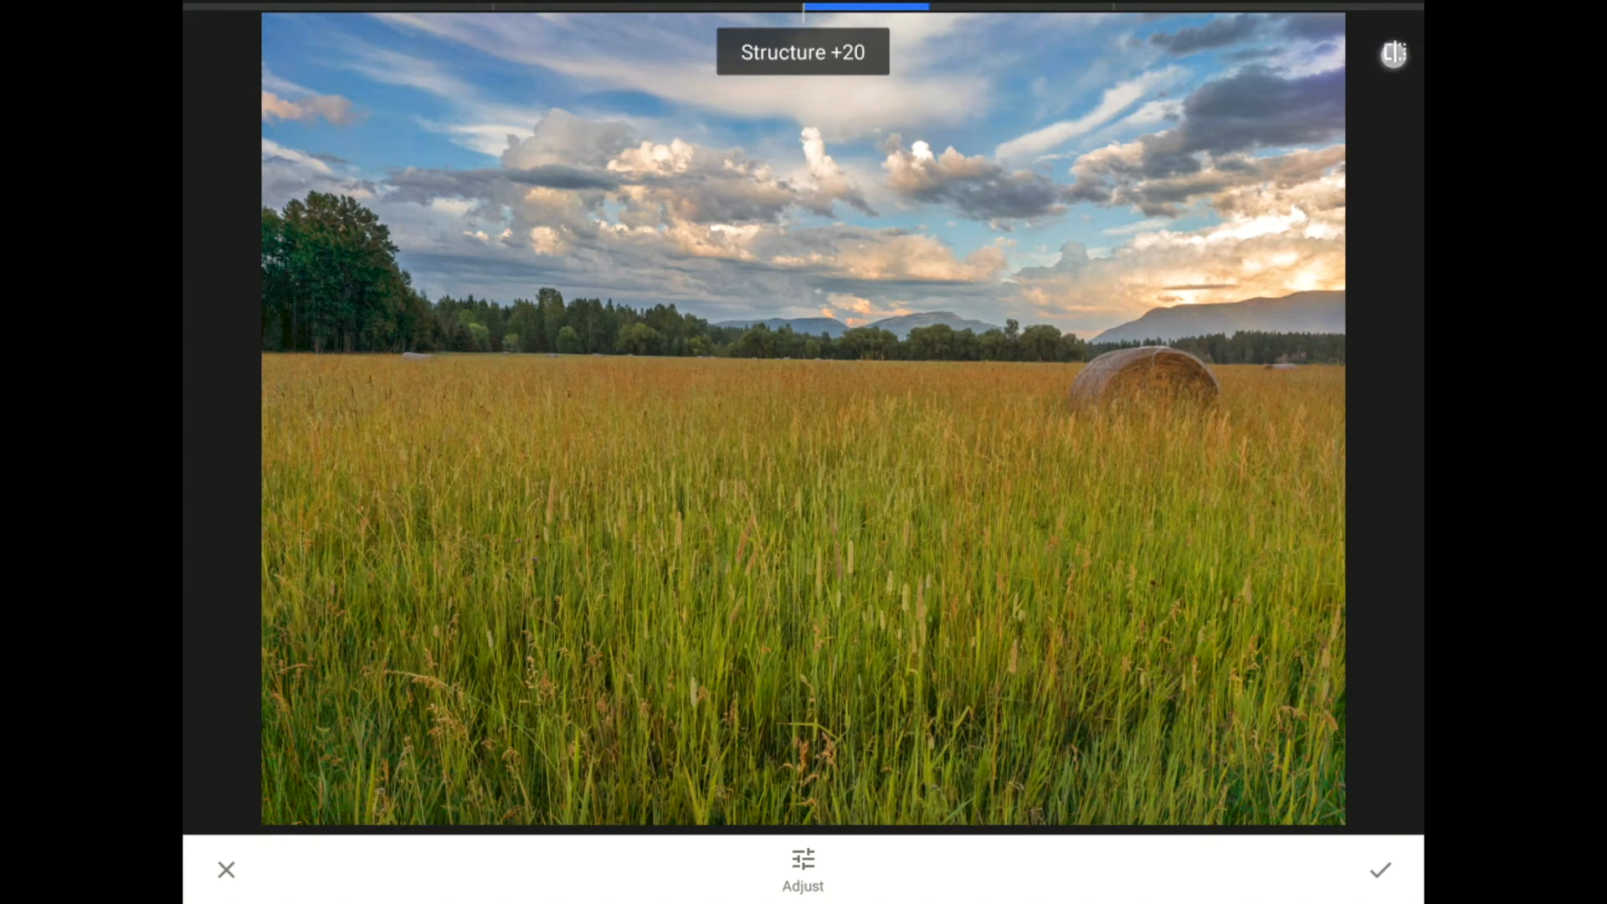
left_click(1394, 52)
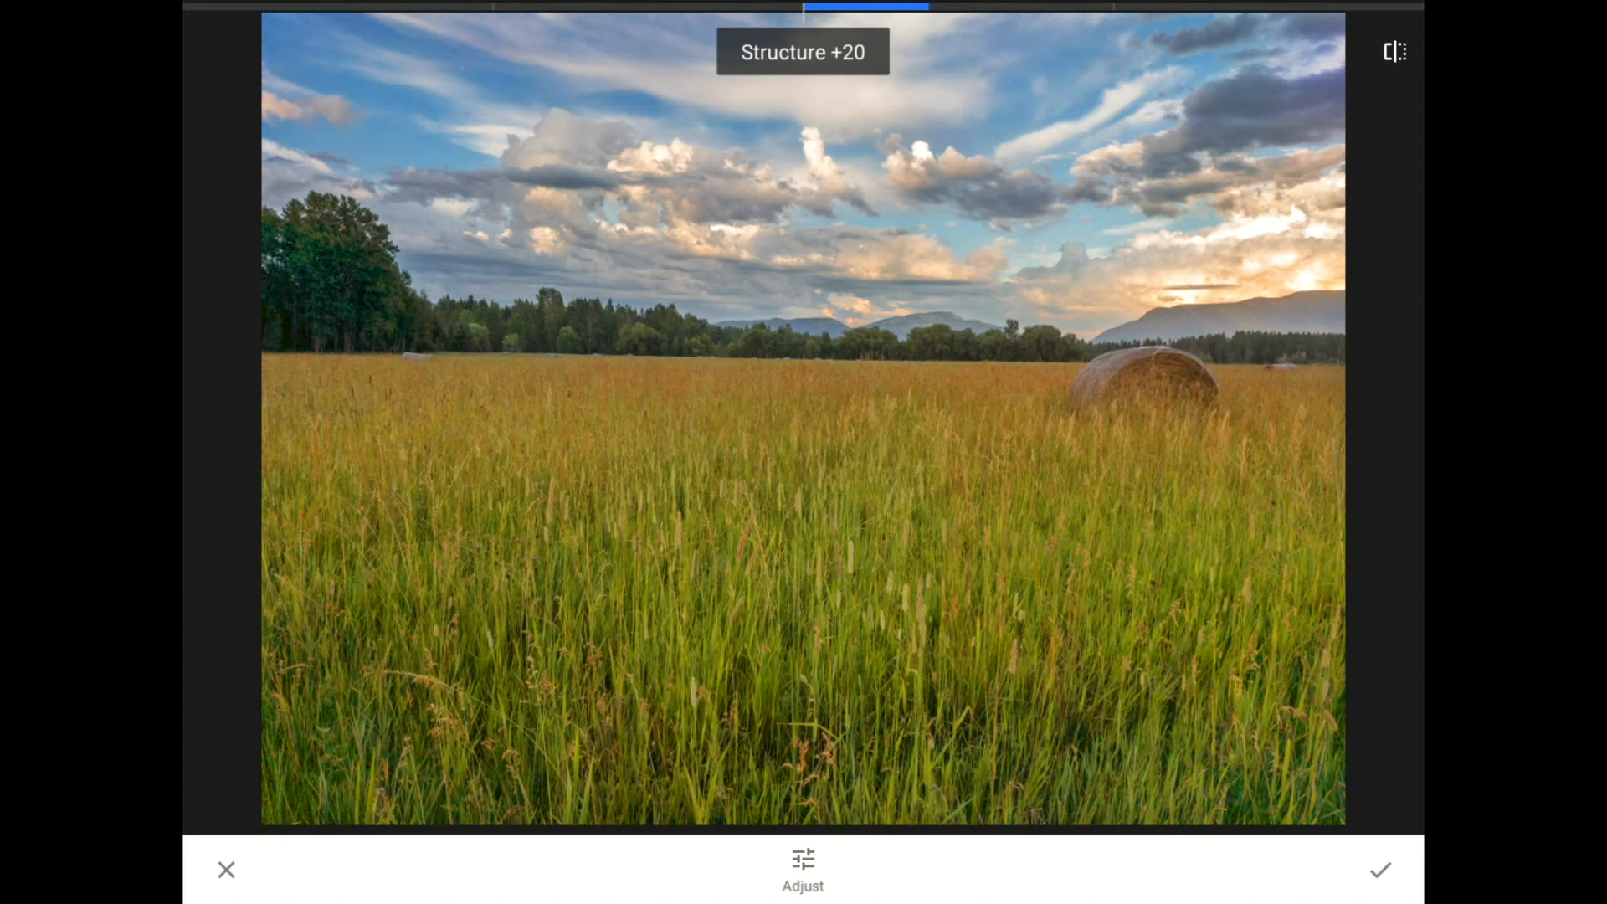
left_click(1380, 868)
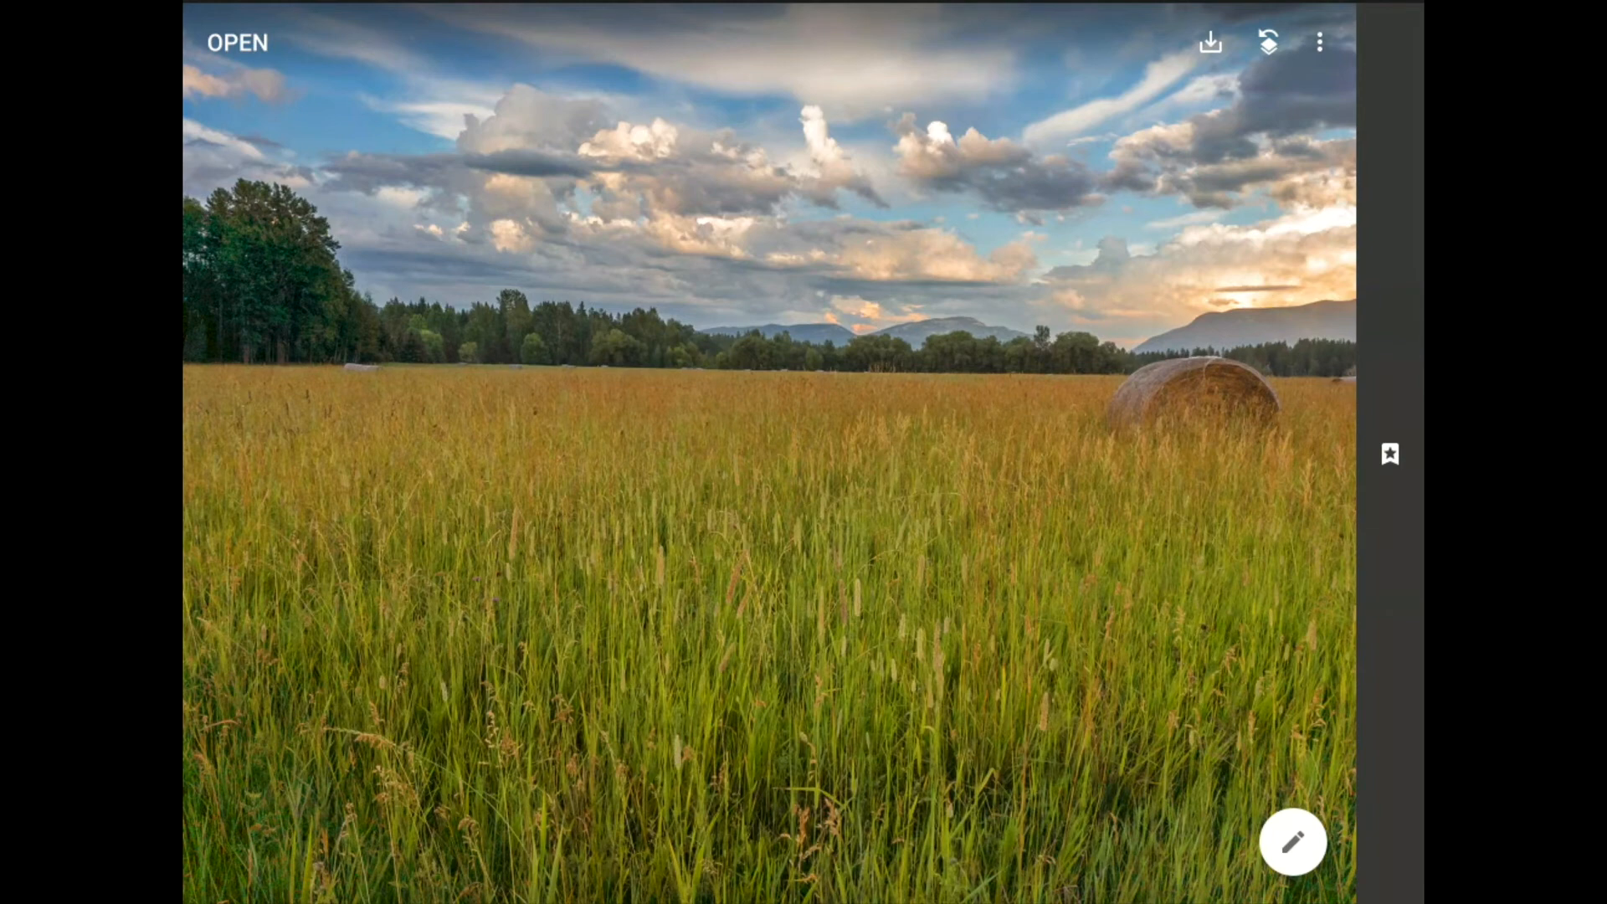
Reopen the Details edit for brush masking with its overlay shown and confirm the mask
left_click(1319, 42)
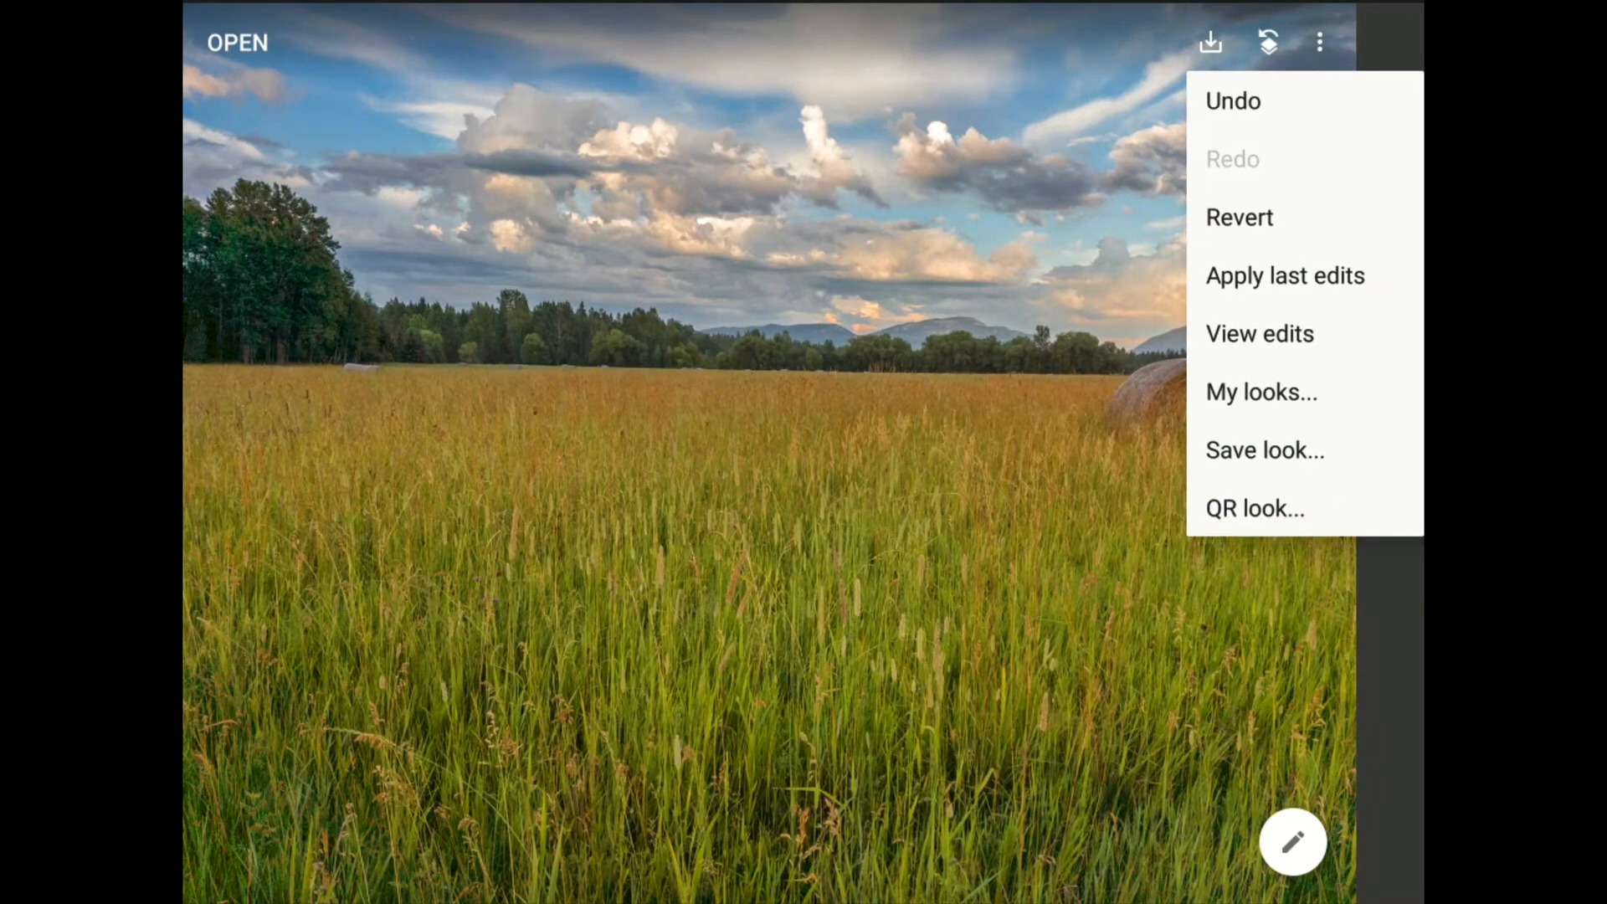
left_click(1259, 333)
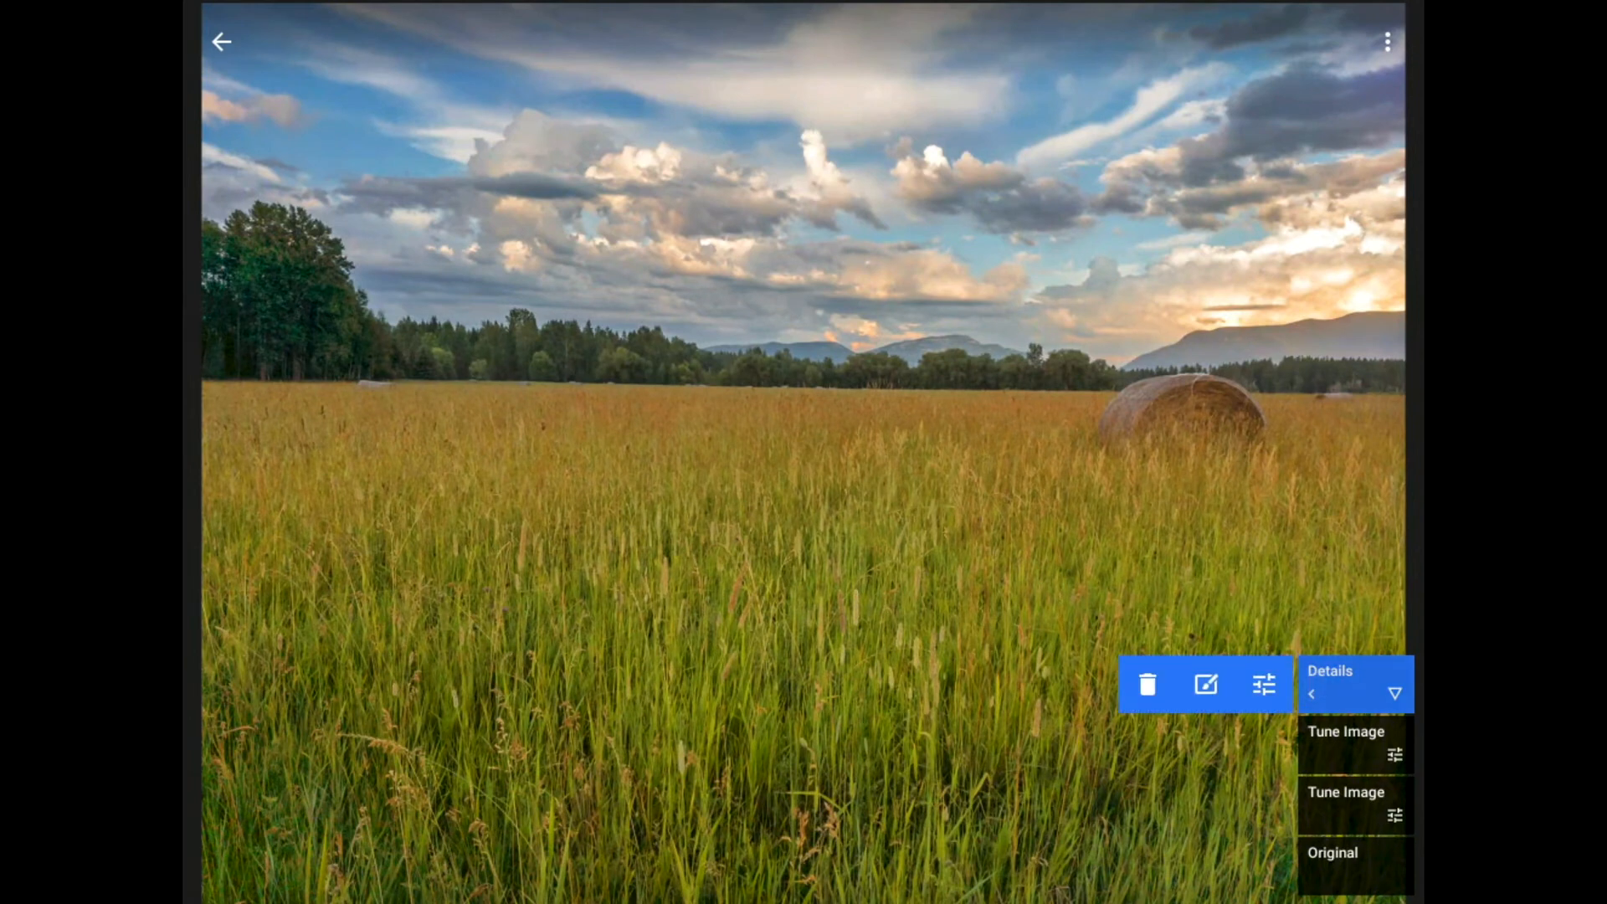
left_click(1346, 740)
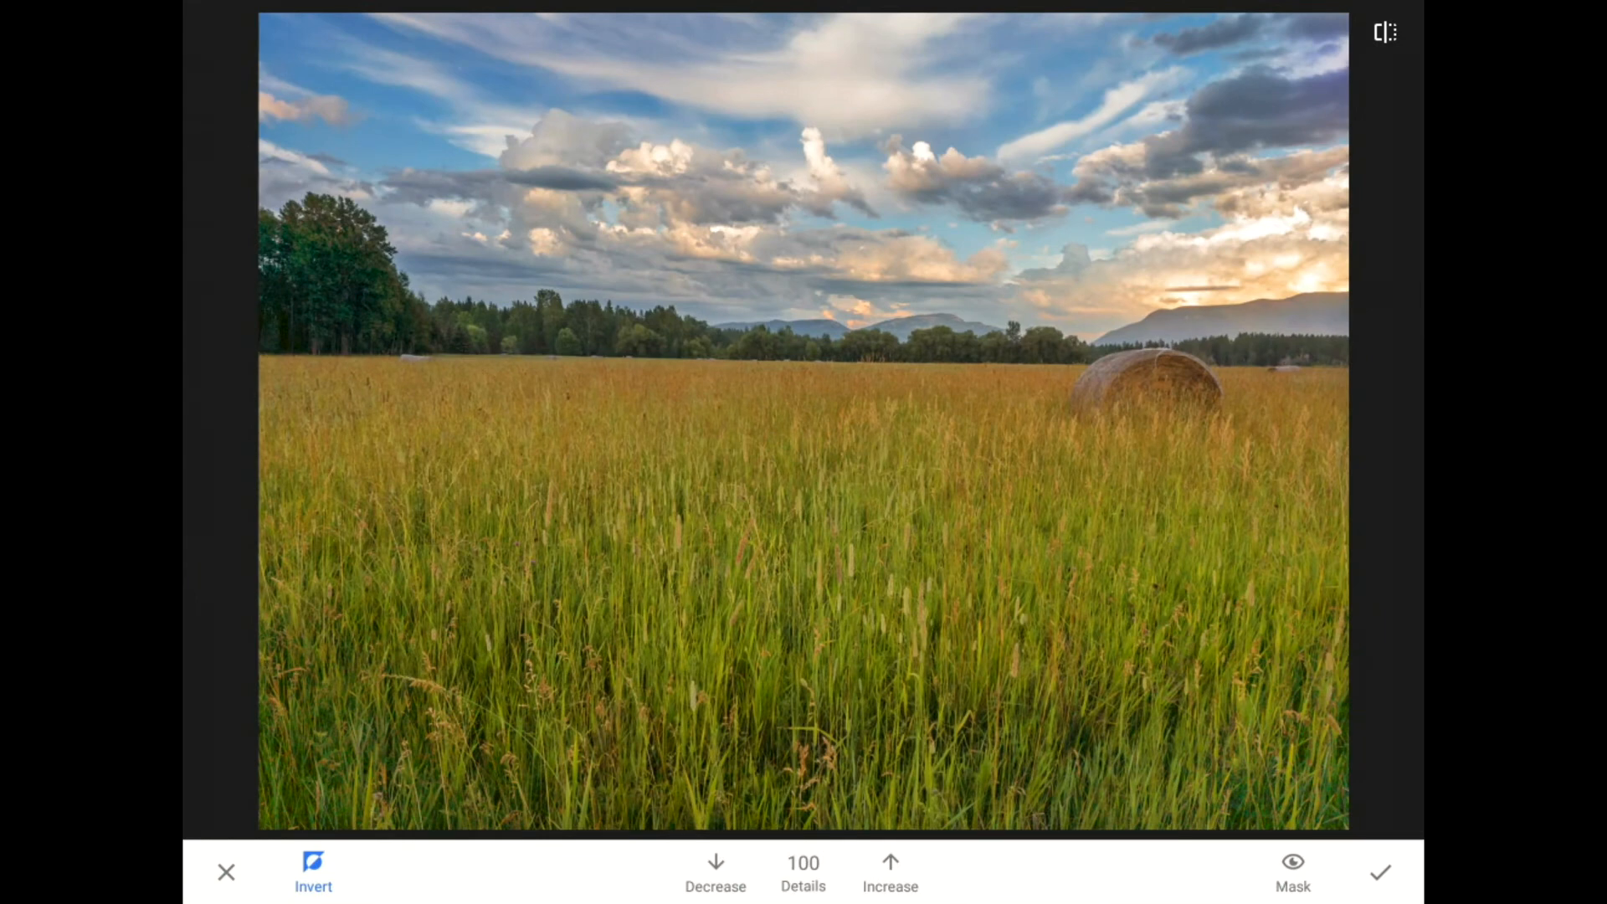
left_click(1292, 869)
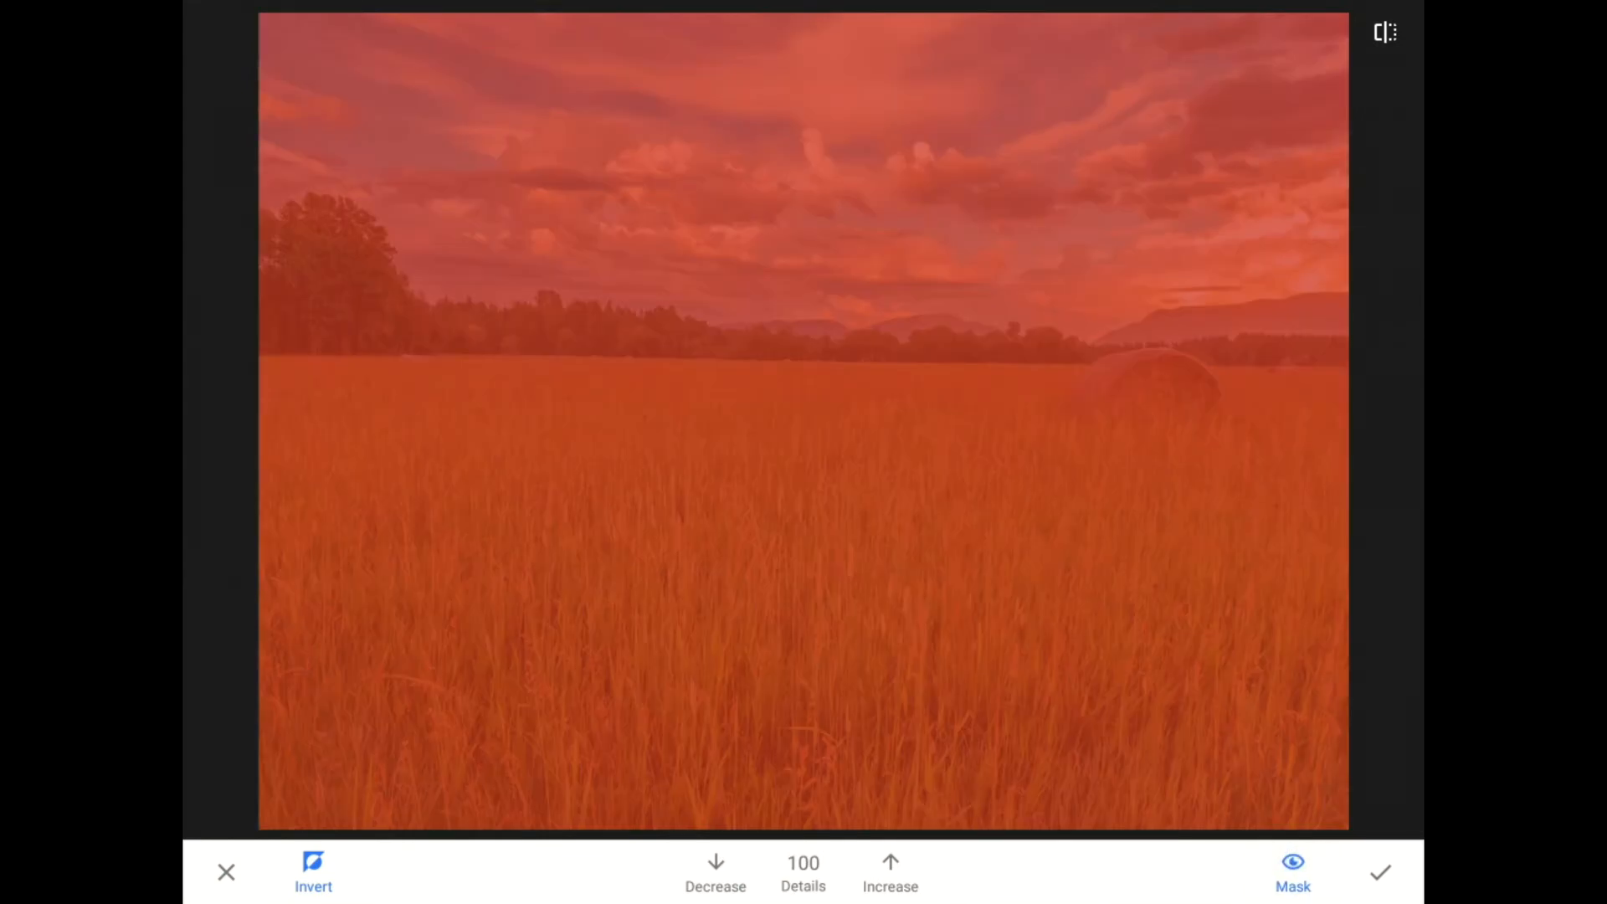
left_click(715, 860)
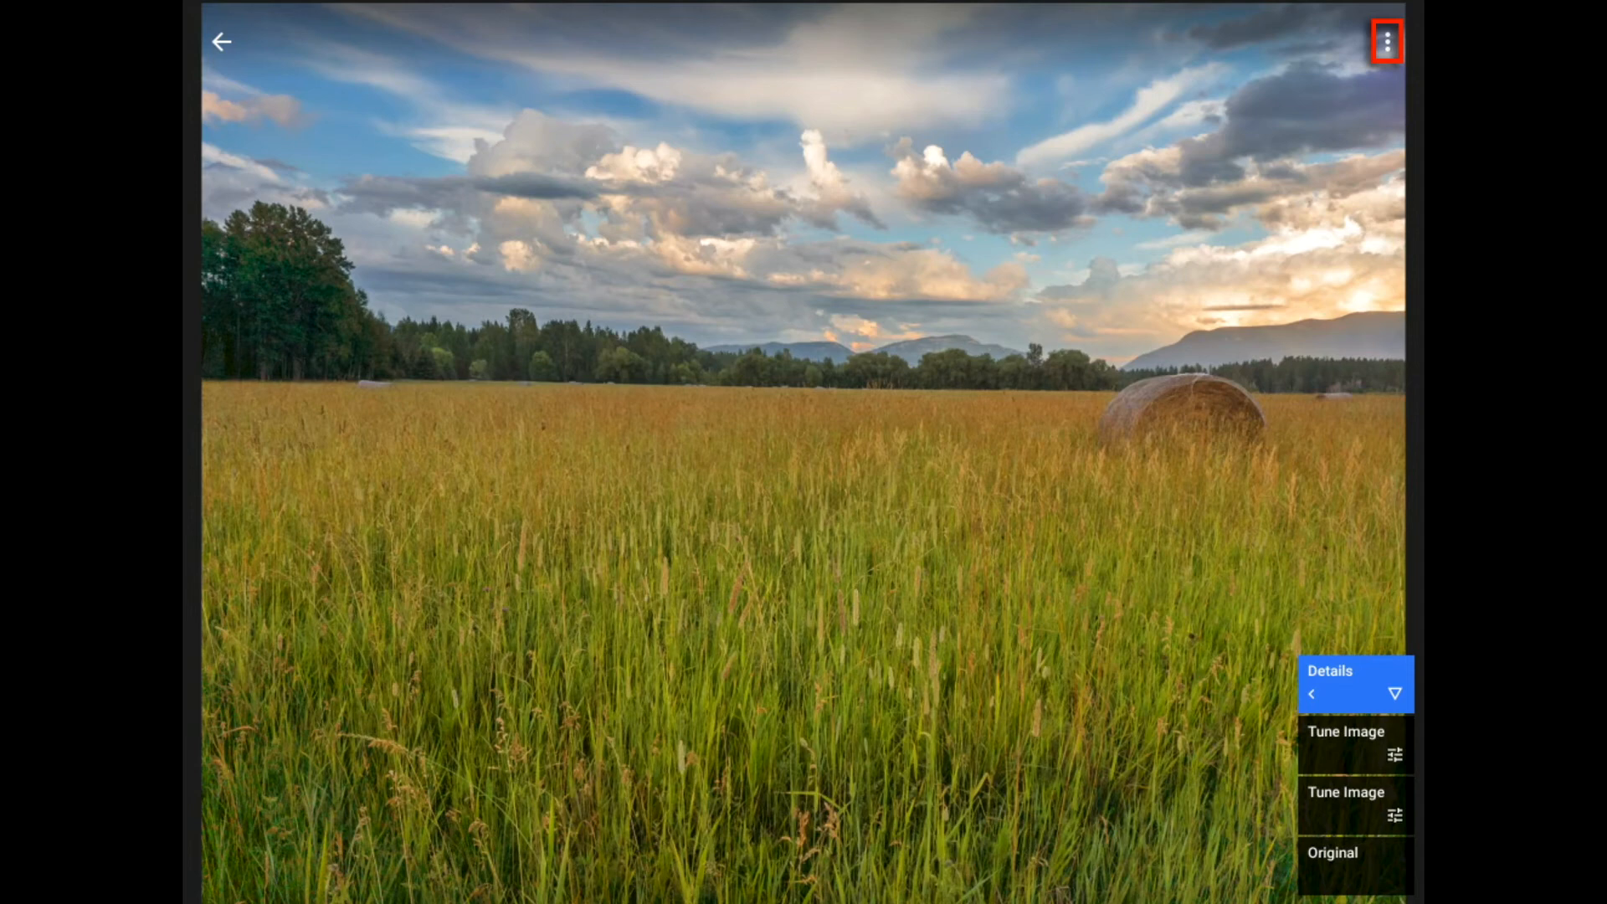
Copy the whole edit stack from View edits and return to the main photo view
left_click(1386, 40)
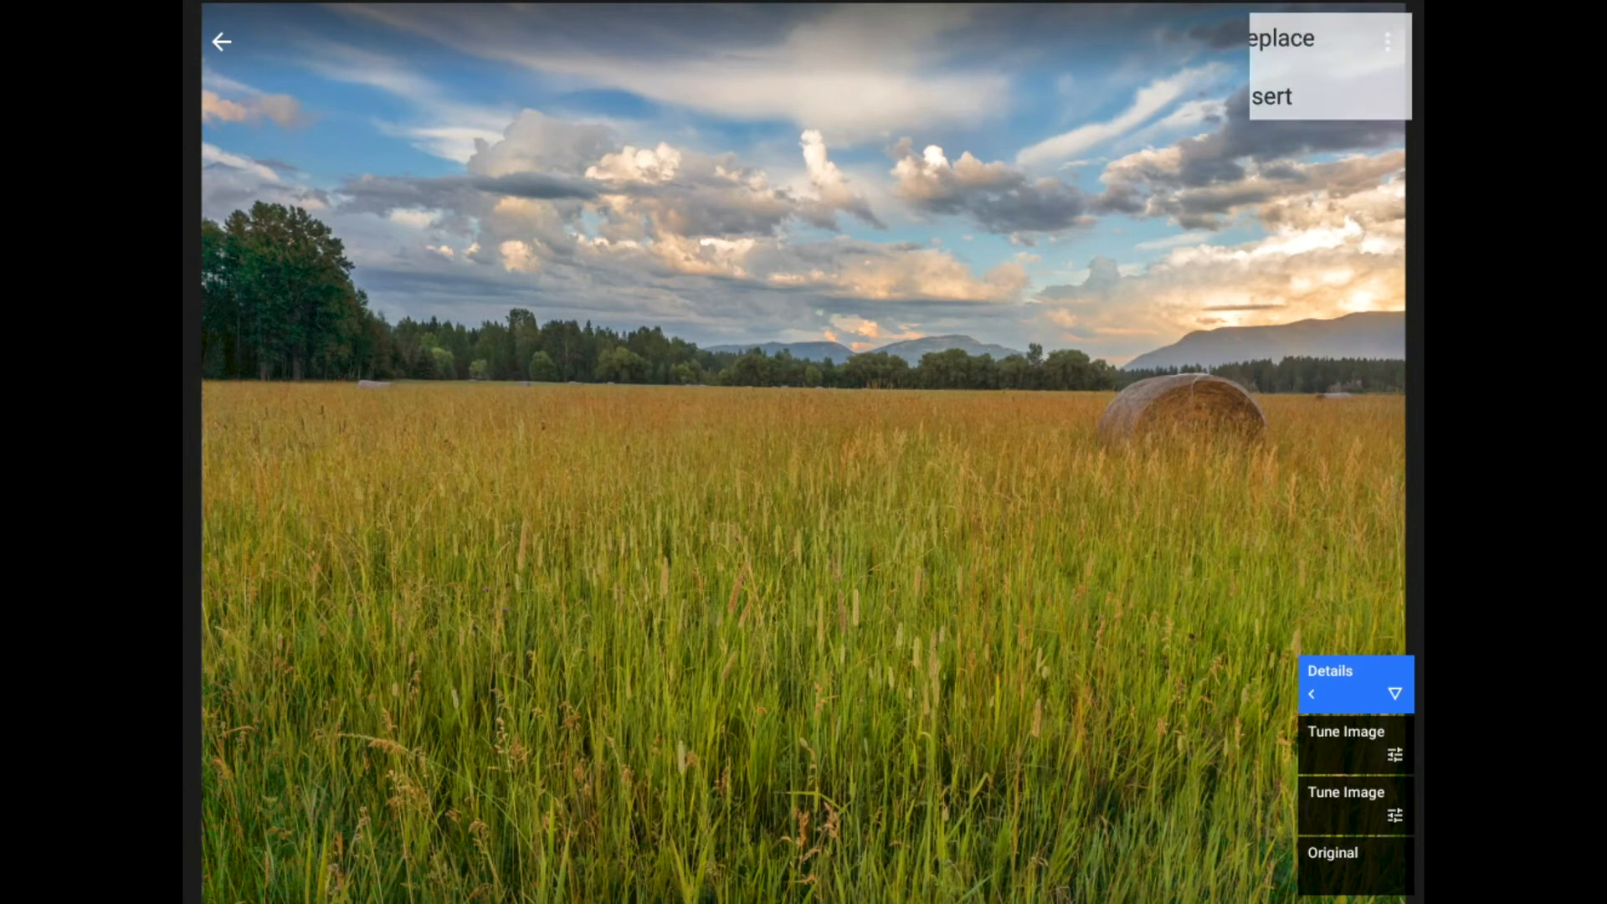
left_click(1388, 40)
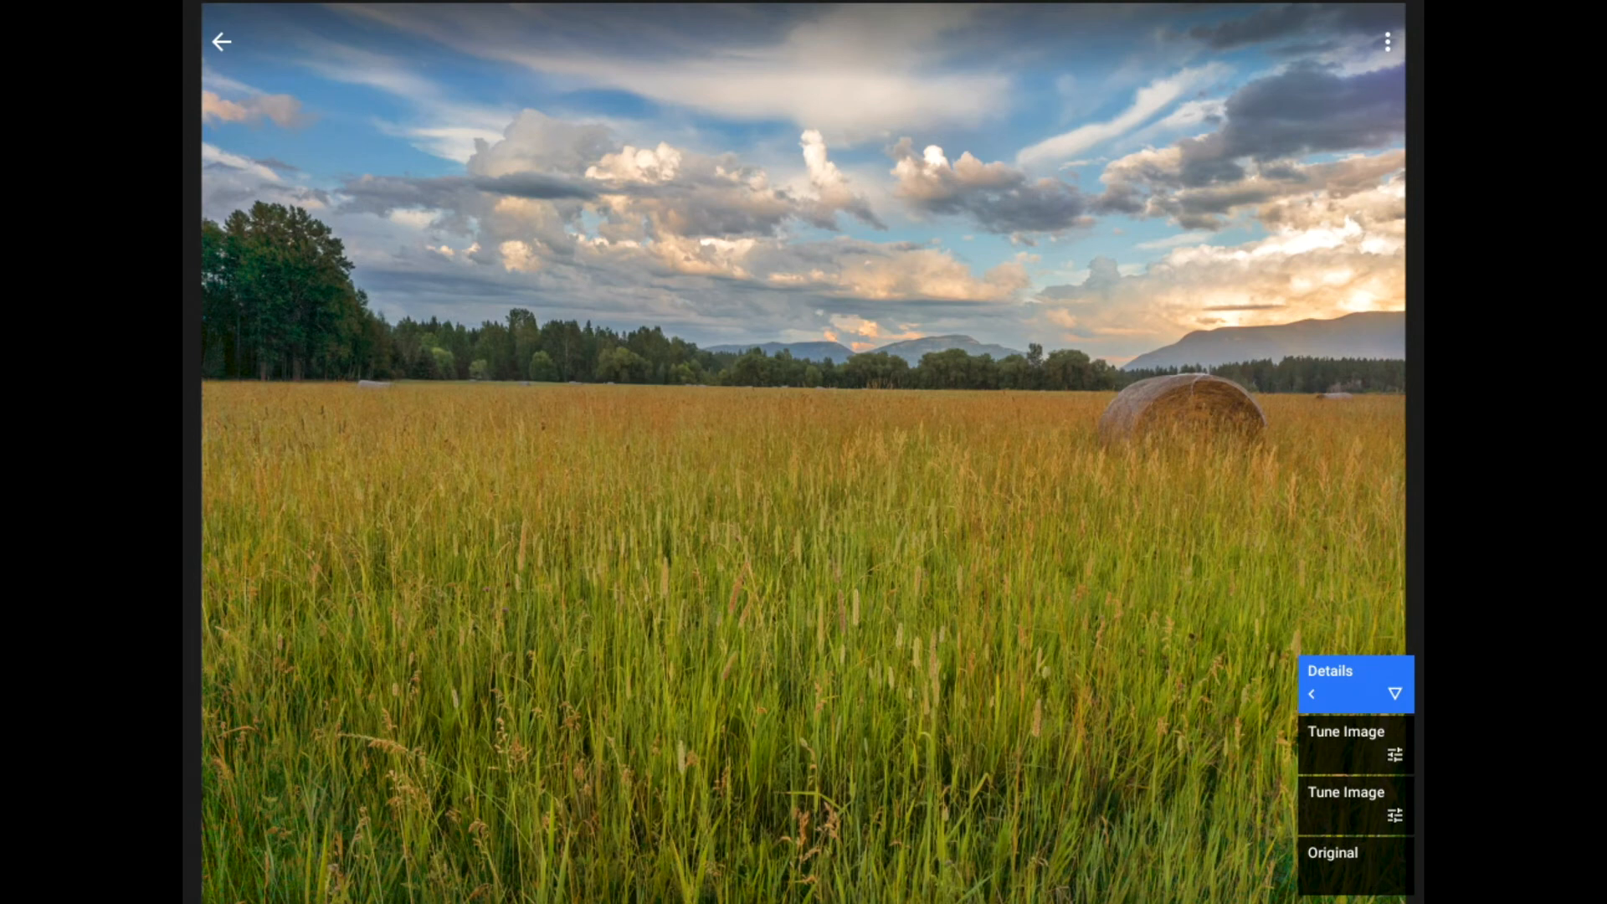
left_click(221, 41)
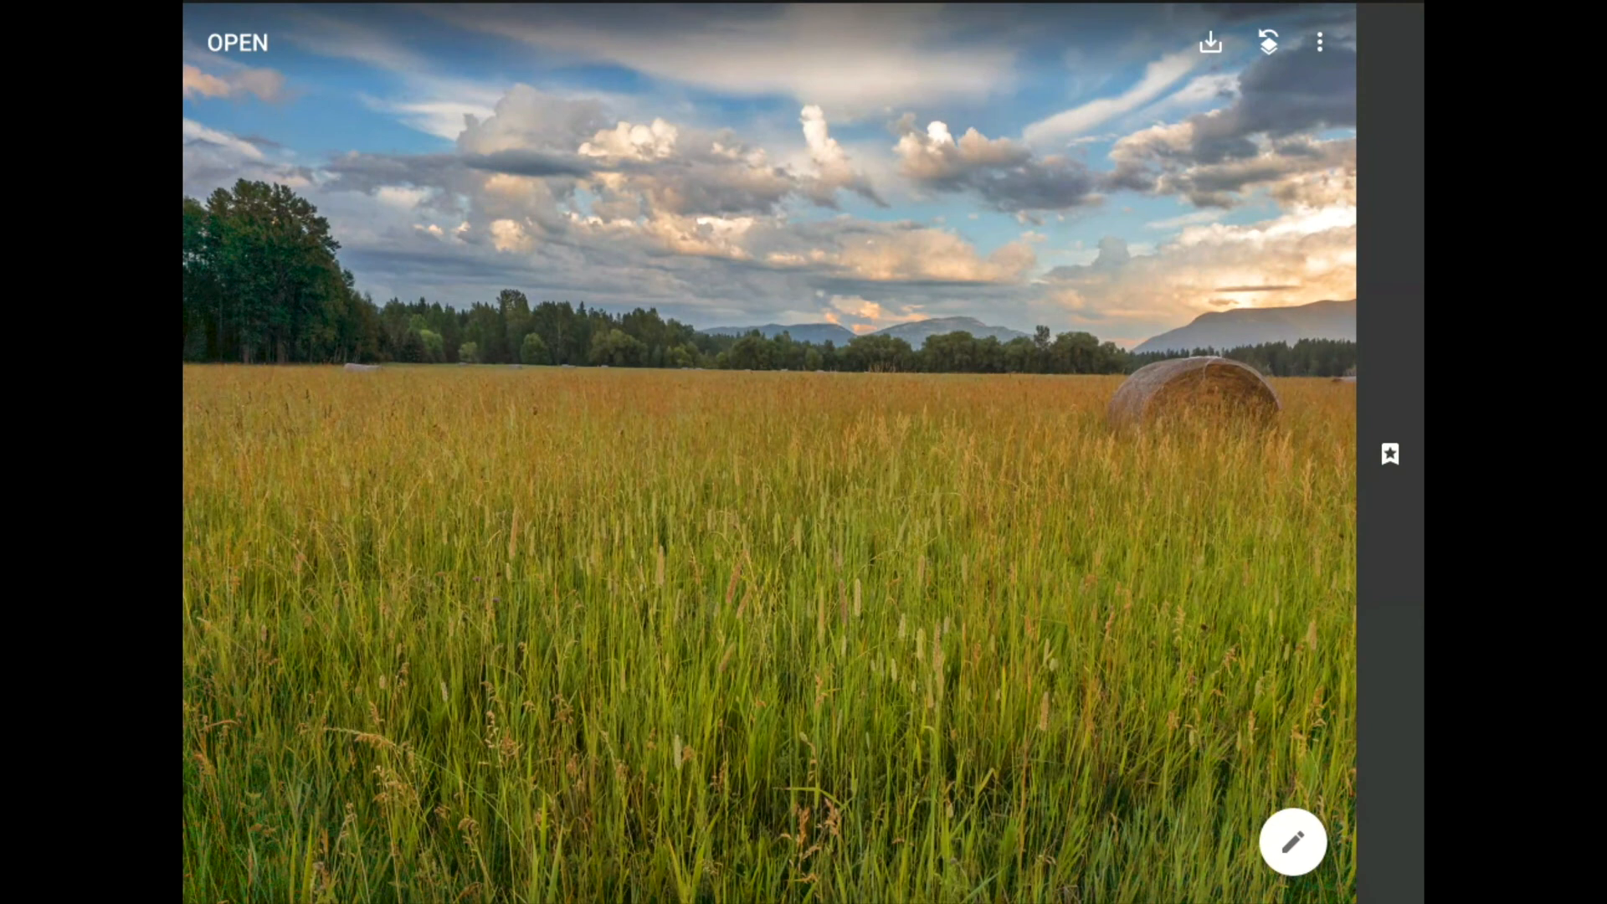
left_click(1211, 42)
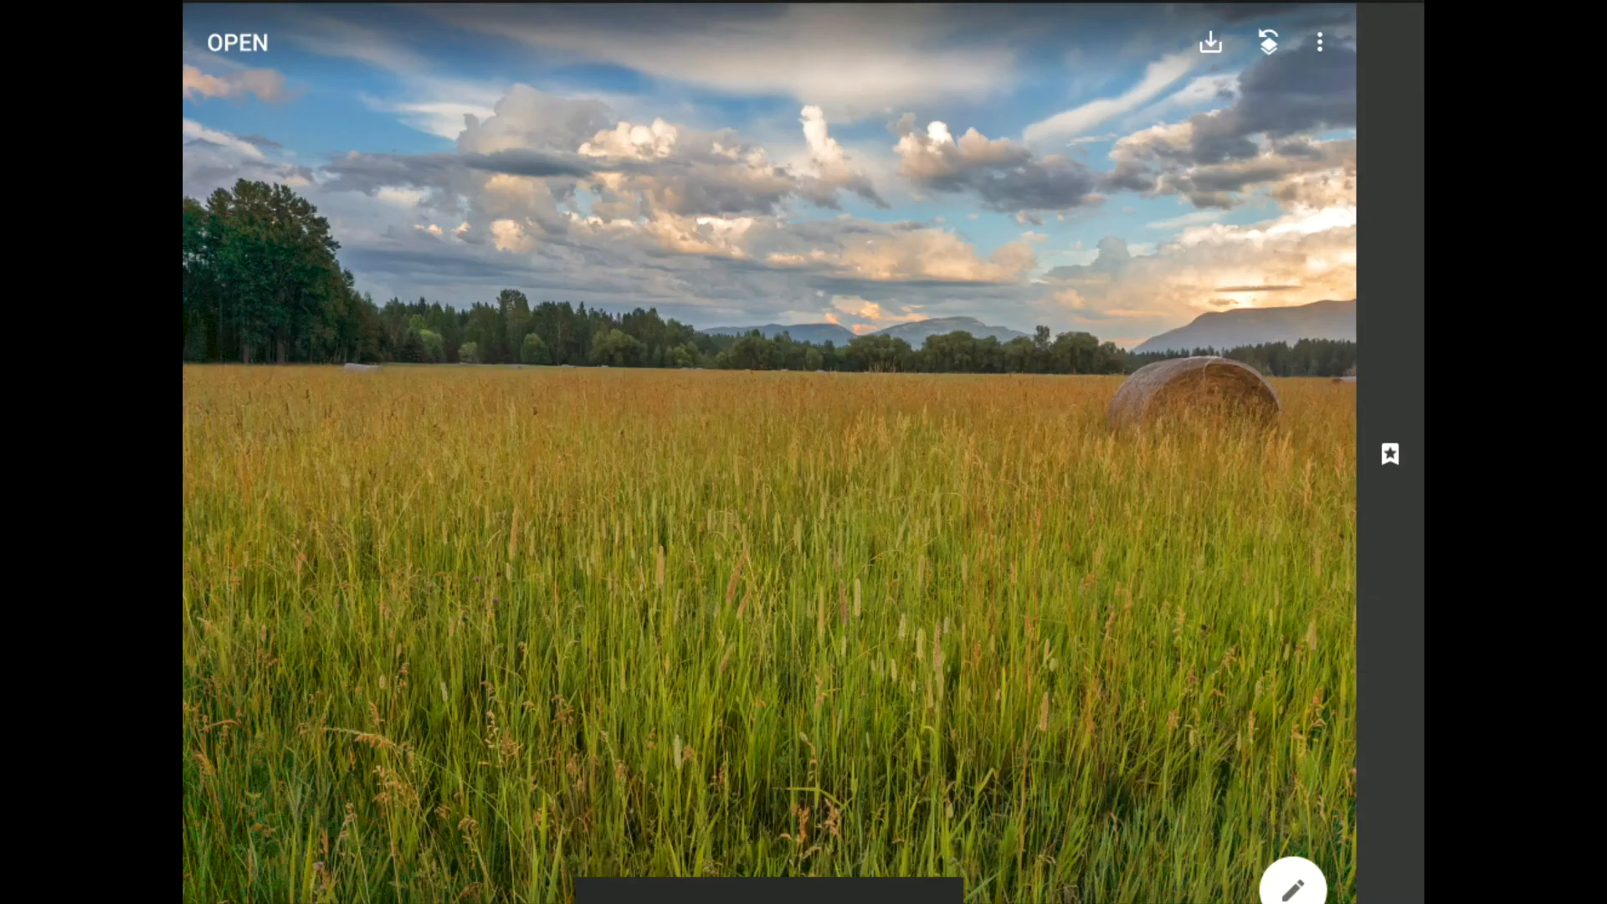
Open the second hayfield photo from the Snapseed Demo folder
left_click(1209, 42)
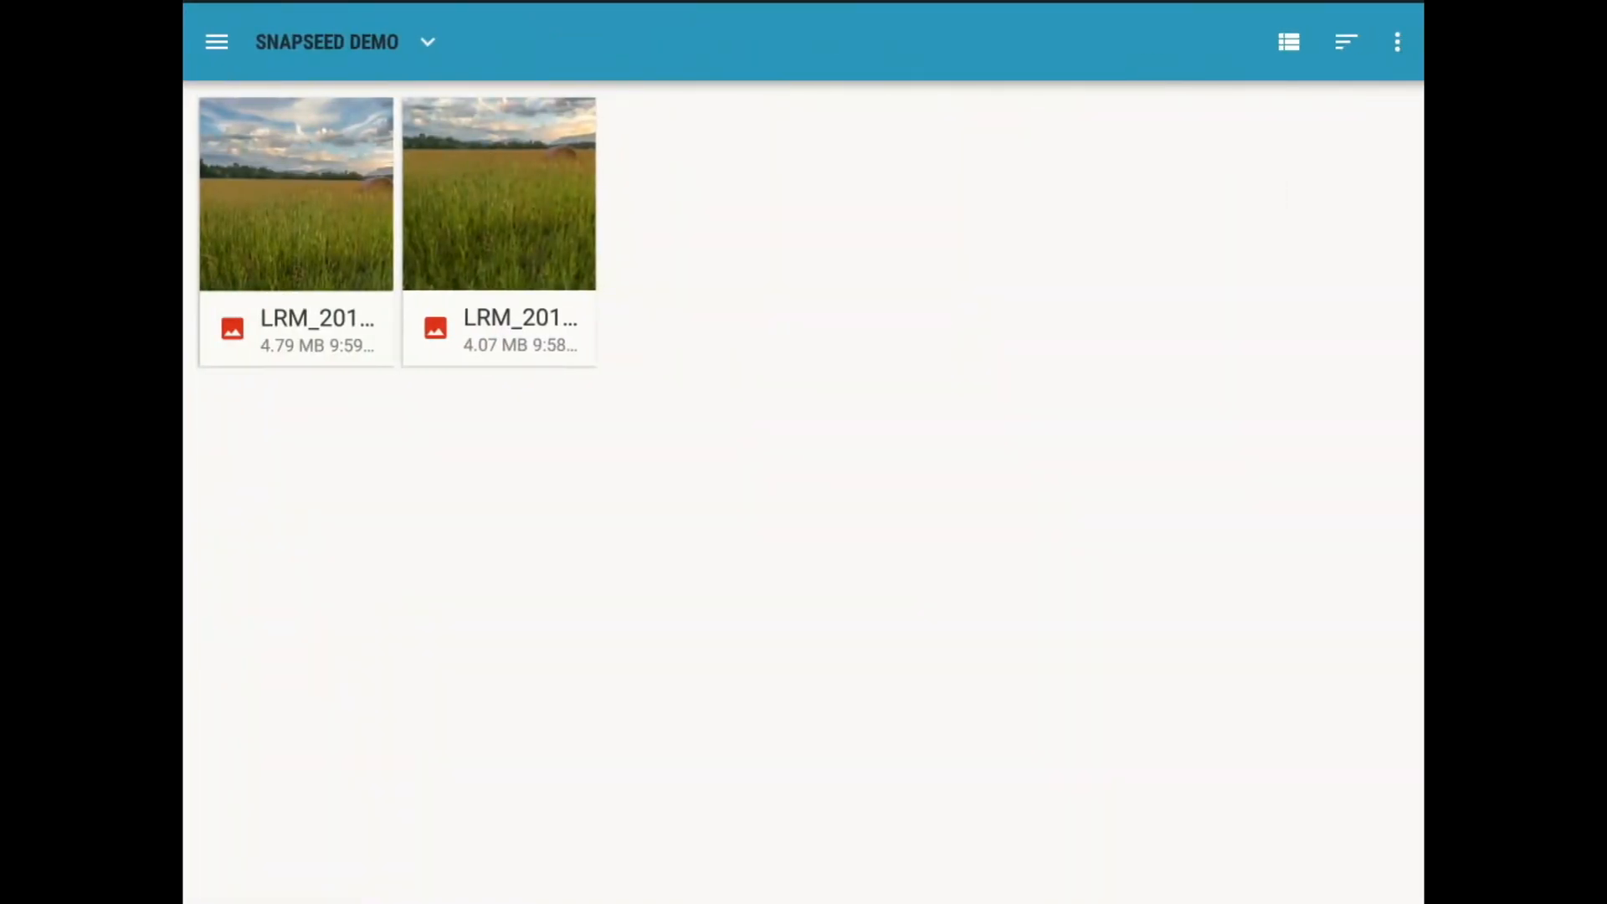
left_click(499, 235)
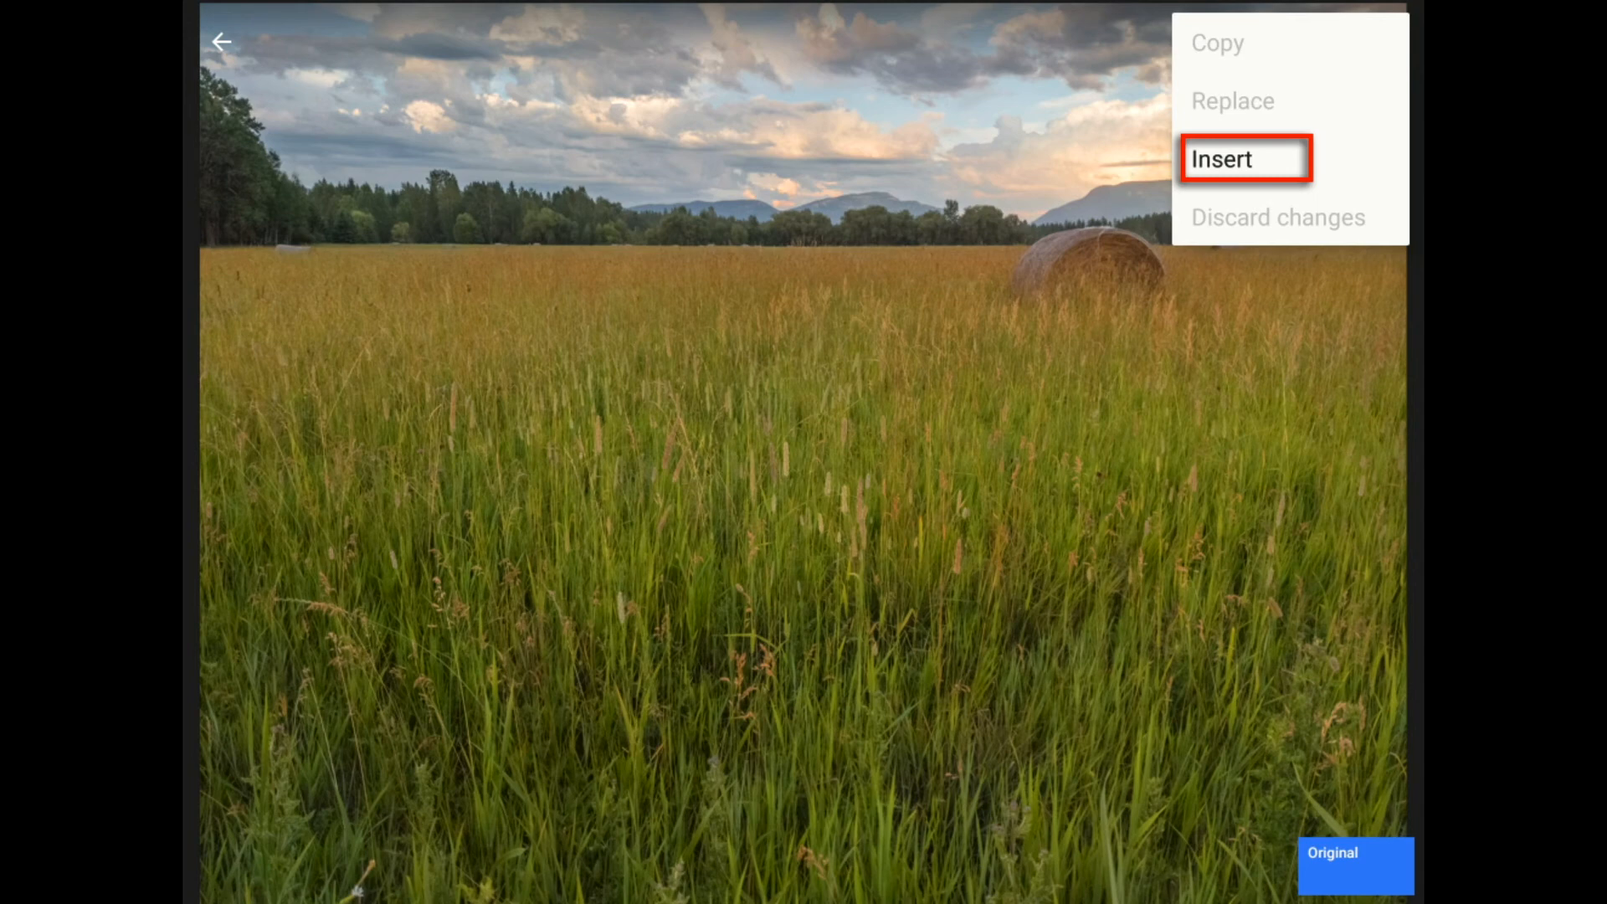
Insert the copied edit stack and repaint the Tune Image mask for the sky, then confirm it
left_click(1220, 159)
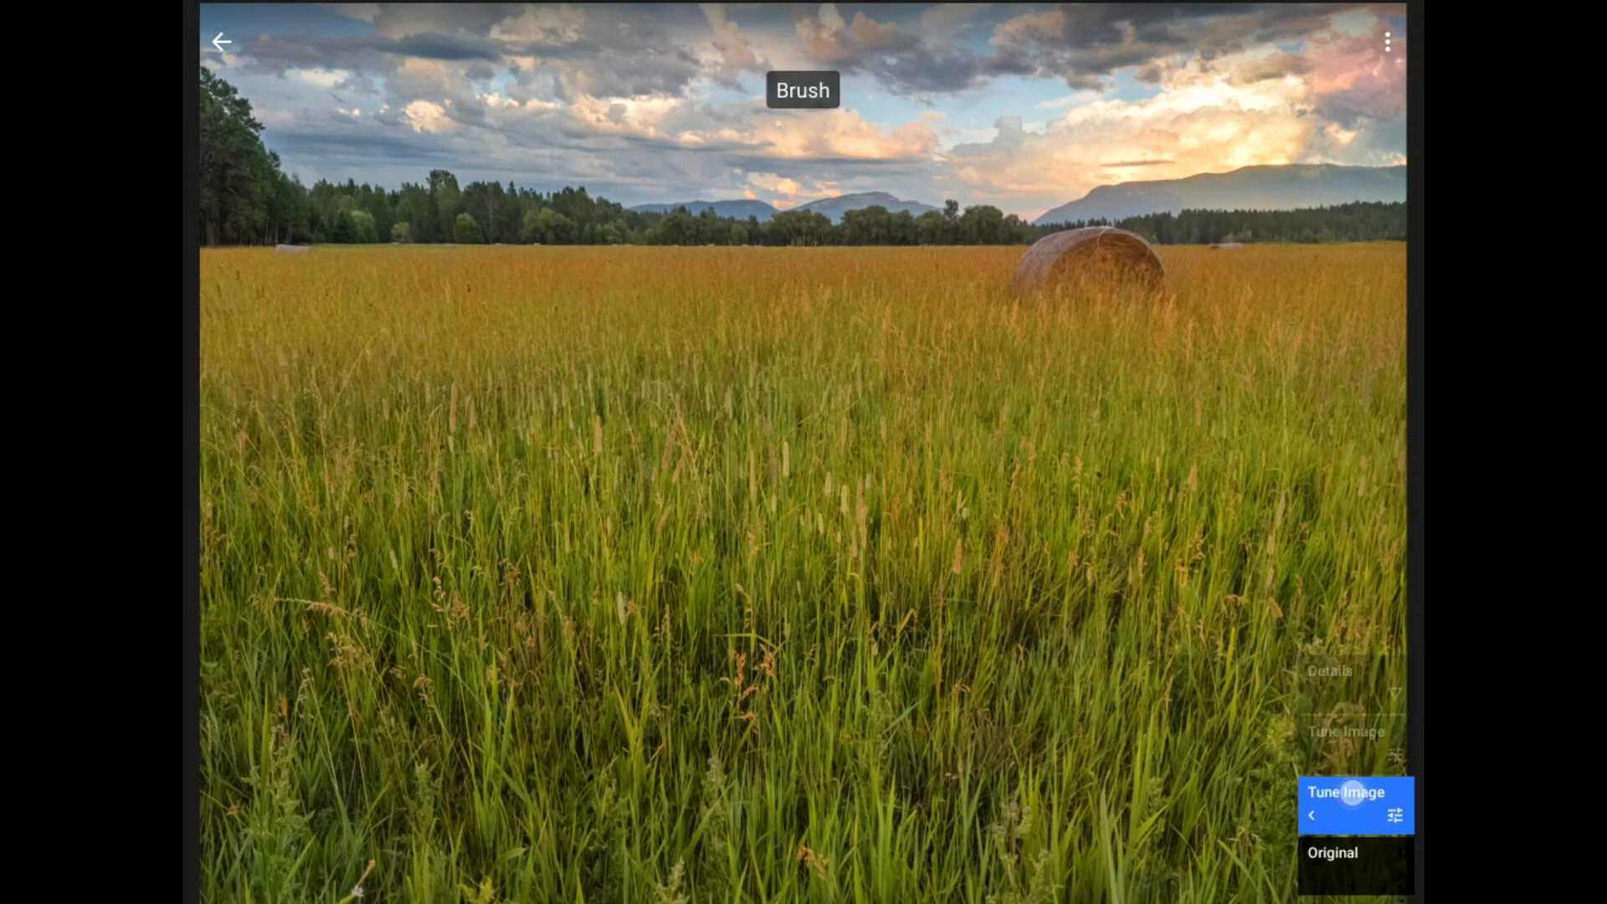
left_click(1354, 806)
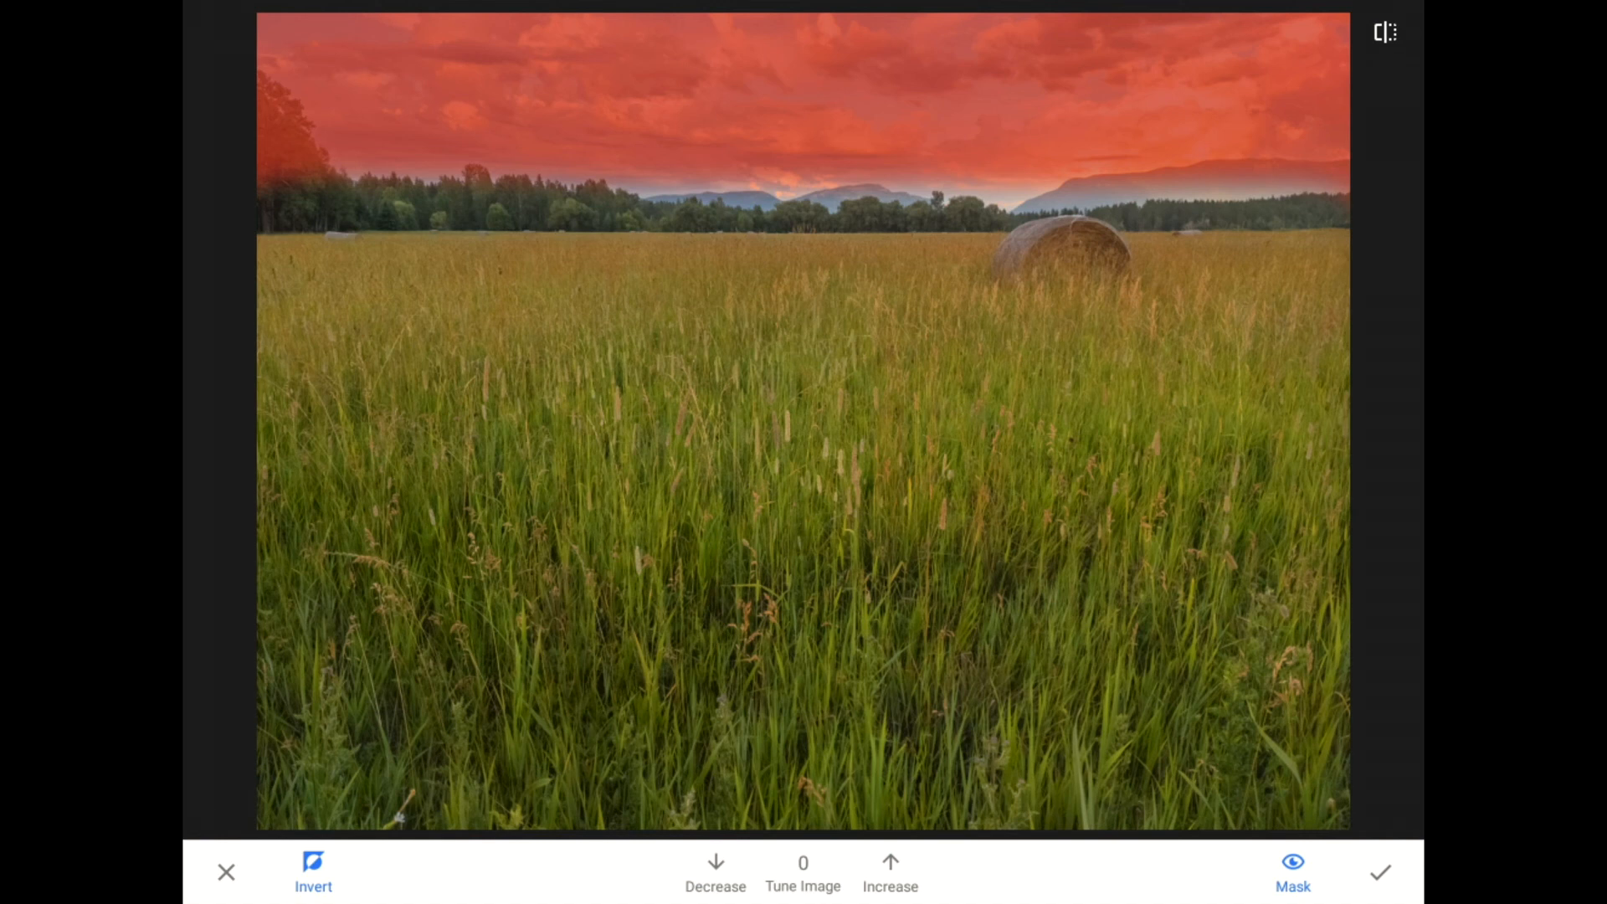
left_click(1378, 872)
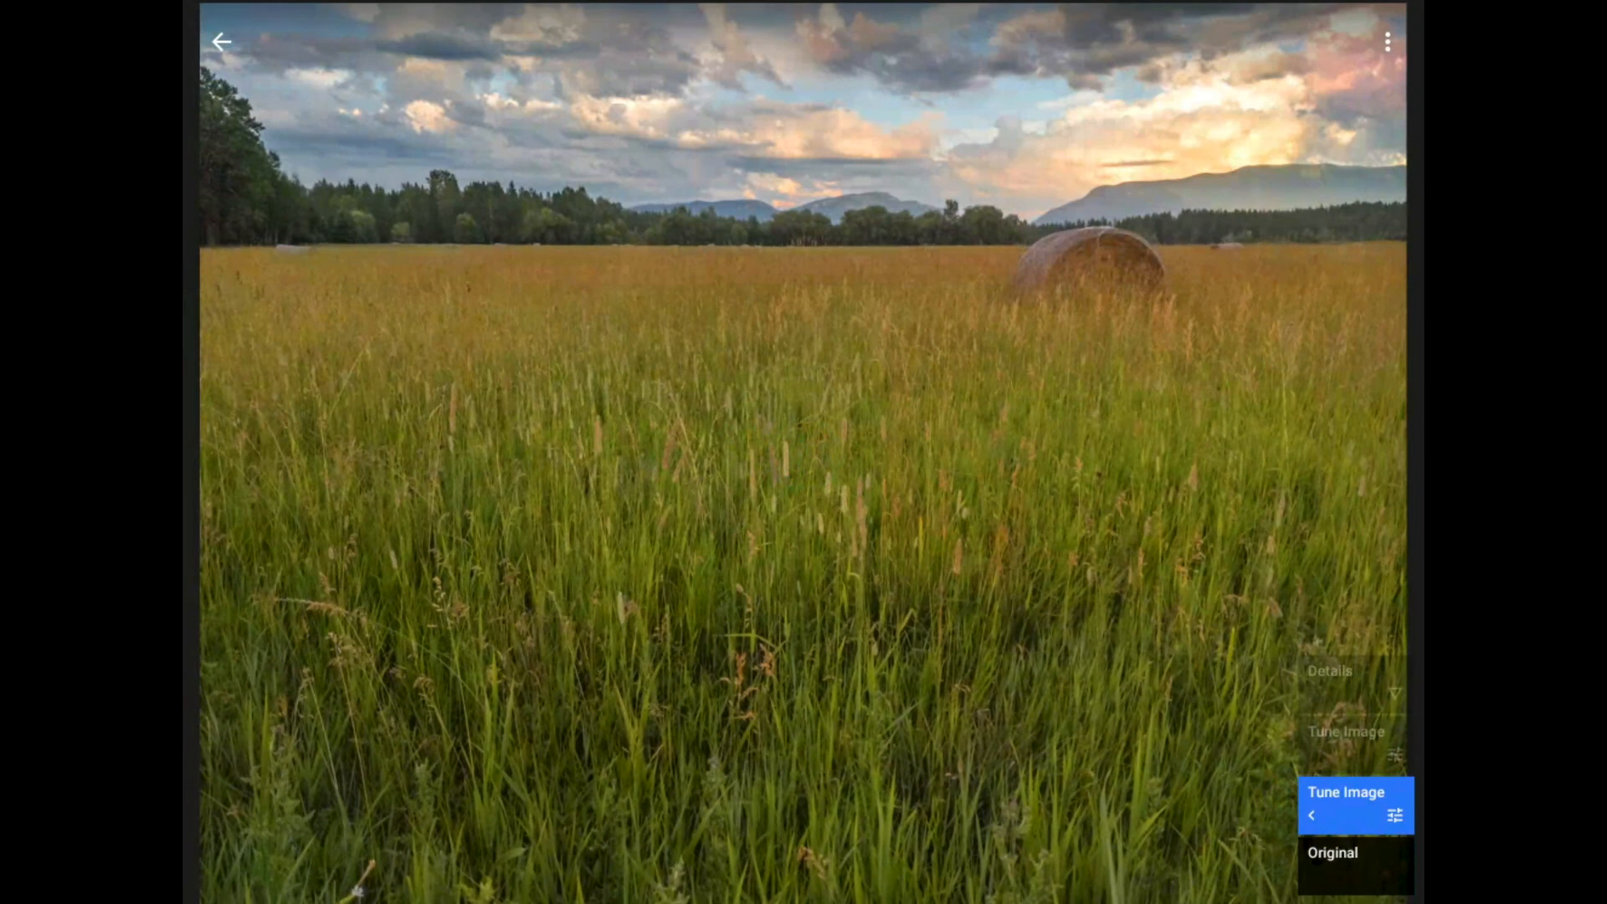
Review the other Tune Image and Details layers, return to the photo and bring up Share/Save/Export
left_click(1346, 805)
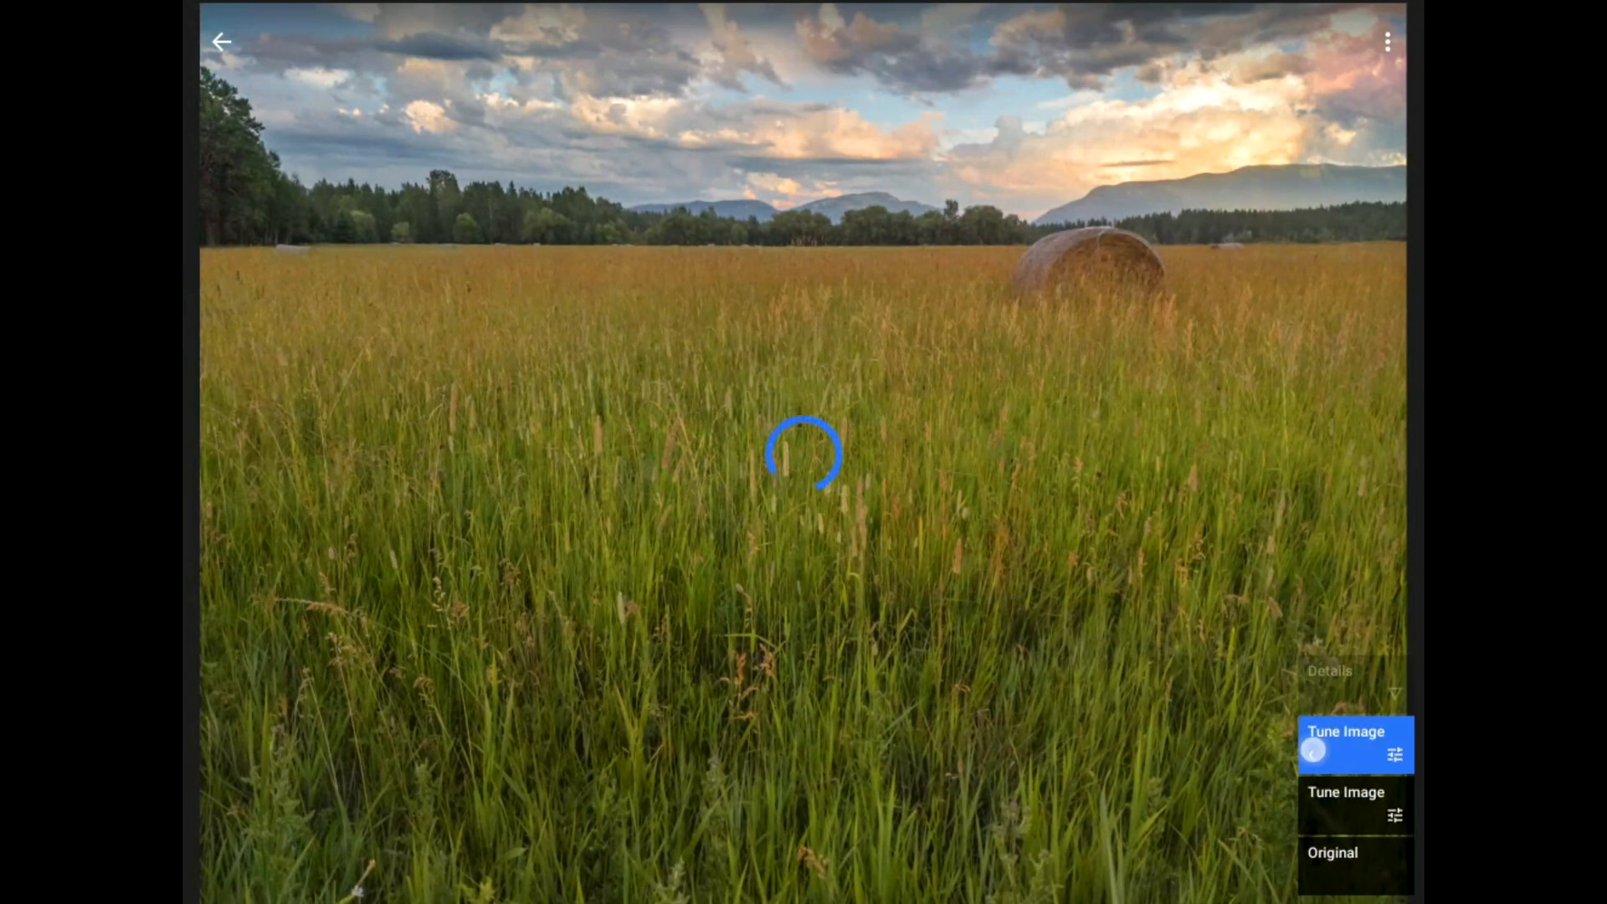
left_click(1345, 742)
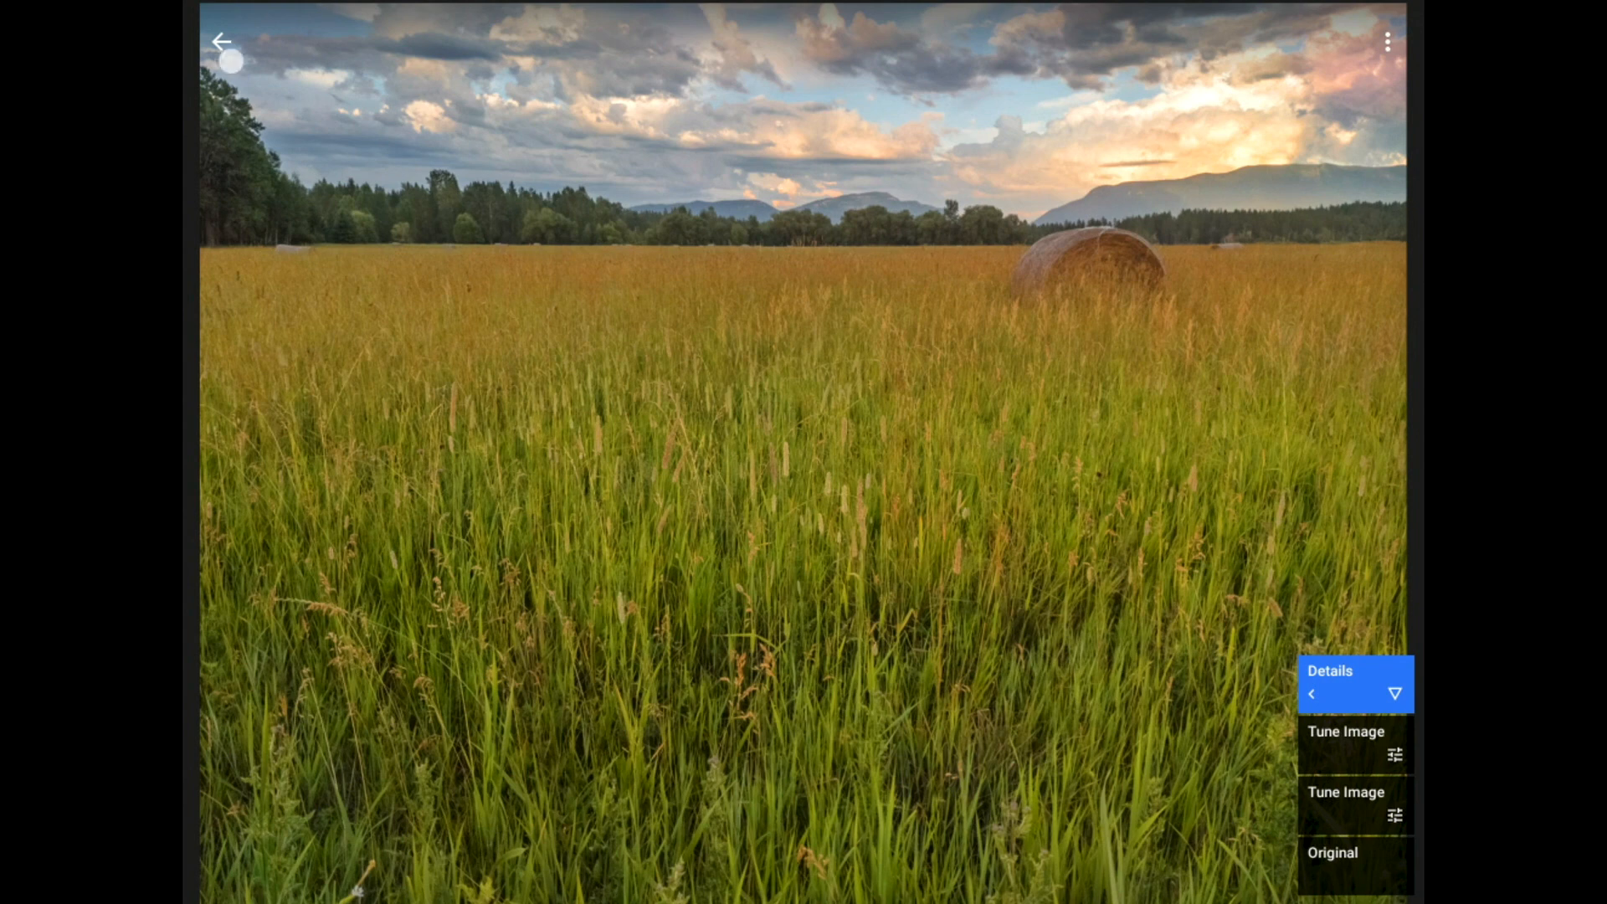
left_click(221, 41)
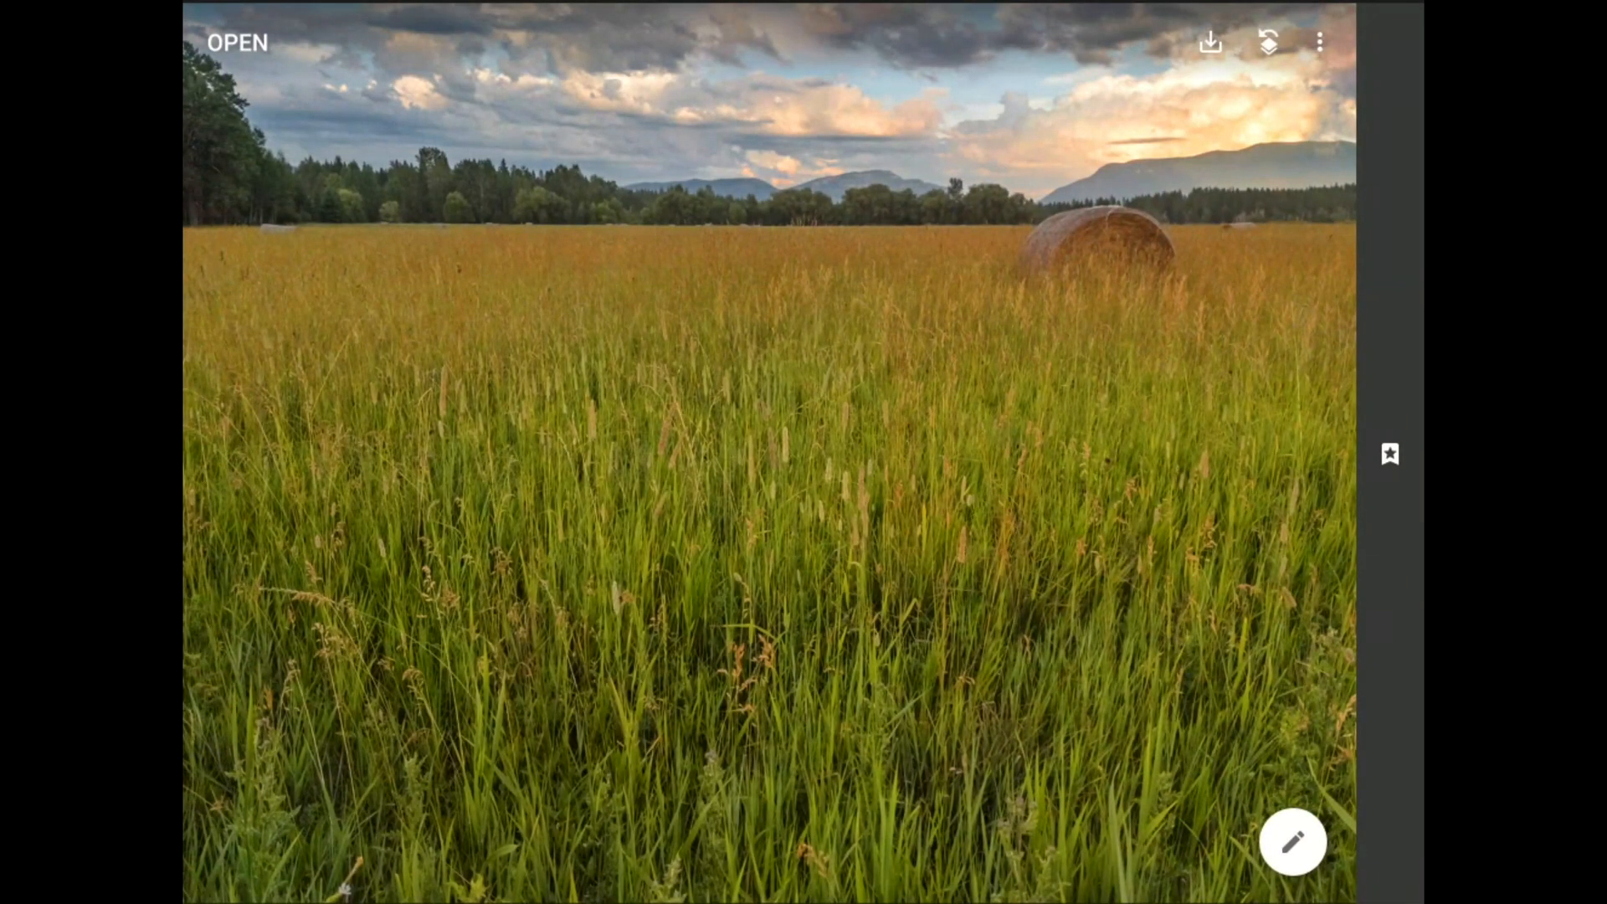
left_click(1210, 42)
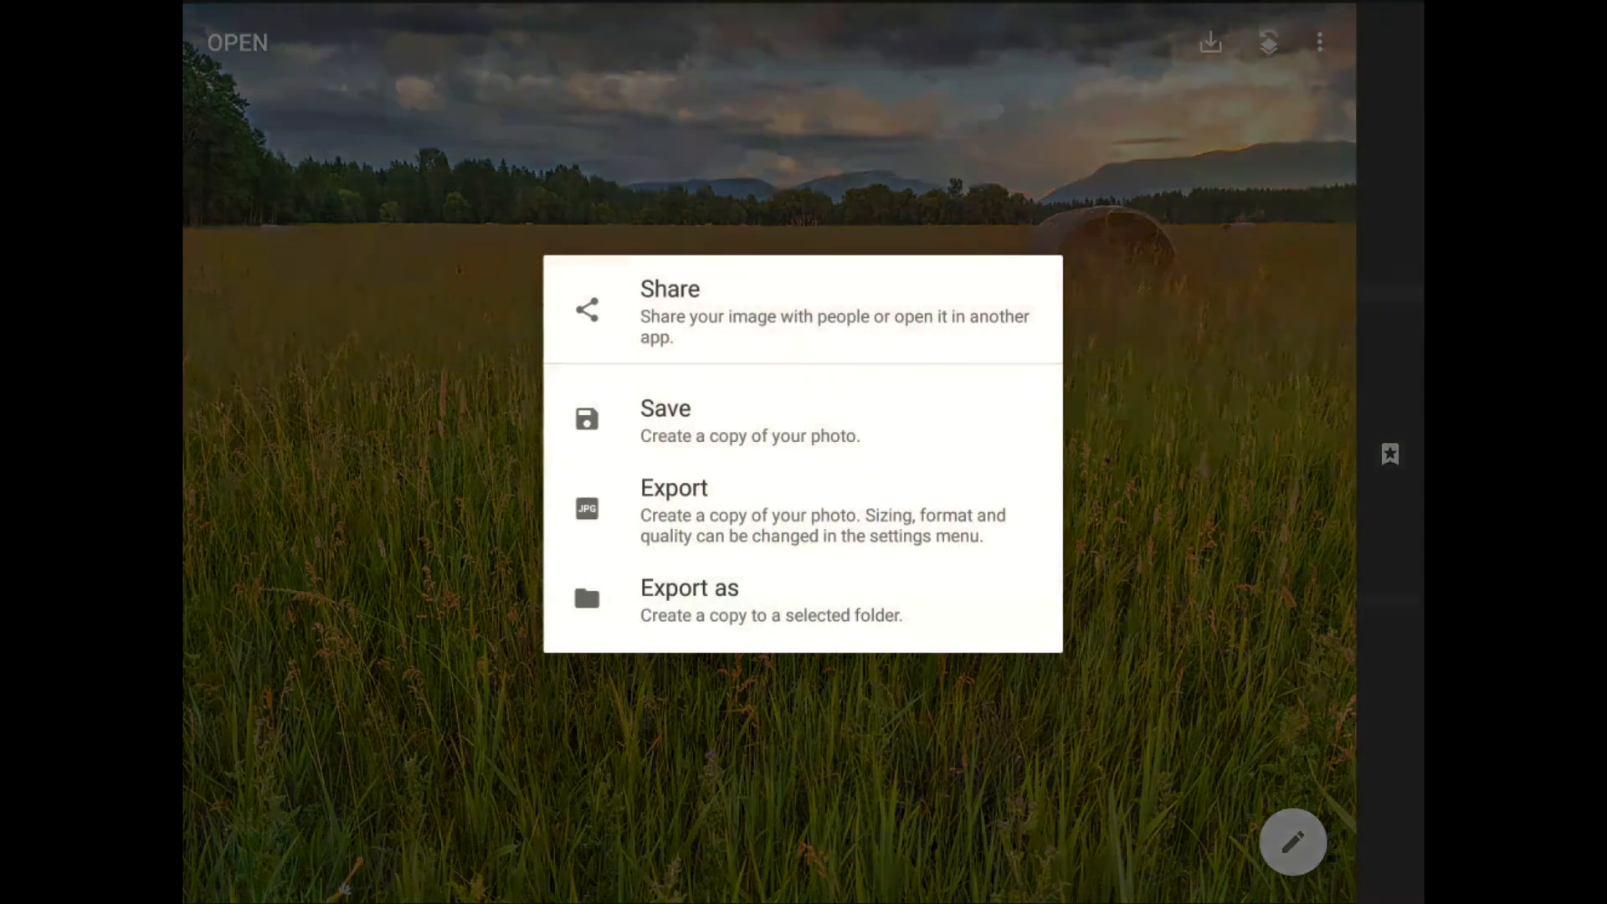